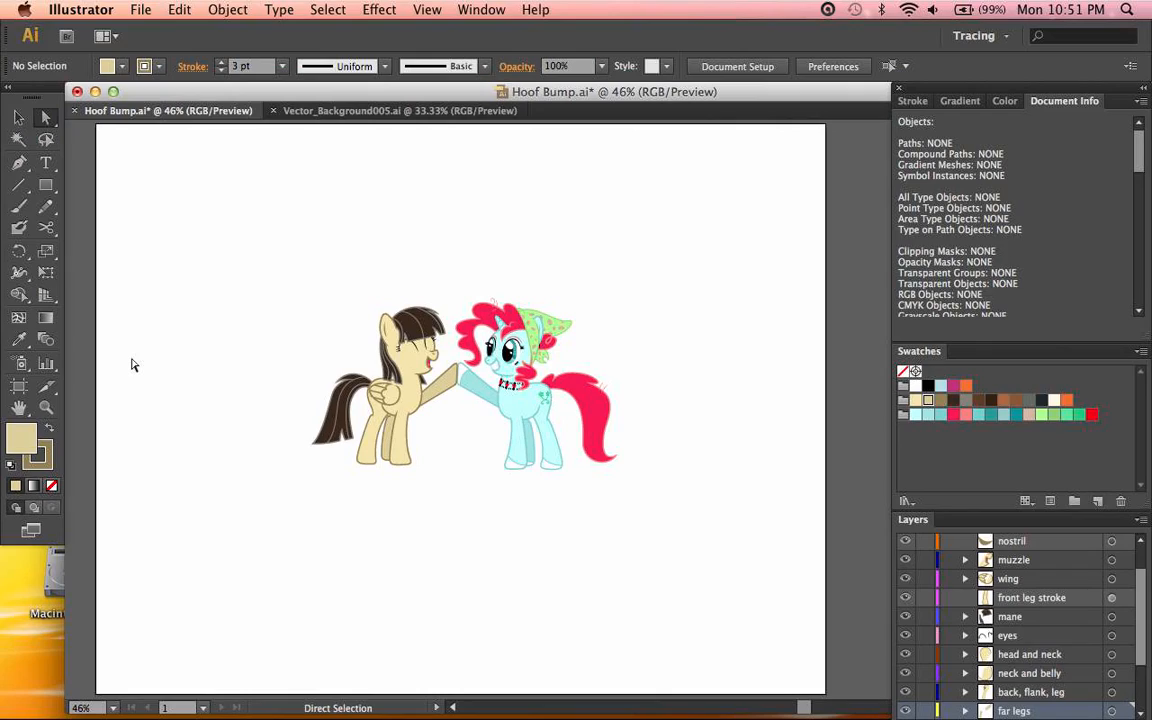
mouse_move(88, 364)
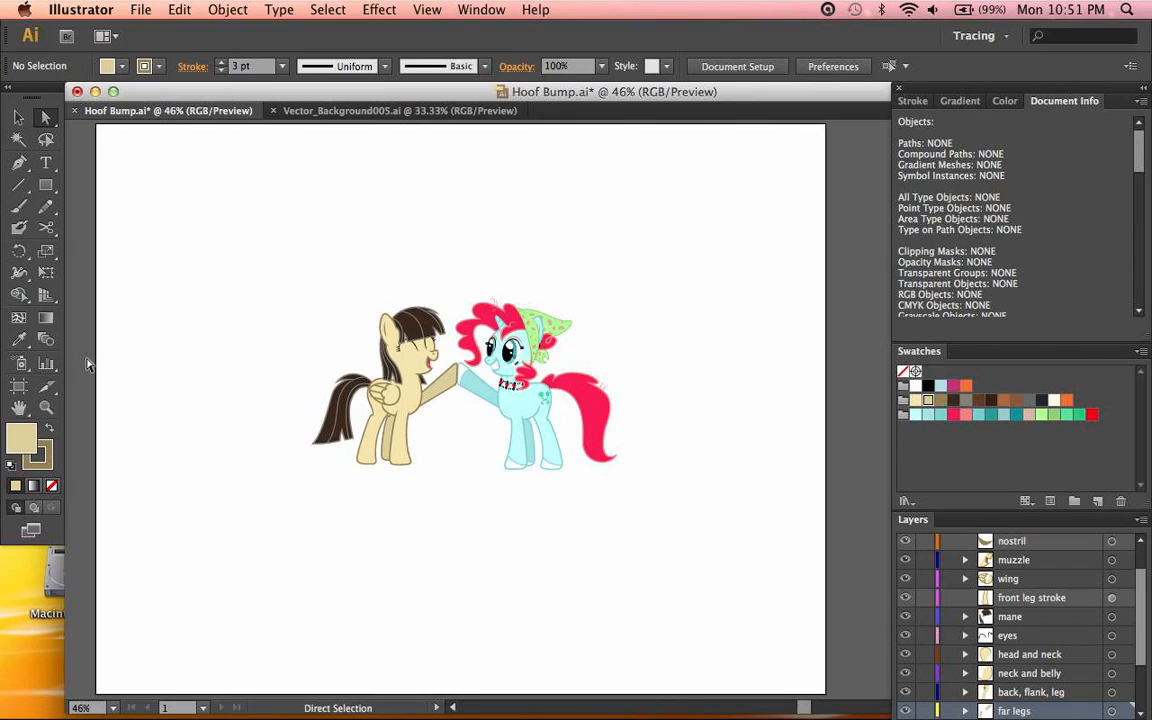
mouse_move(100, 420)
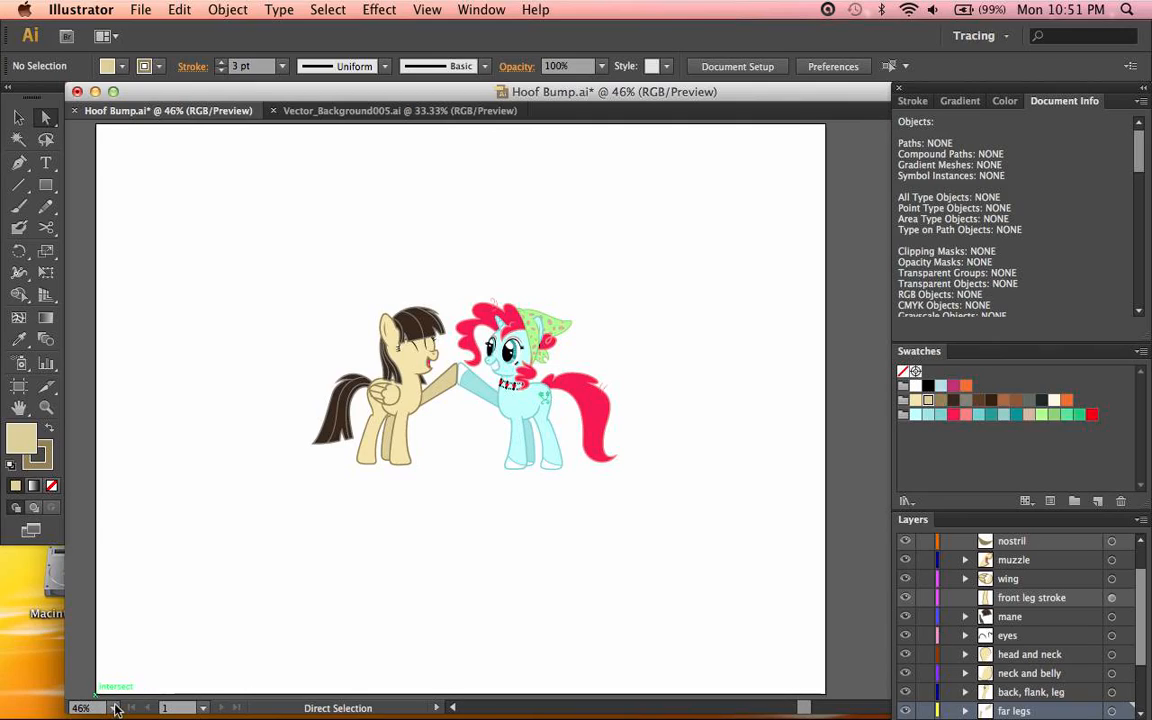
- Zoom to the 6400% maximum from the status-bar zoom list, then return to the whole-artwork view
left_click(112, 708)
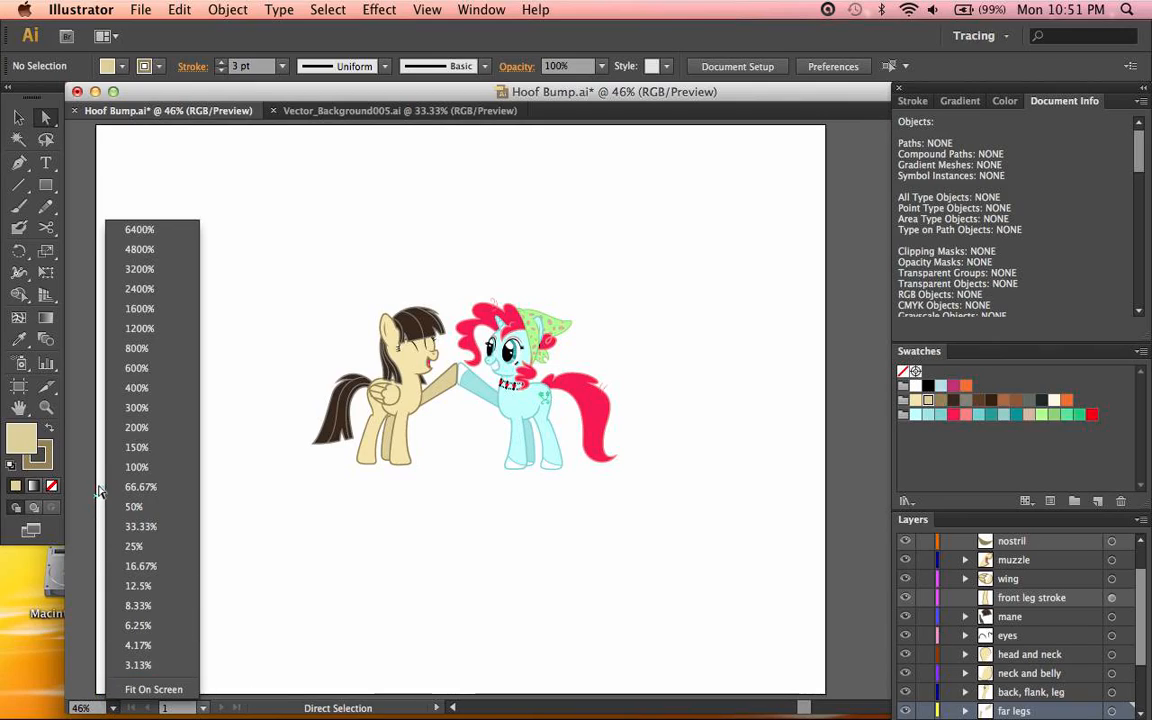
mouse_move(136, 468)
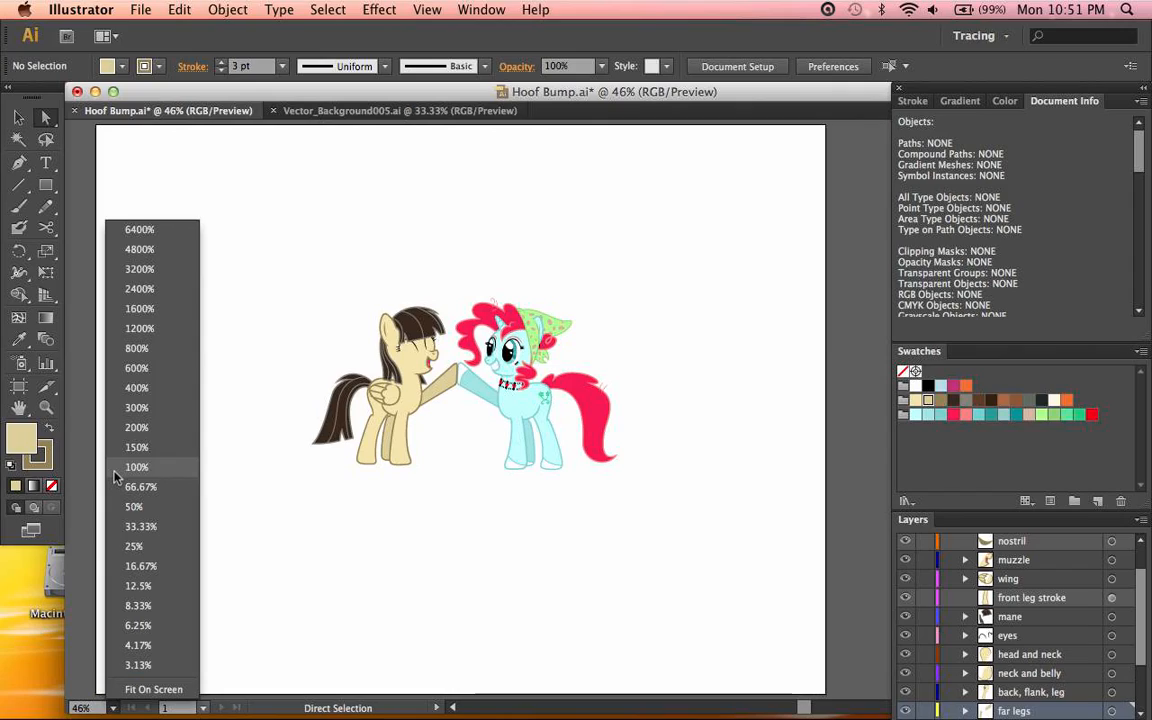
mouse_move(140, 228)
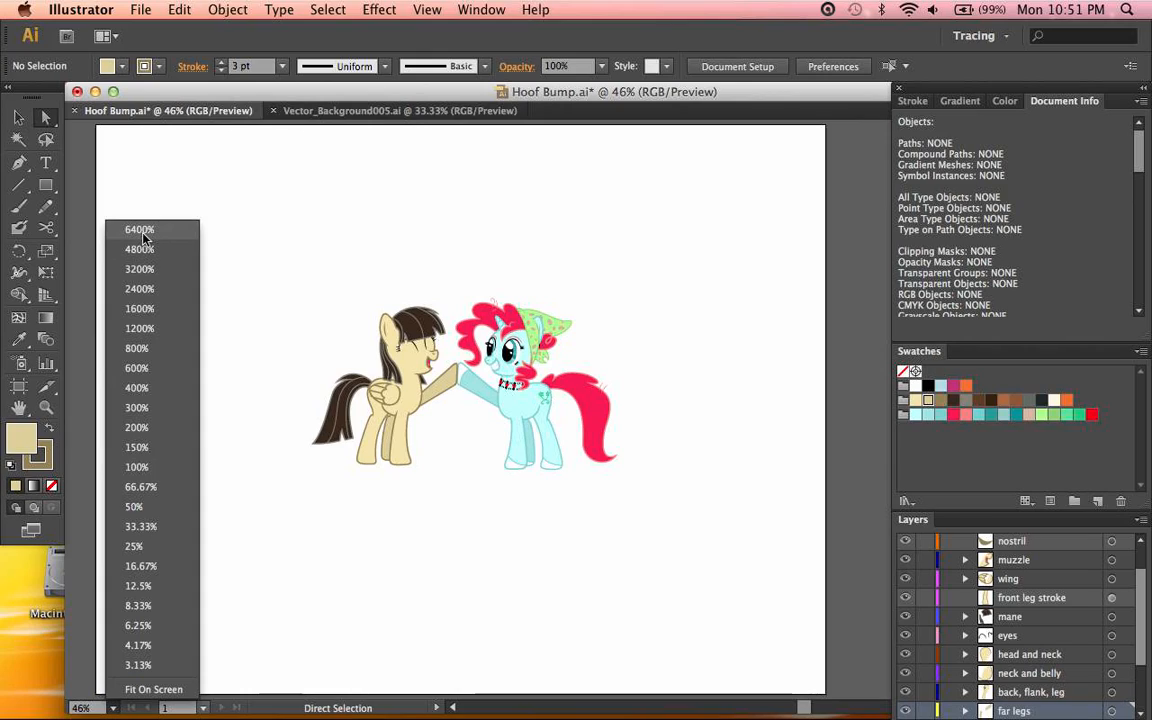
left_click(136, 228)
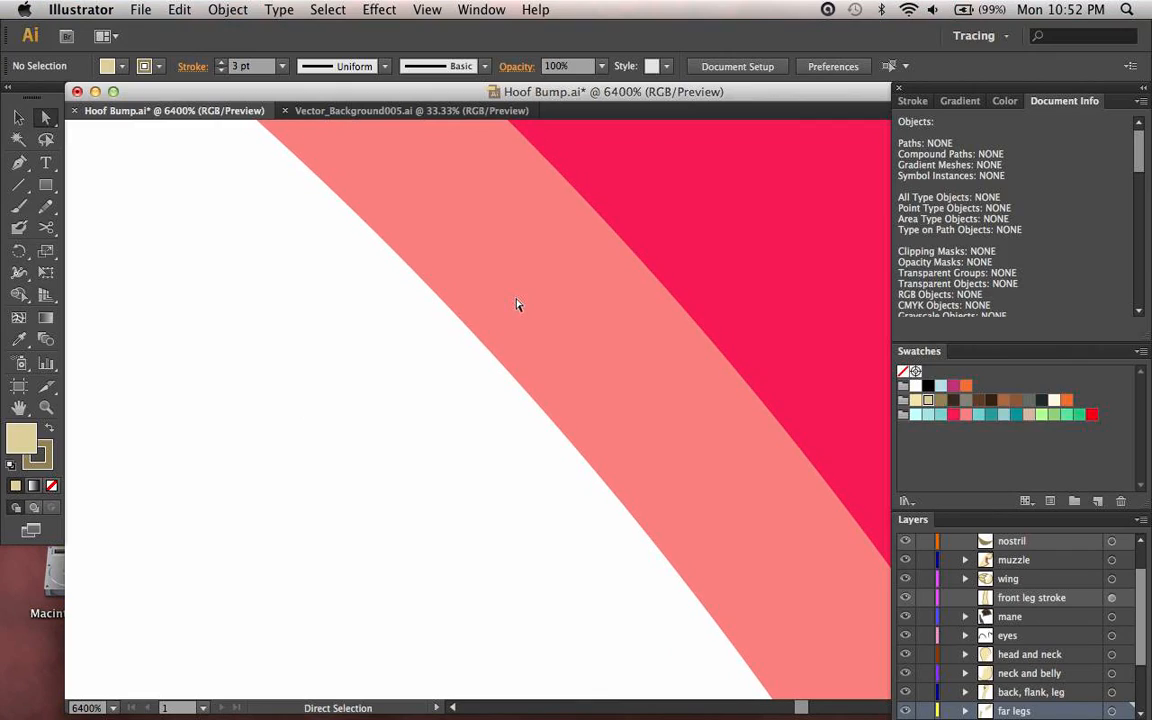
key("cmd+0")
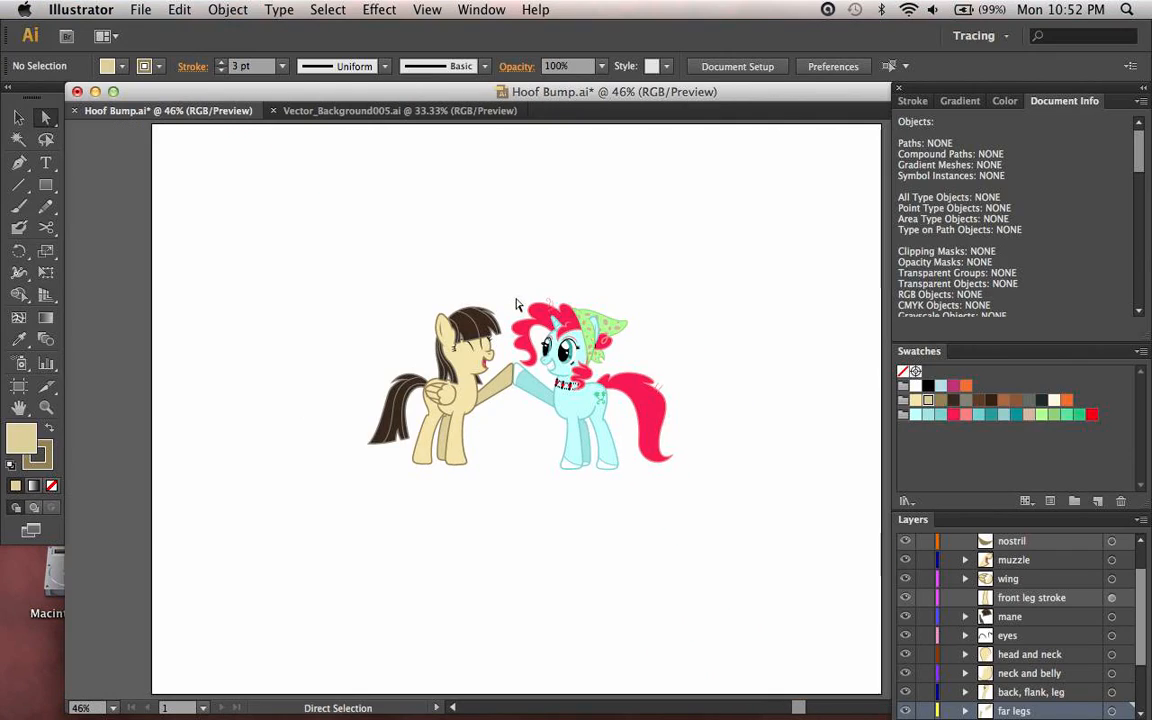
mouse_move(708, 482)
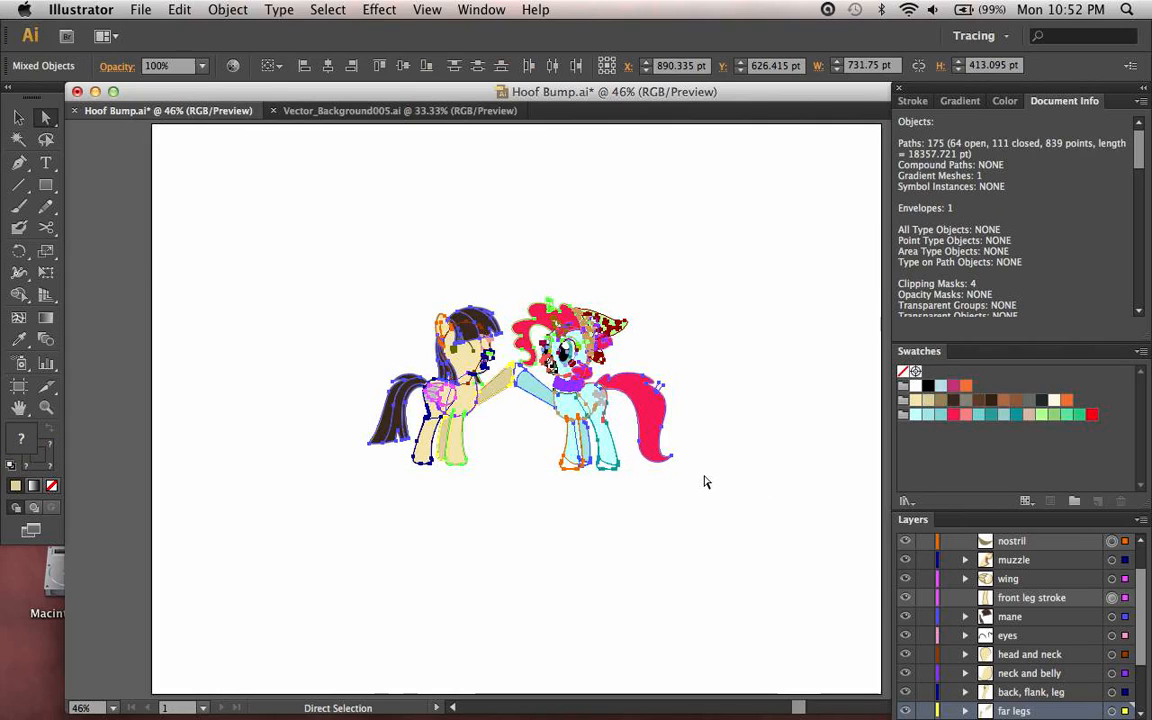
left_click(228, 8)
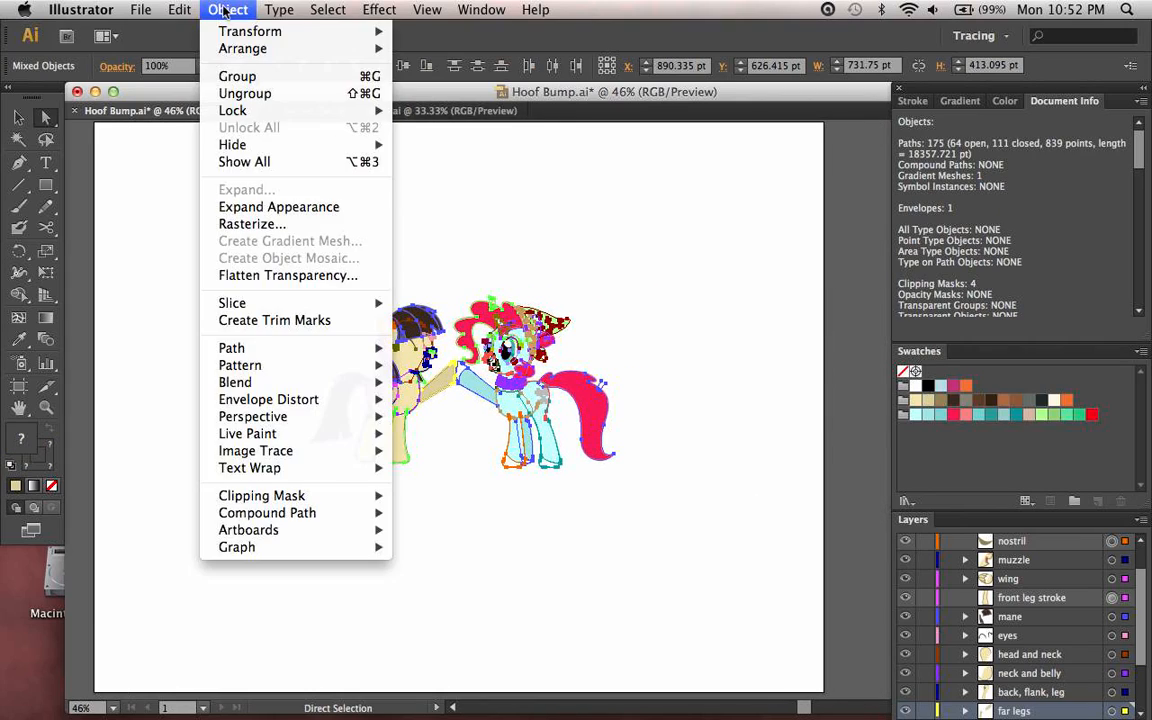
mouse_move(250, 32)
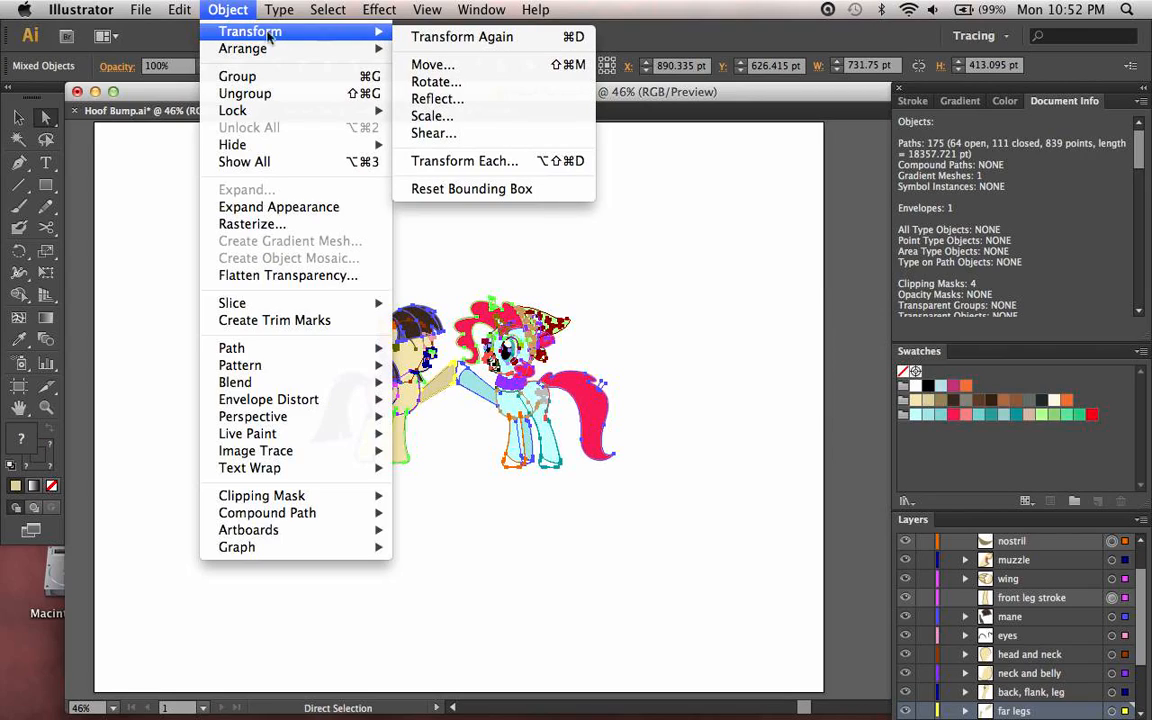
mouse_move(434, 64)
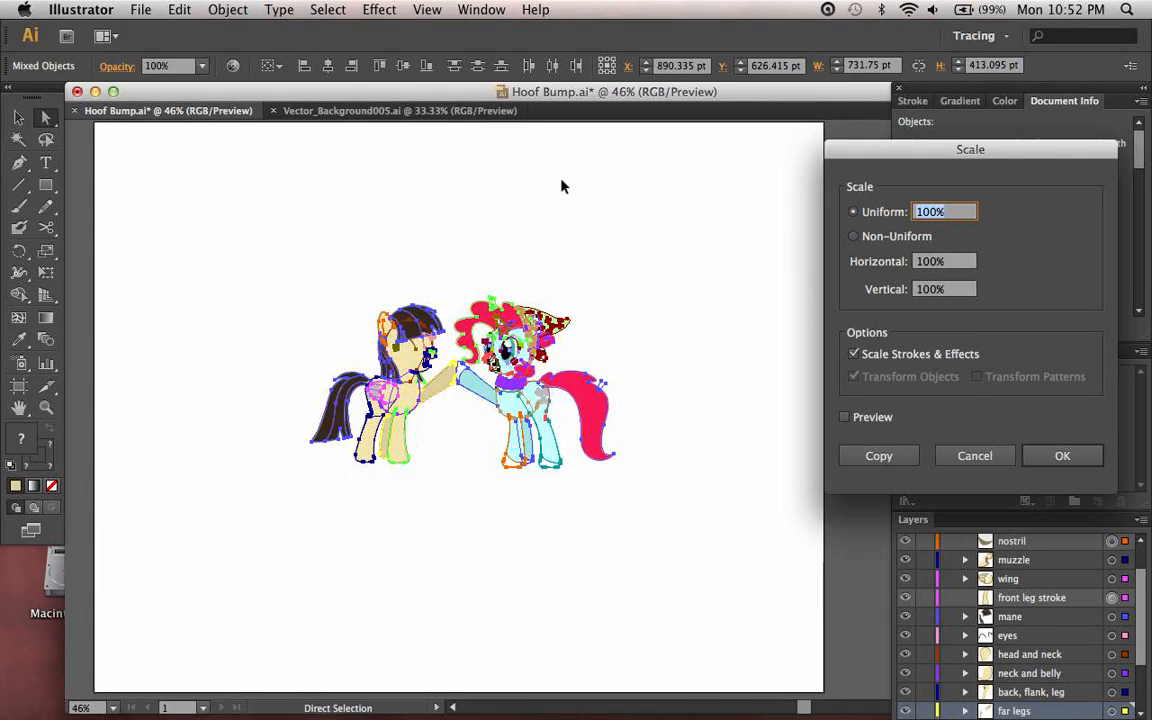
left_click(844, 418)
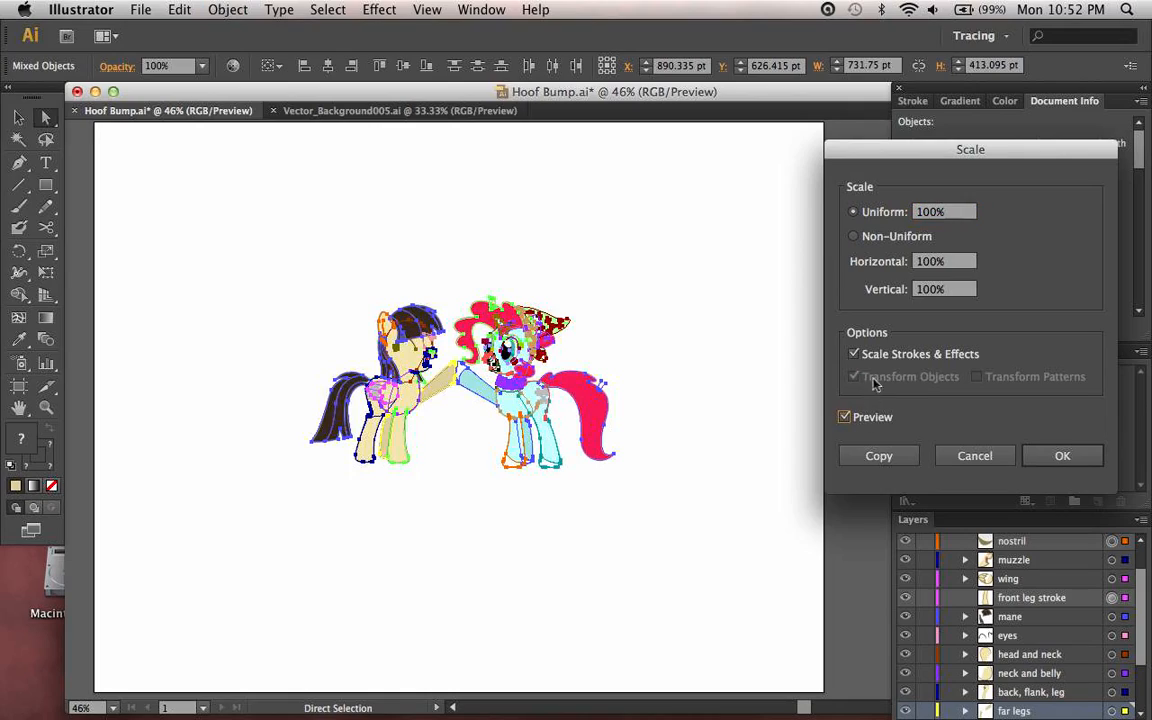
left_click(944, 212)
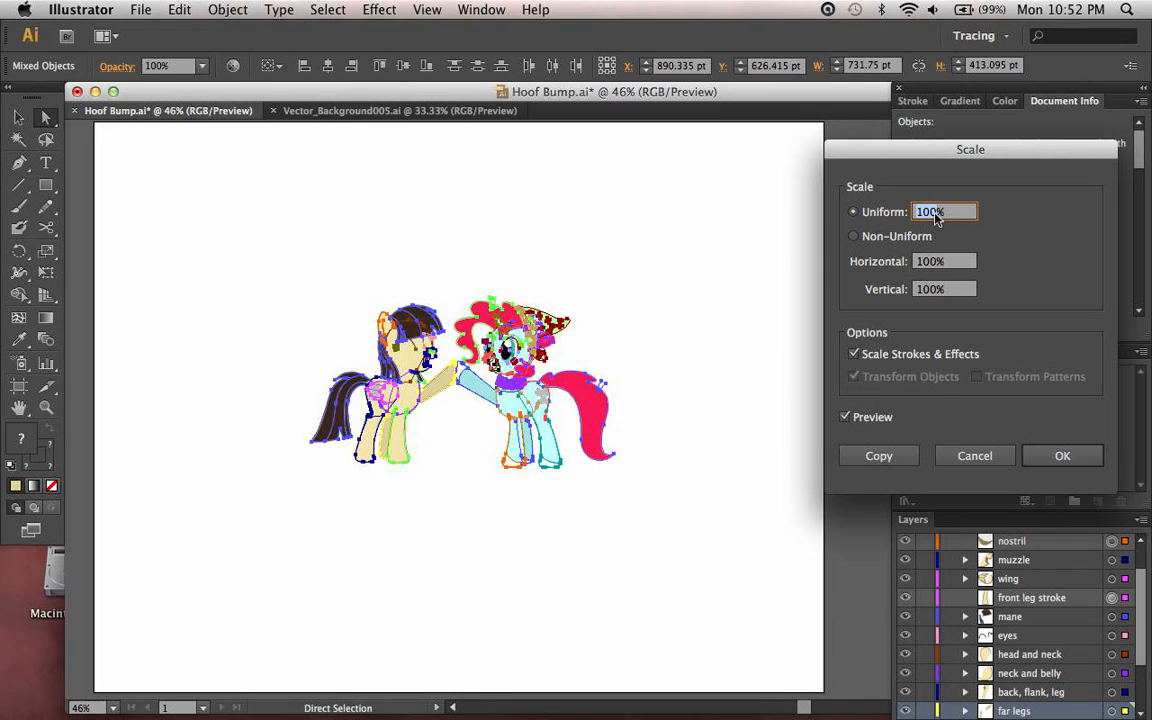
type("10000%")
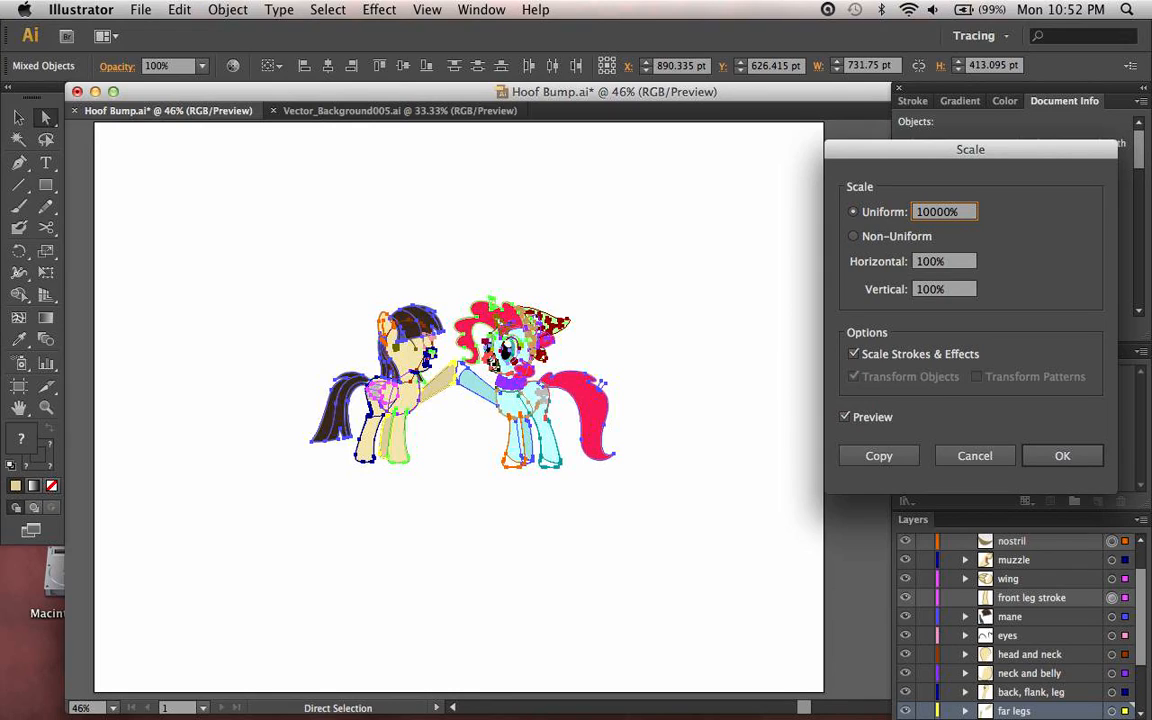
type("1000%")
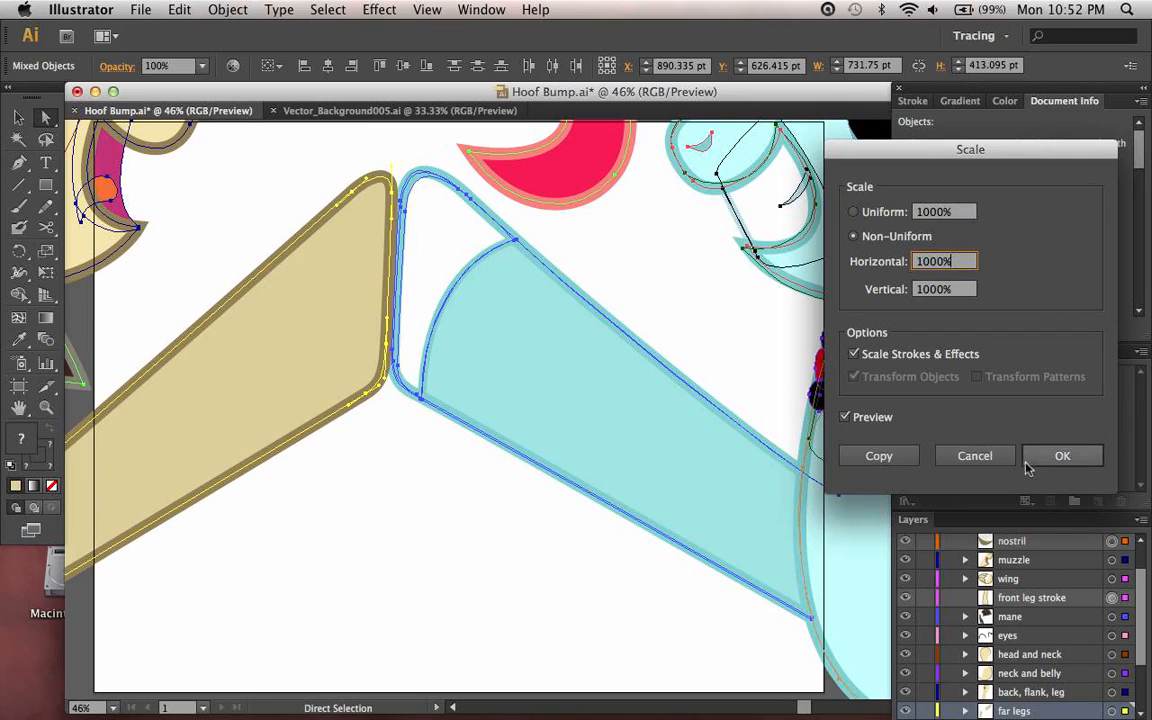
left_click(1062, 456)
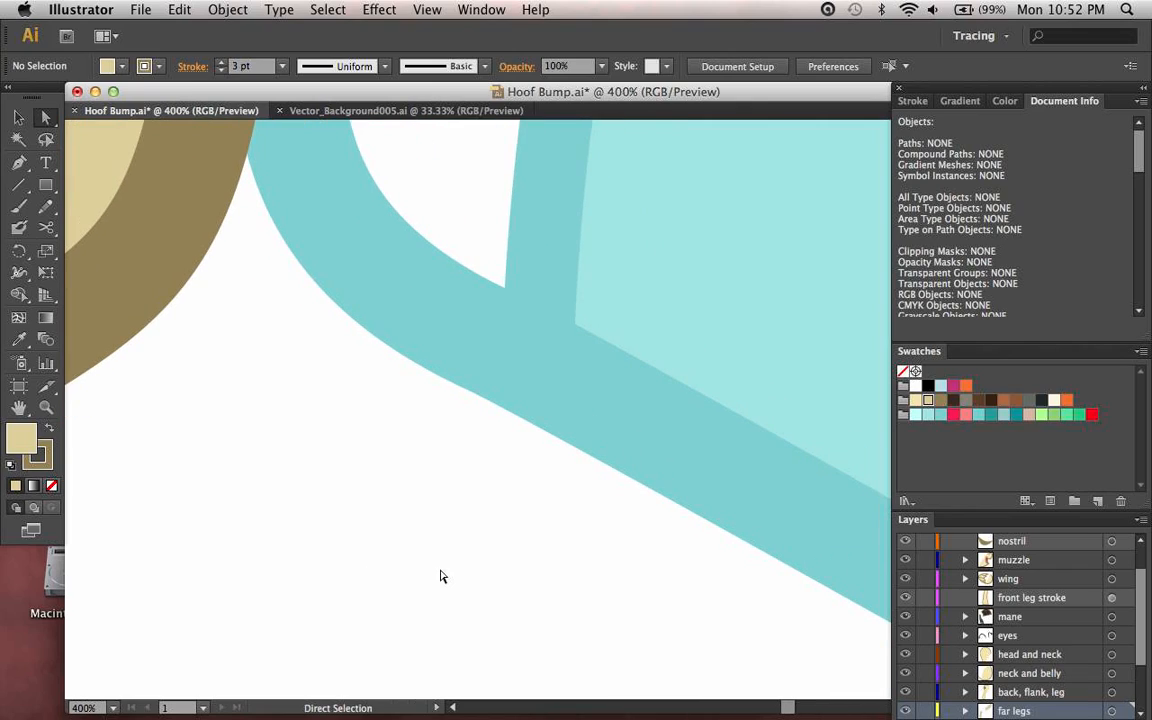
mouse_move(308, 632)
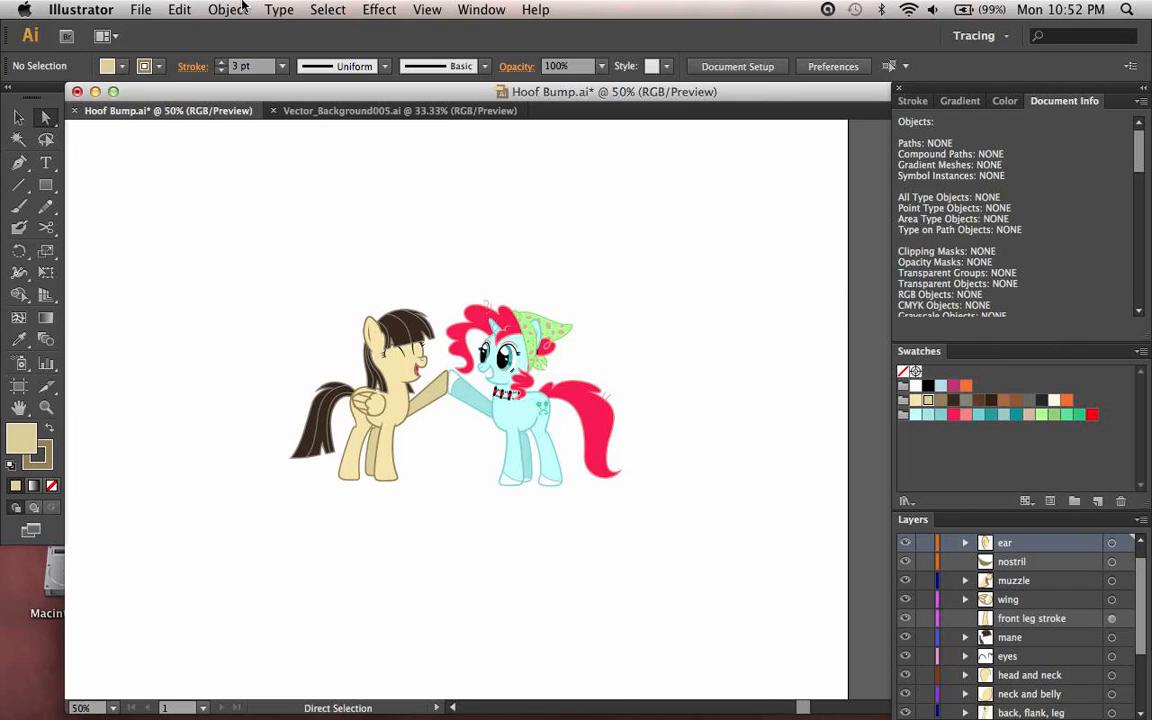
key("cmd+a")
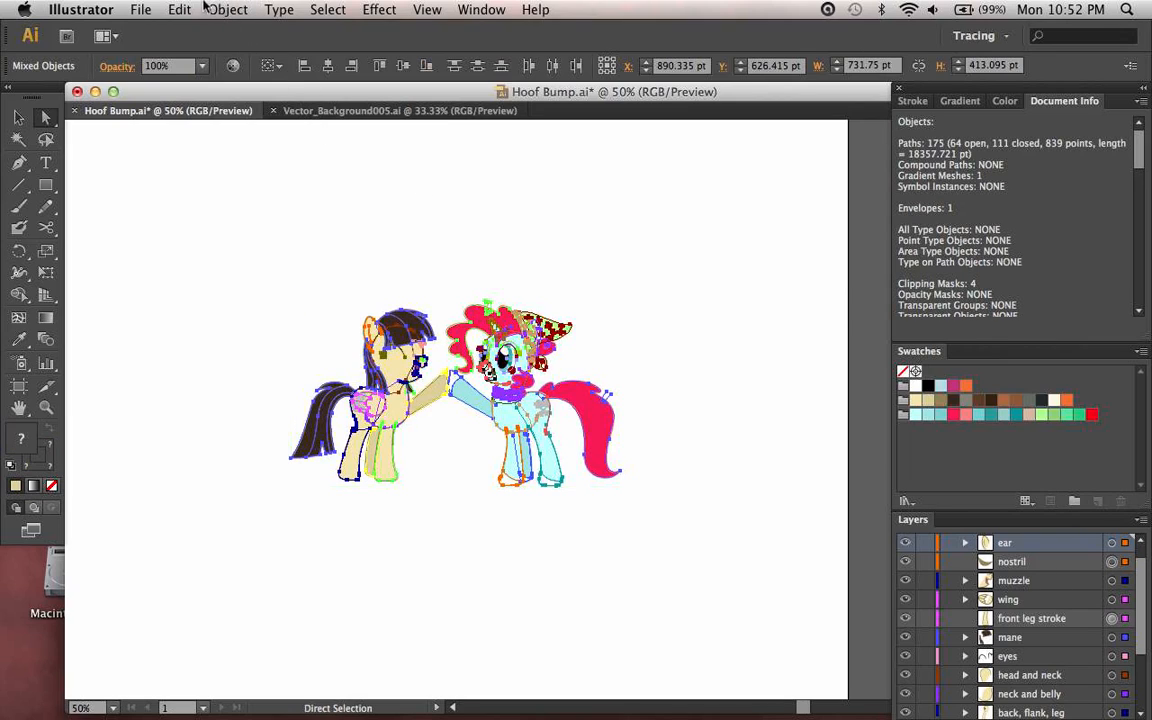
left_click(228, 10)
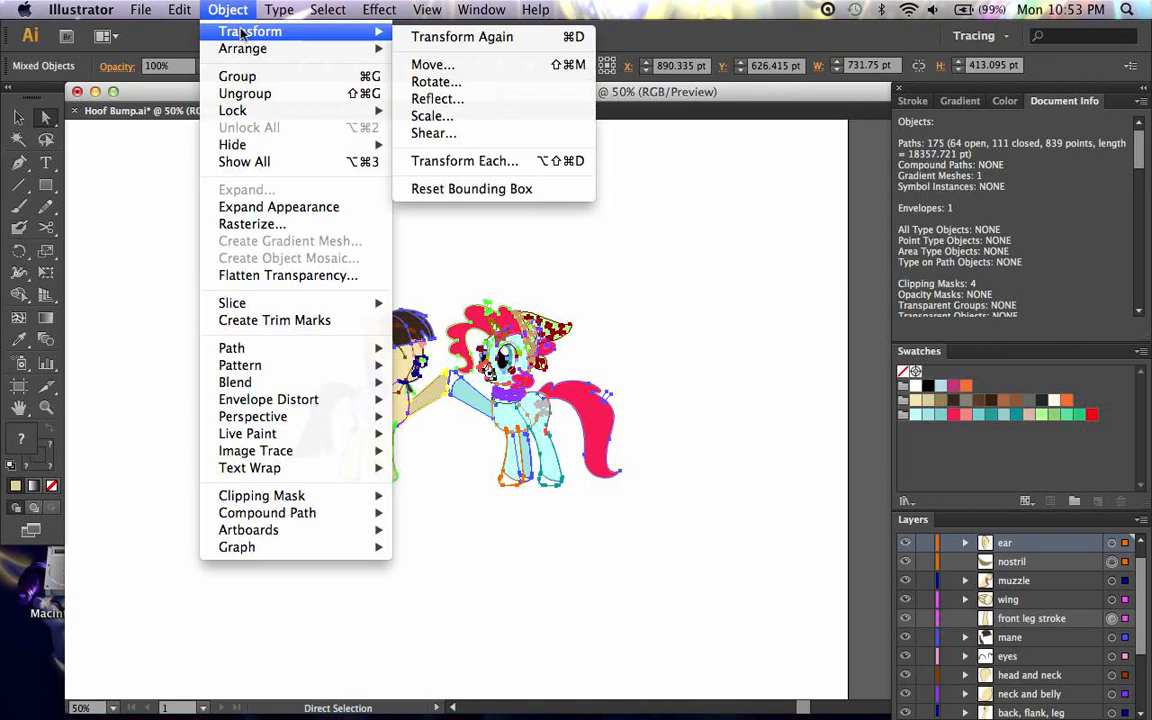
left_click(432, 116)
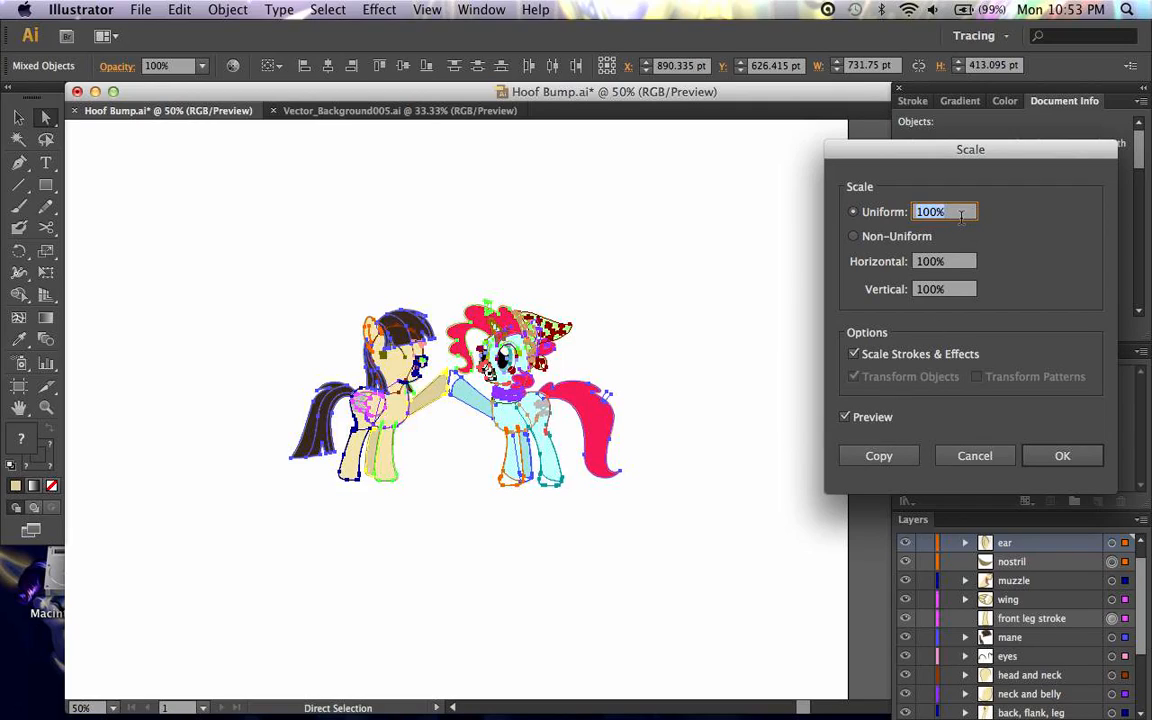
type("10")
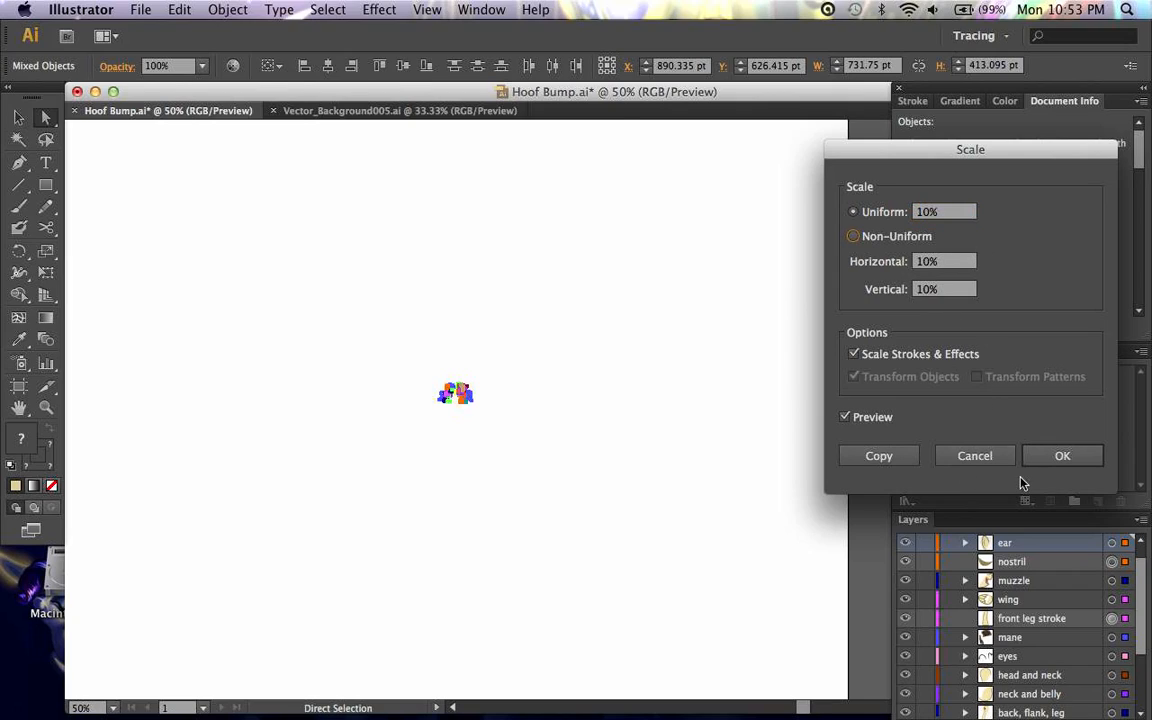
left_click(1062, 456)
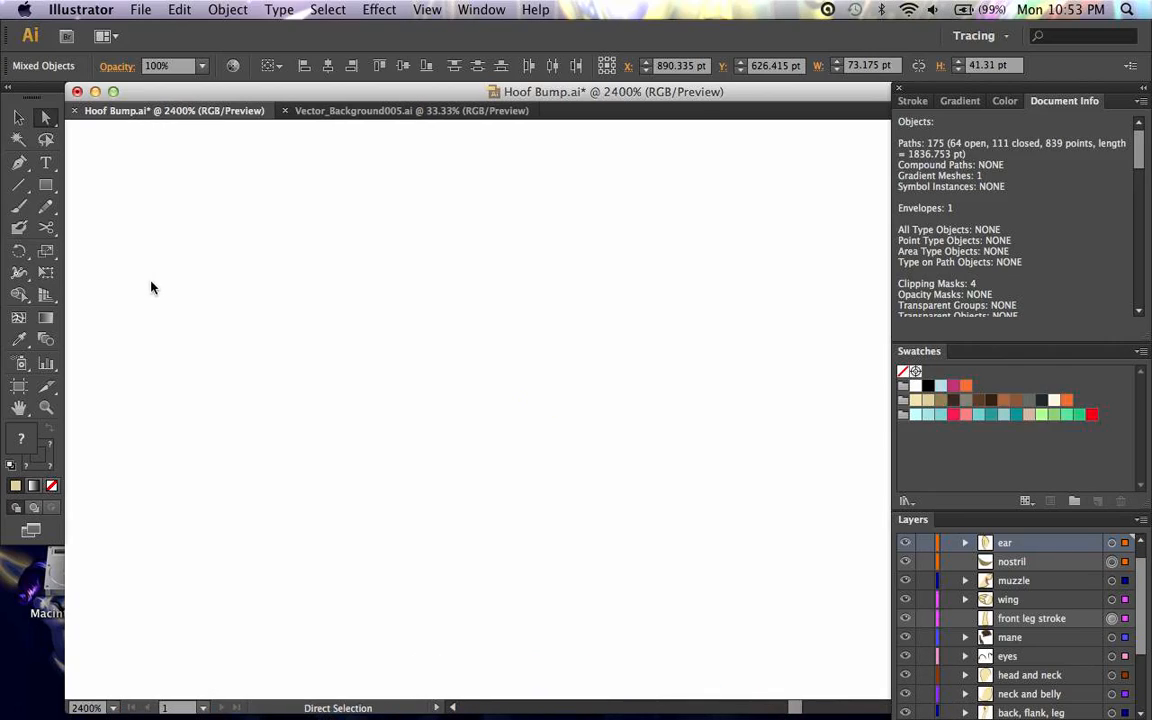
mouse_move(590, 492)
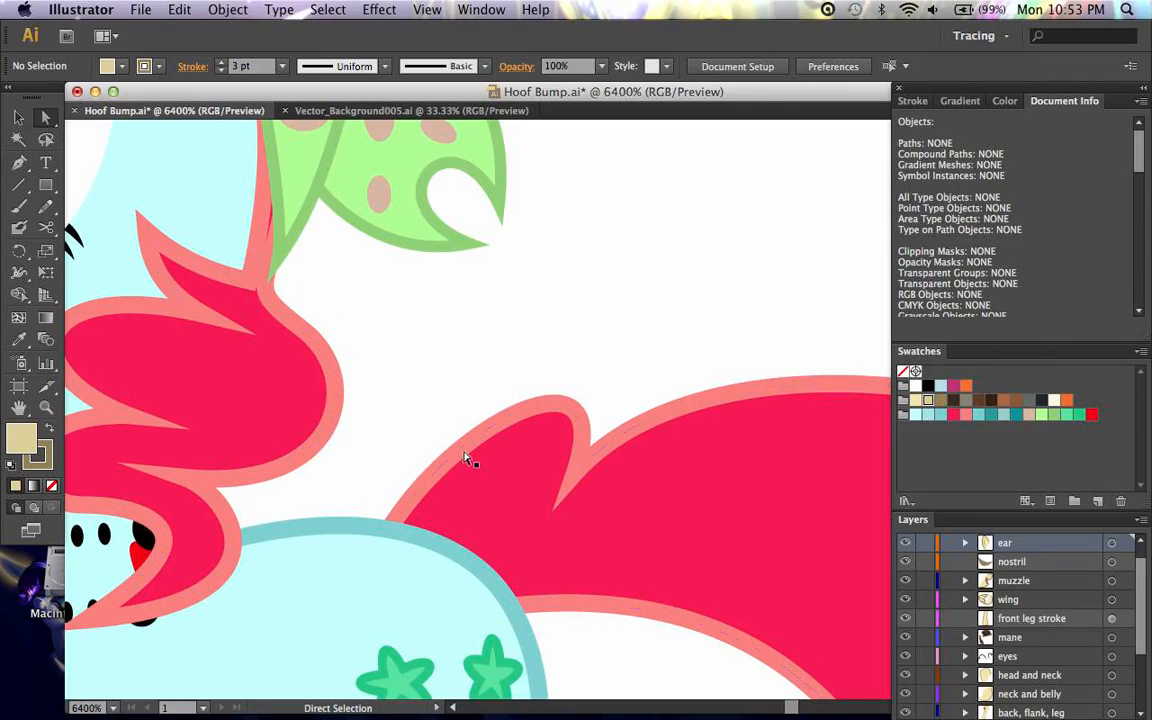
mouse_move(642, 376)
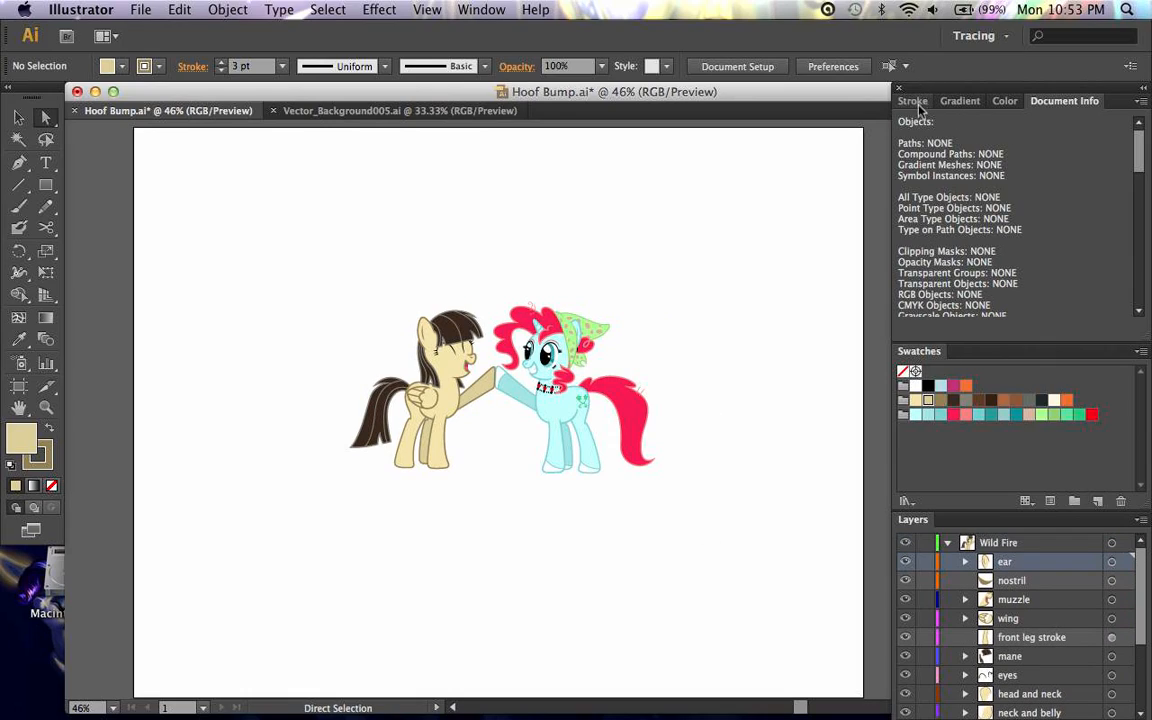
- Bring up the Stroke panel to inspect the cyan pony's tail outline
left_click(916, 100)
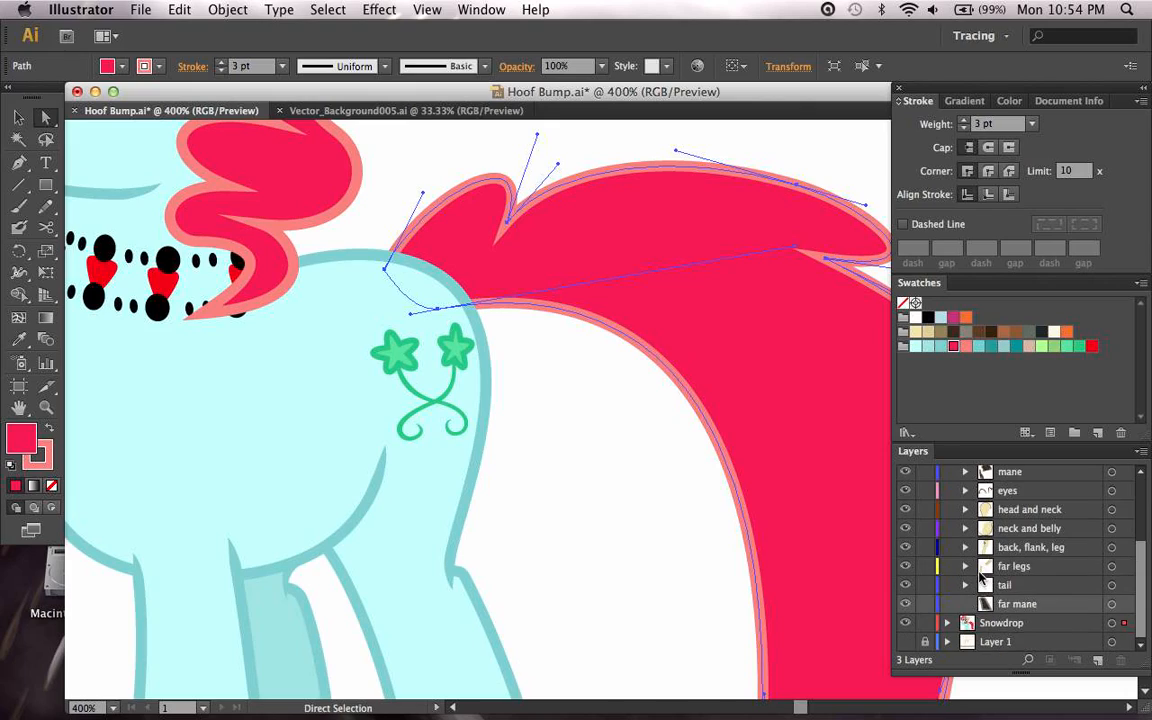
left_click(942, 624)
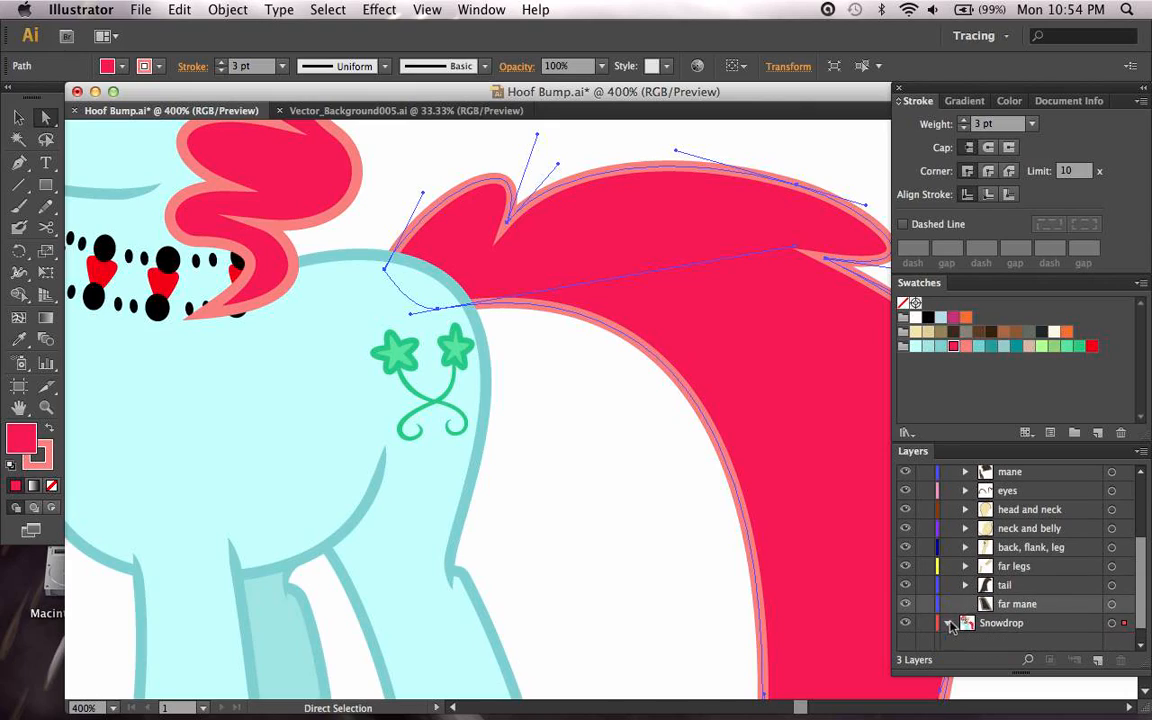
left_click(964, 622)
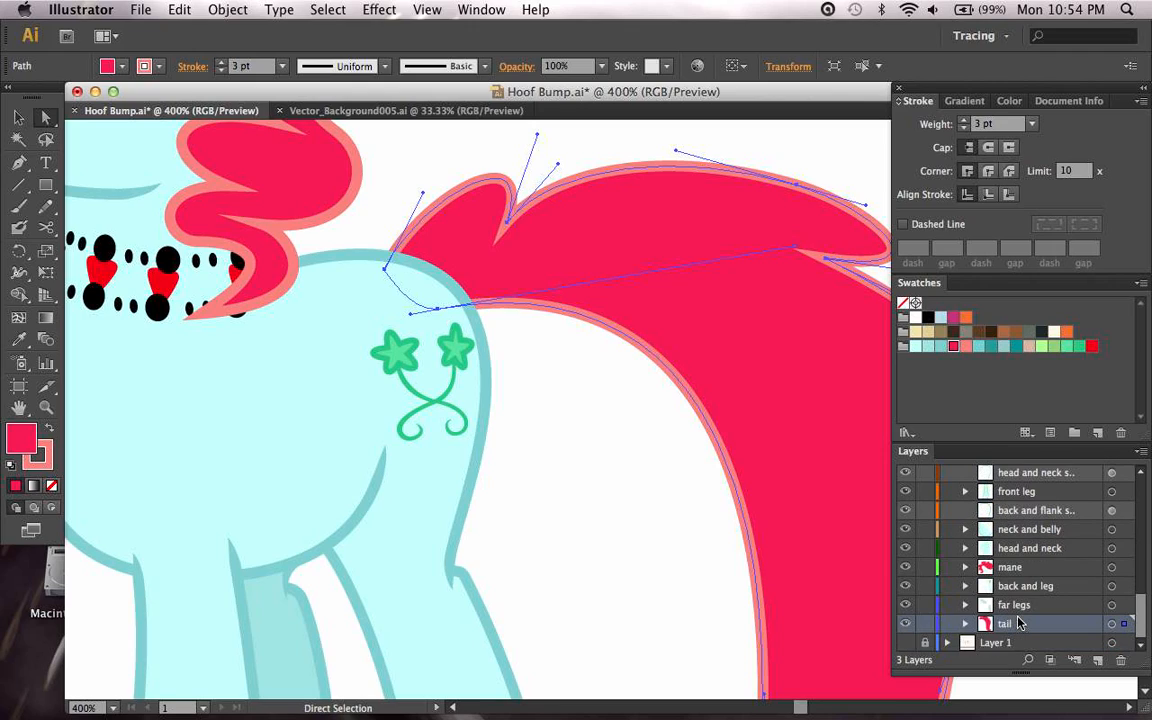
left_click(960, 624)
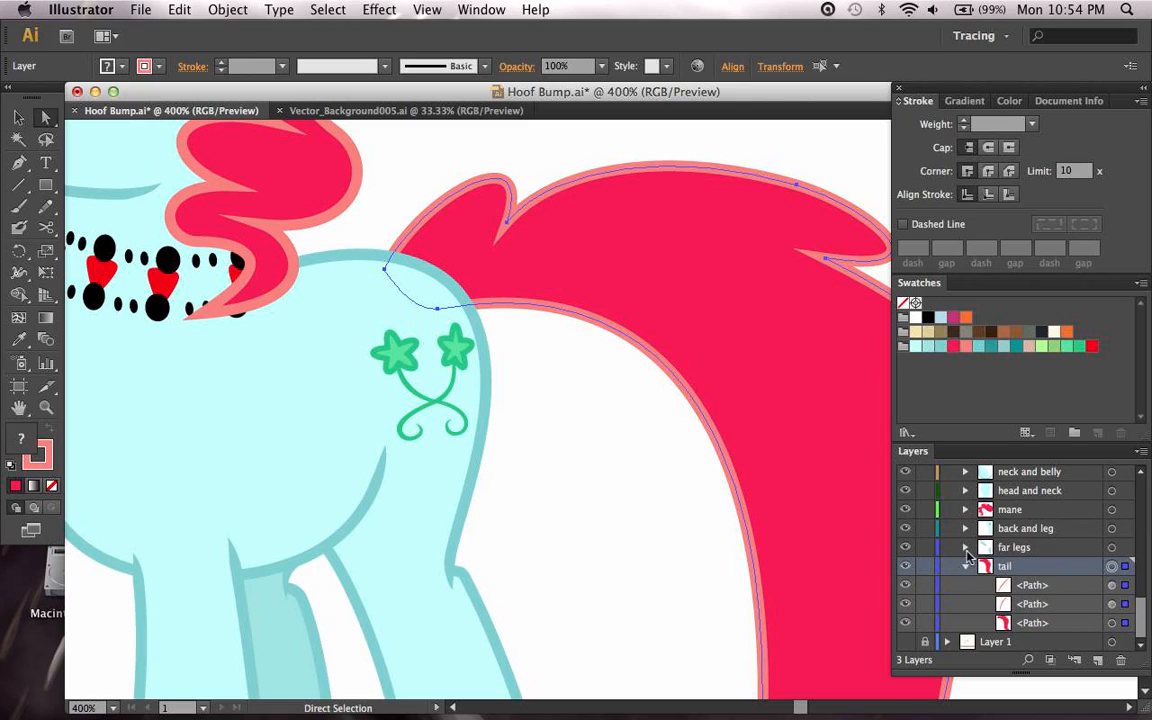
left_click(964, 528)
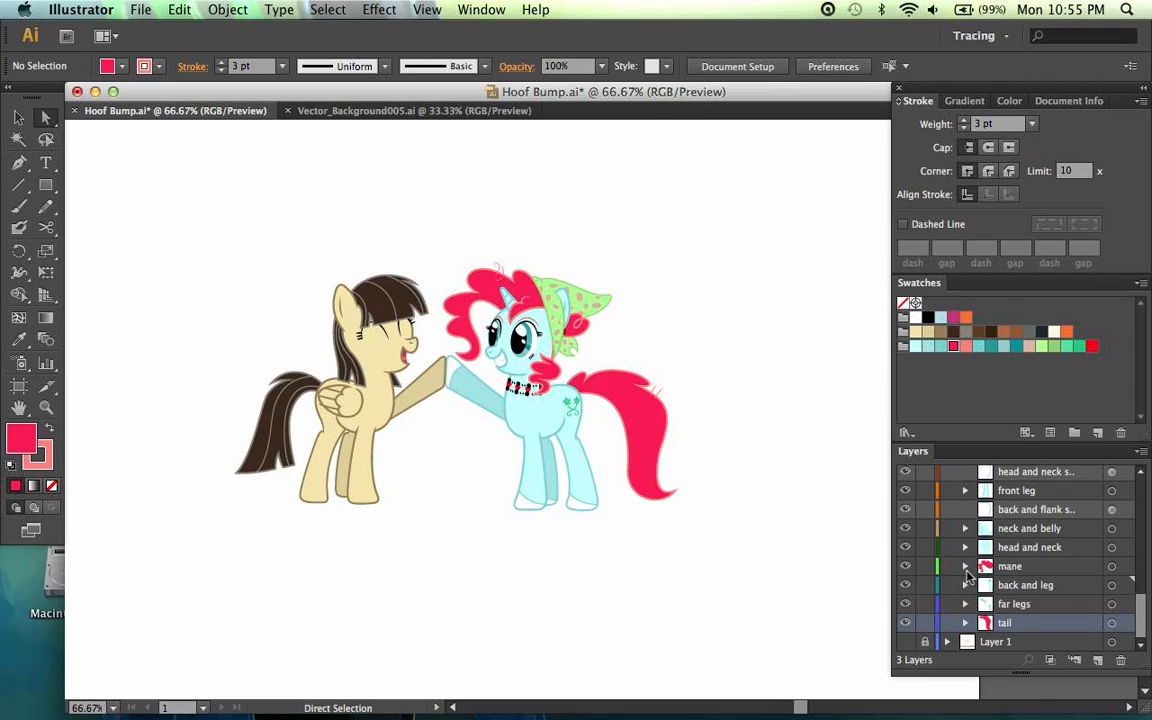
mouse_move(844, 558)
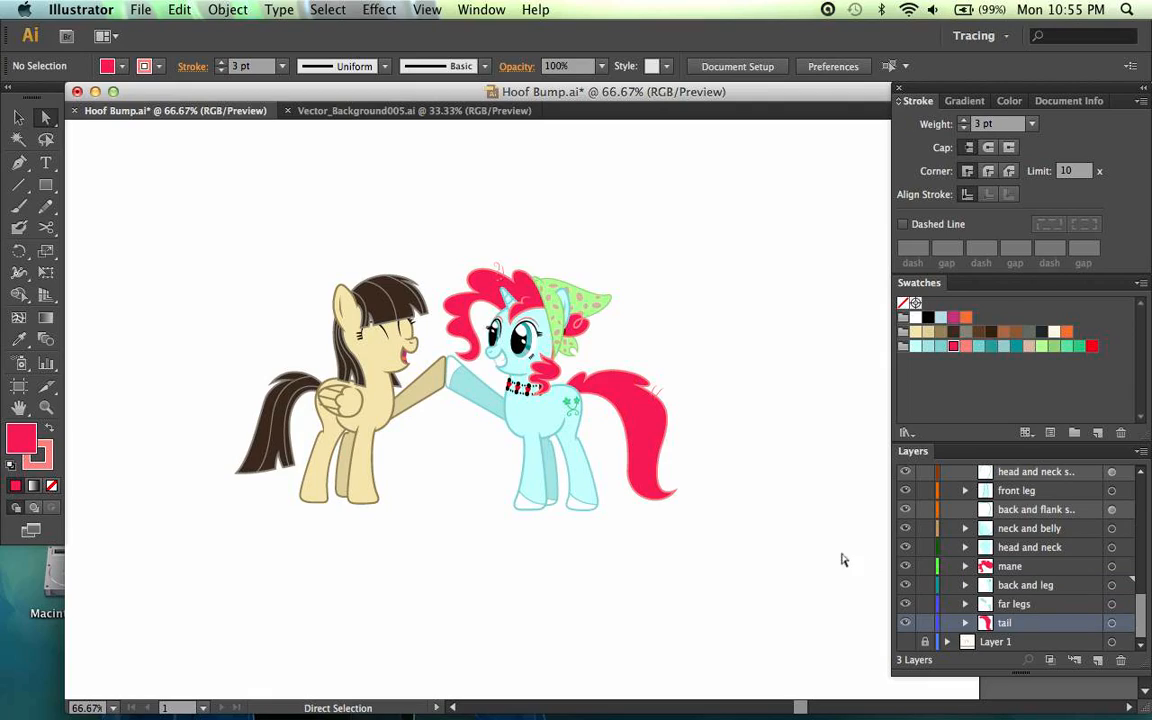
mouse_move(832, 556)
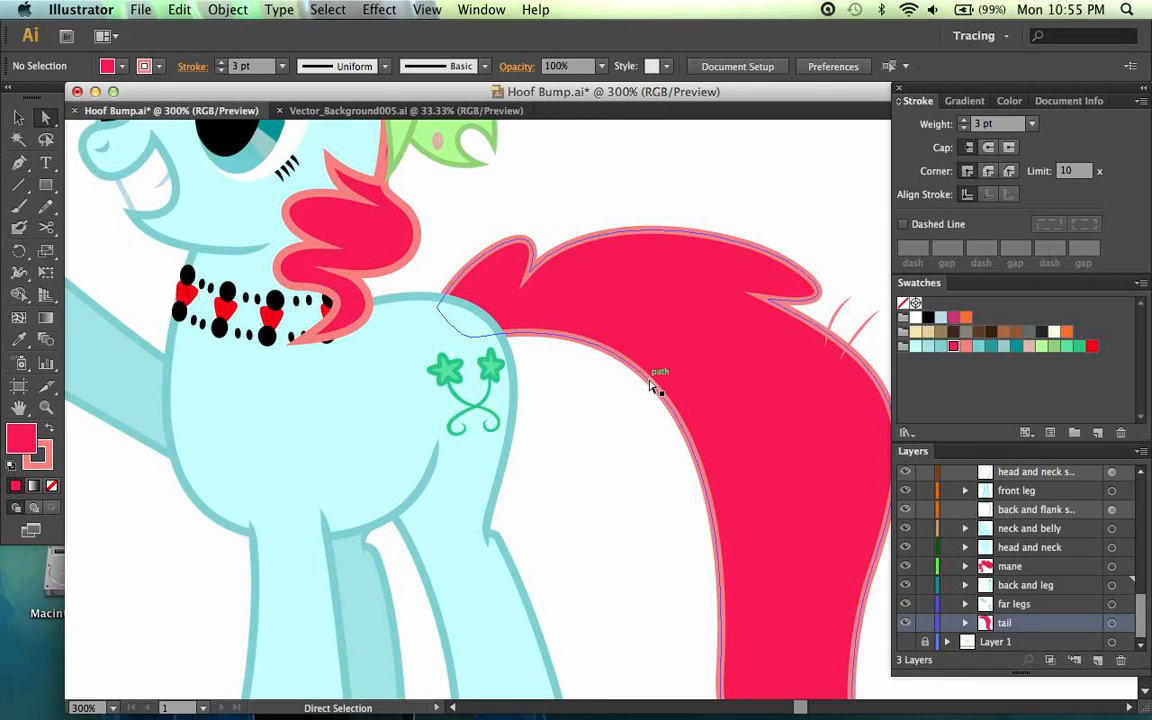
mouse_move(672, 310)
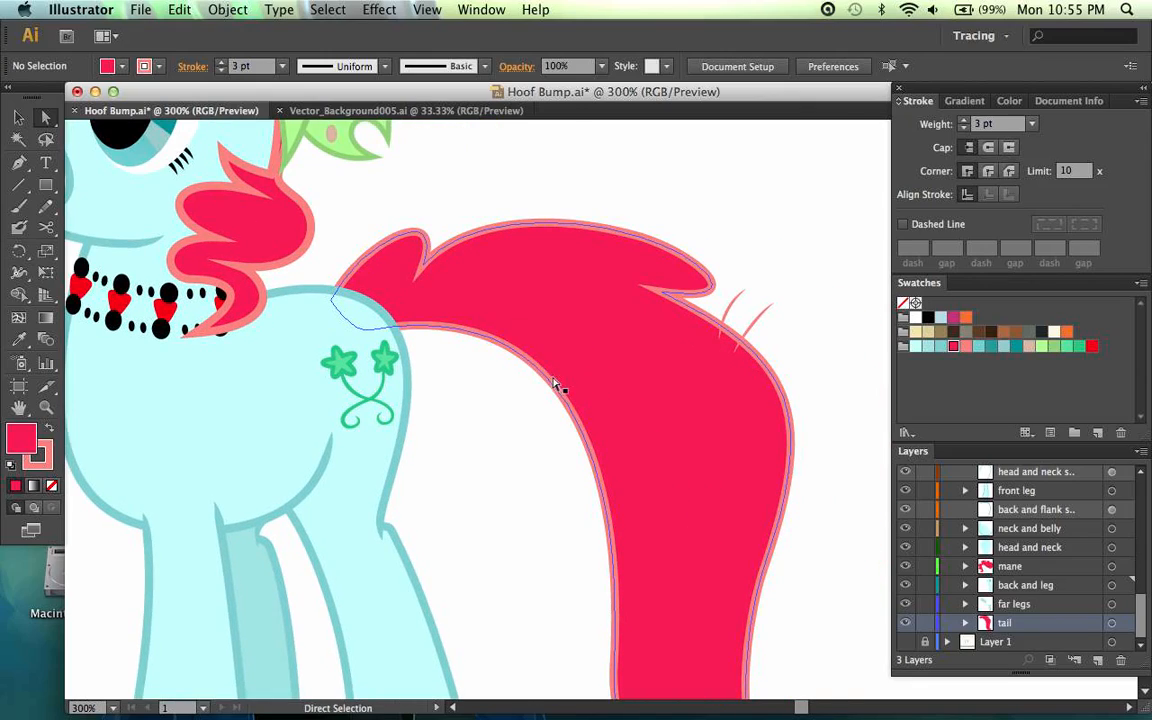
mouse_move(664, 376)
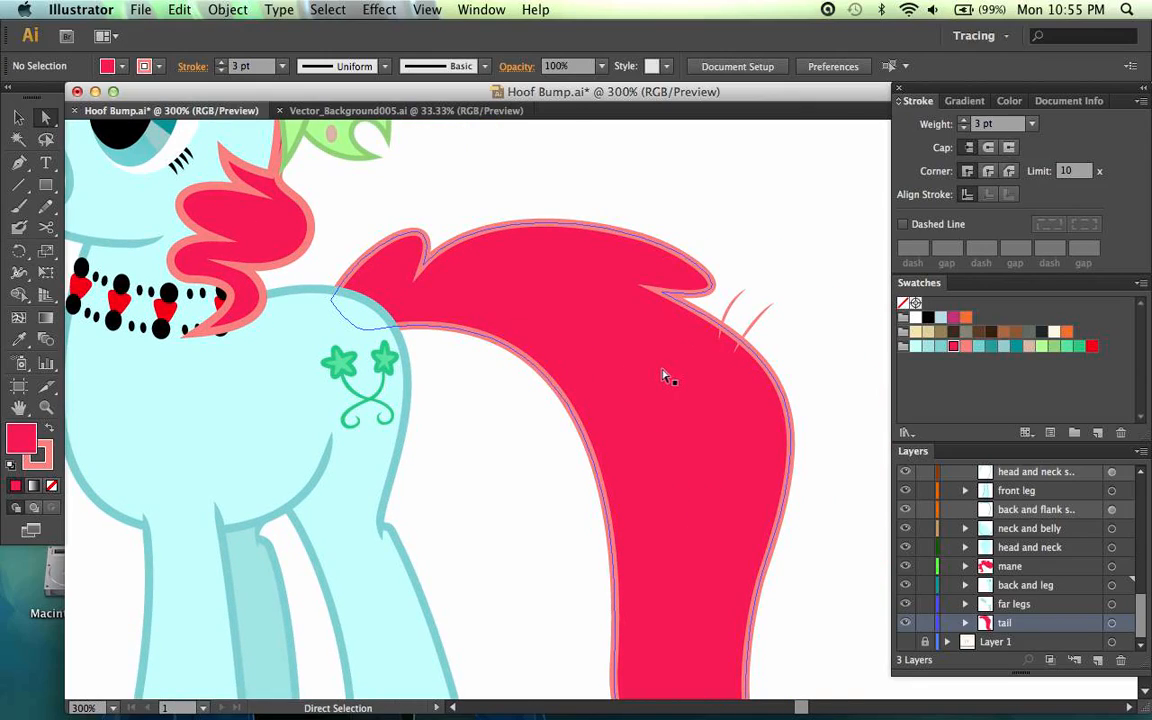
mouse_move(596, 360)
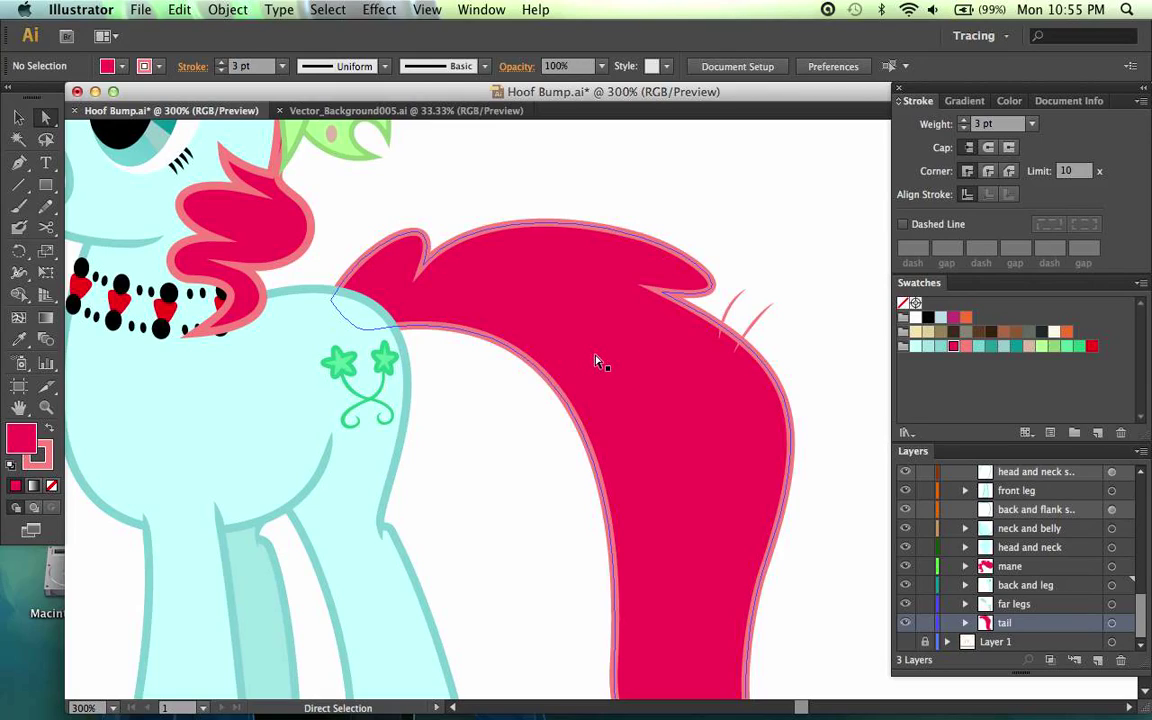
mouse_move(434, 336)
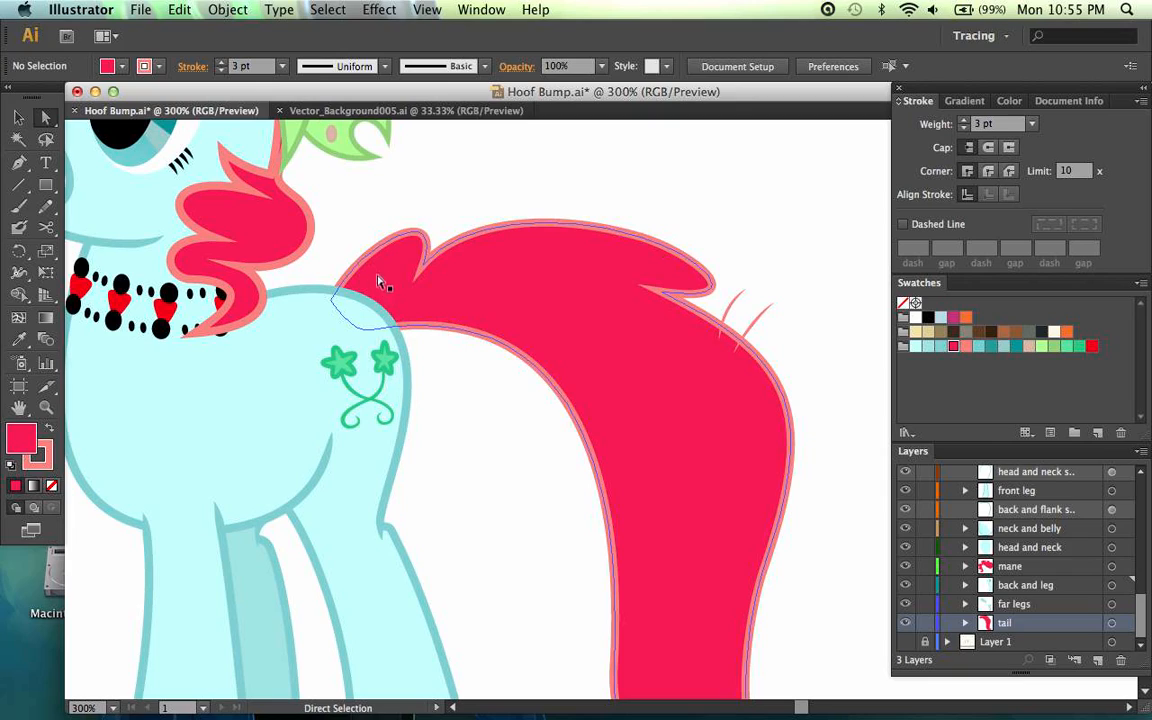
mouse_move(420, 242)
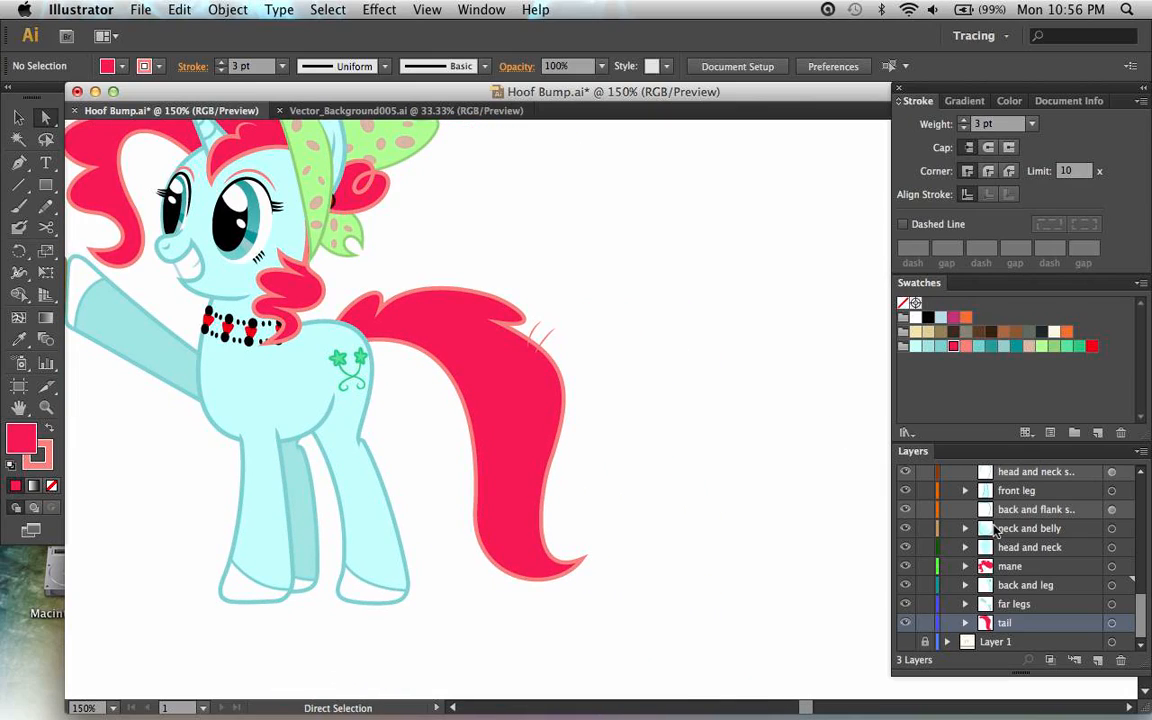
mouse_move(1036, 528)
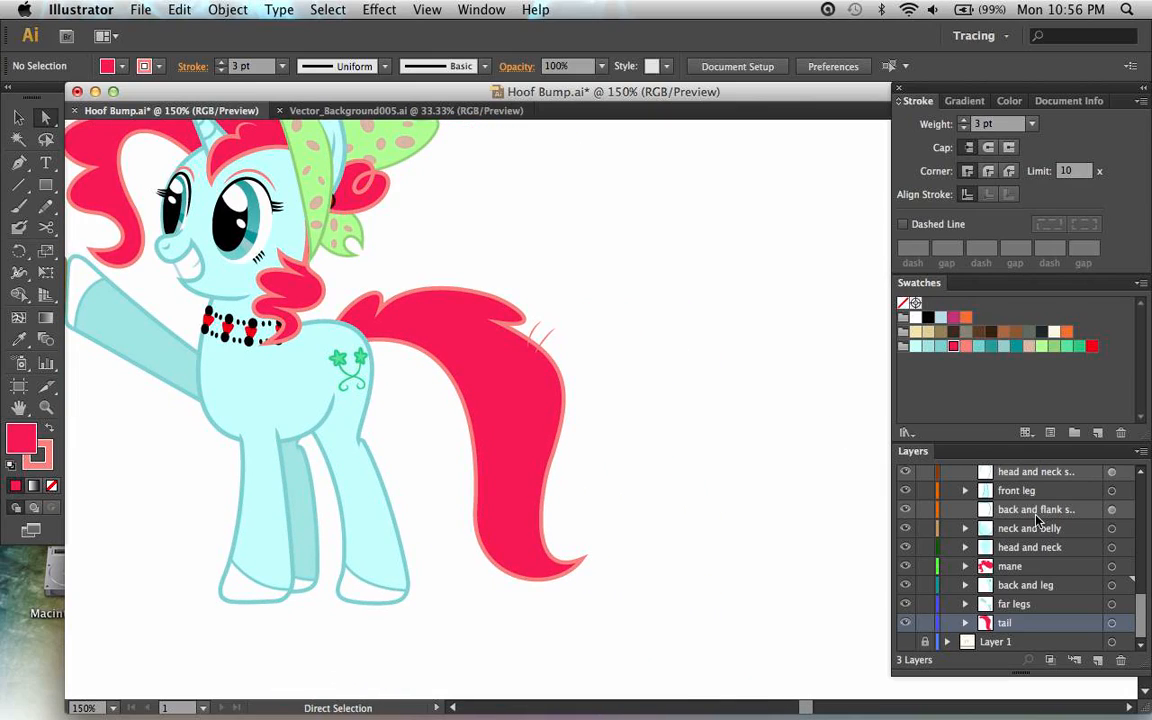
- Collapse Snowdrop's sublayers and add a new empty Layer 41 selected at the top of the stack
left_click(948, 510)
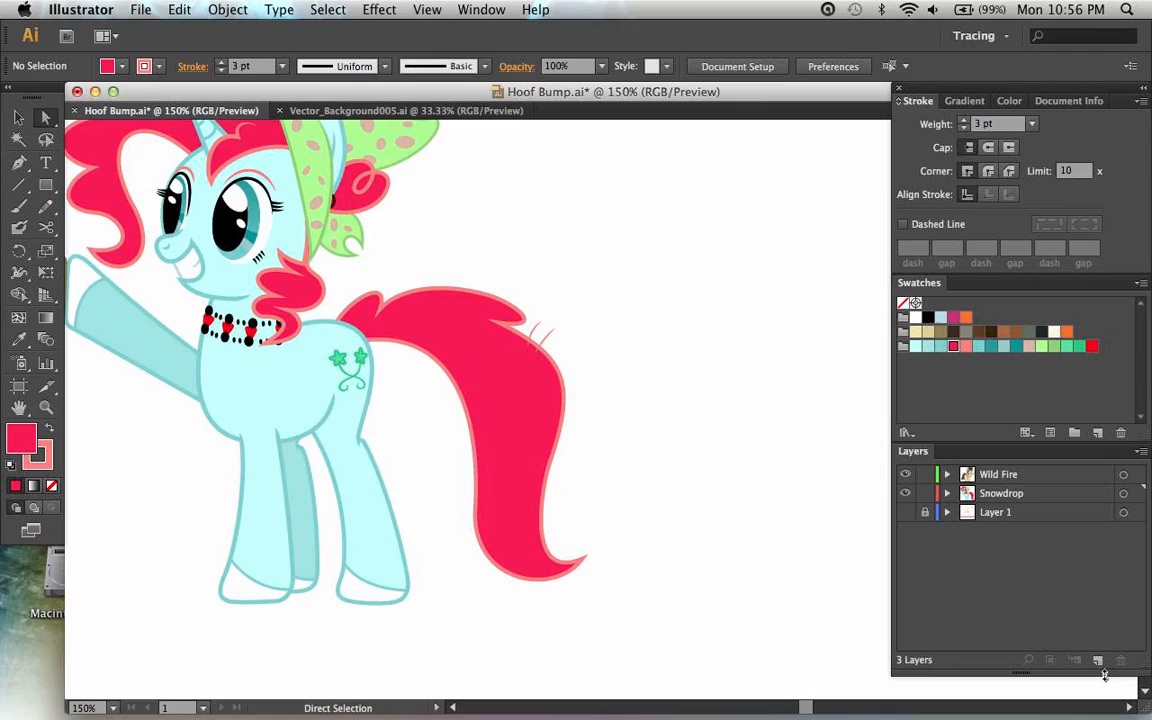
mouse_move(1100, 660)
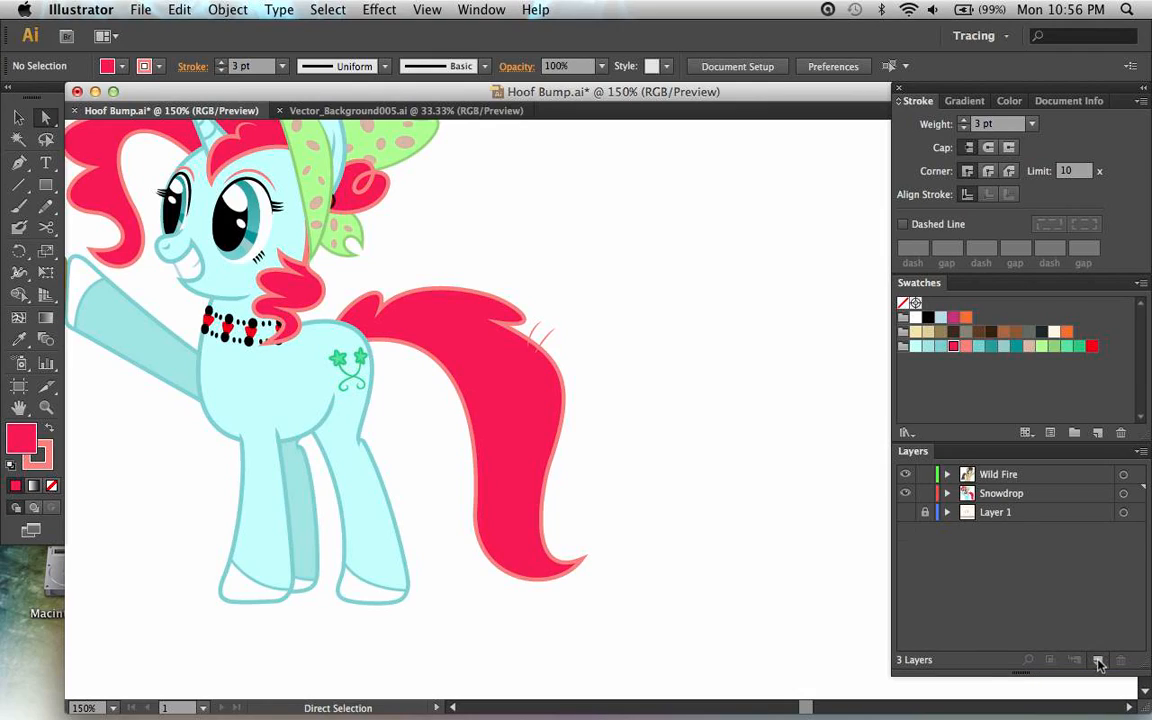
left_click(1098, 660)
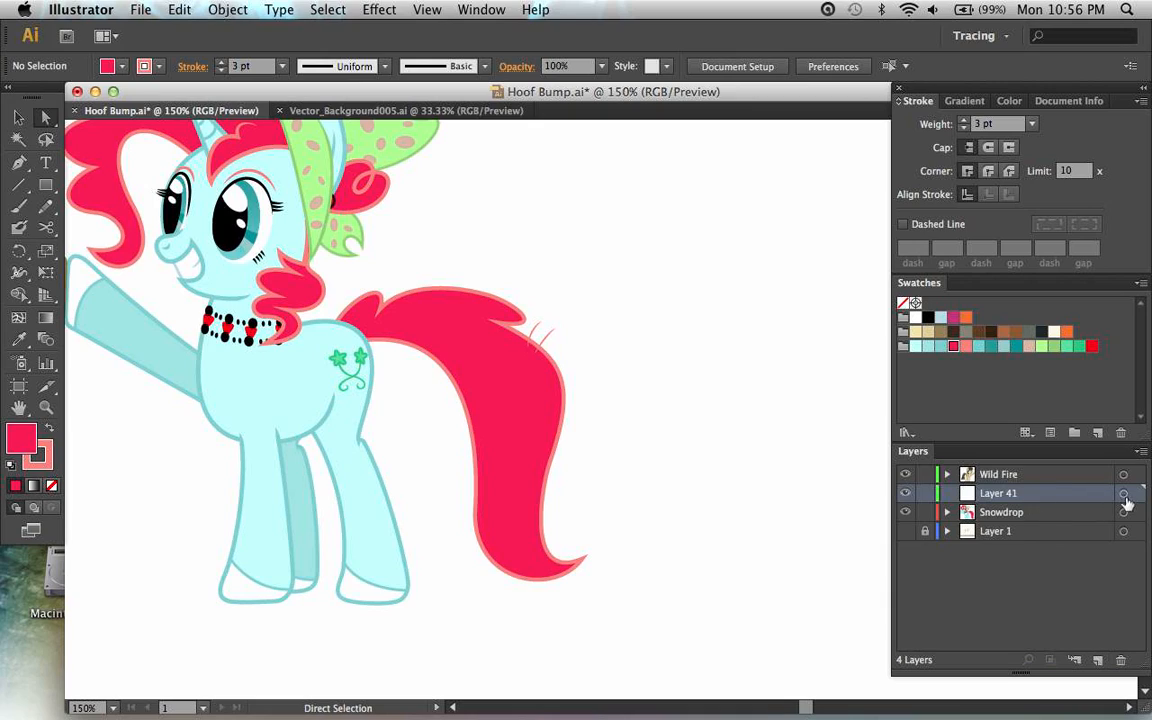
left_click(998, 472)
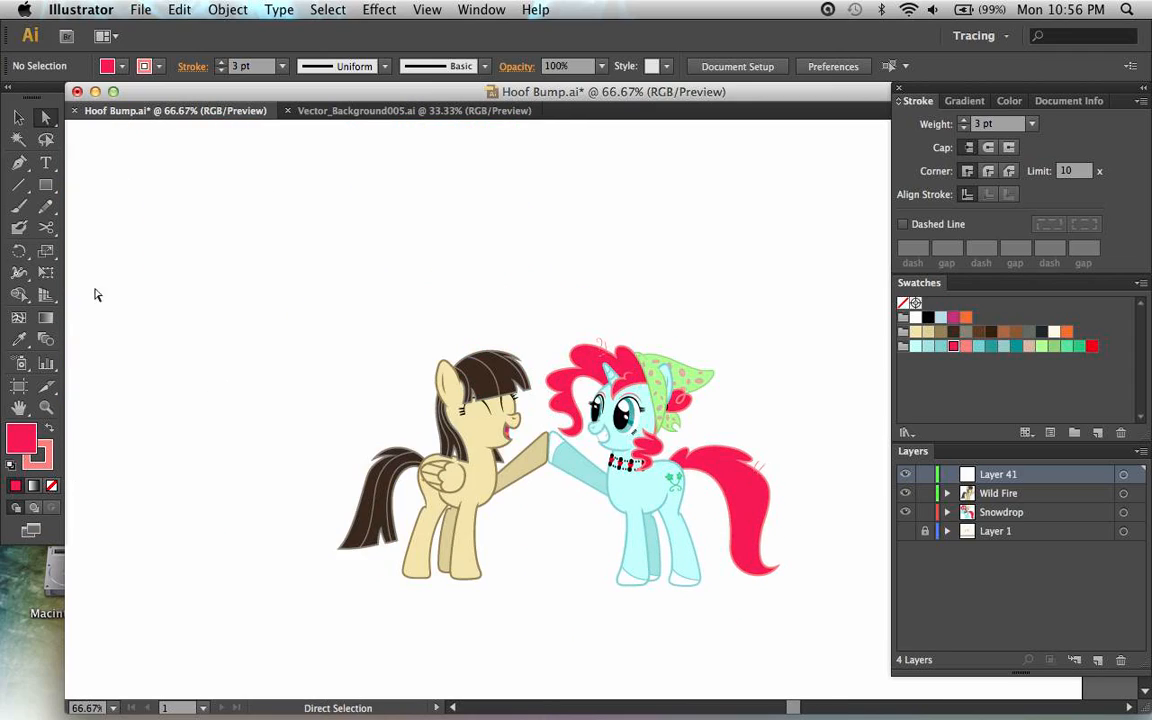
- Draw an ellipse 6000 pt wide on Layer 41 using the Ellipse size dialog
left_click(46, 184)
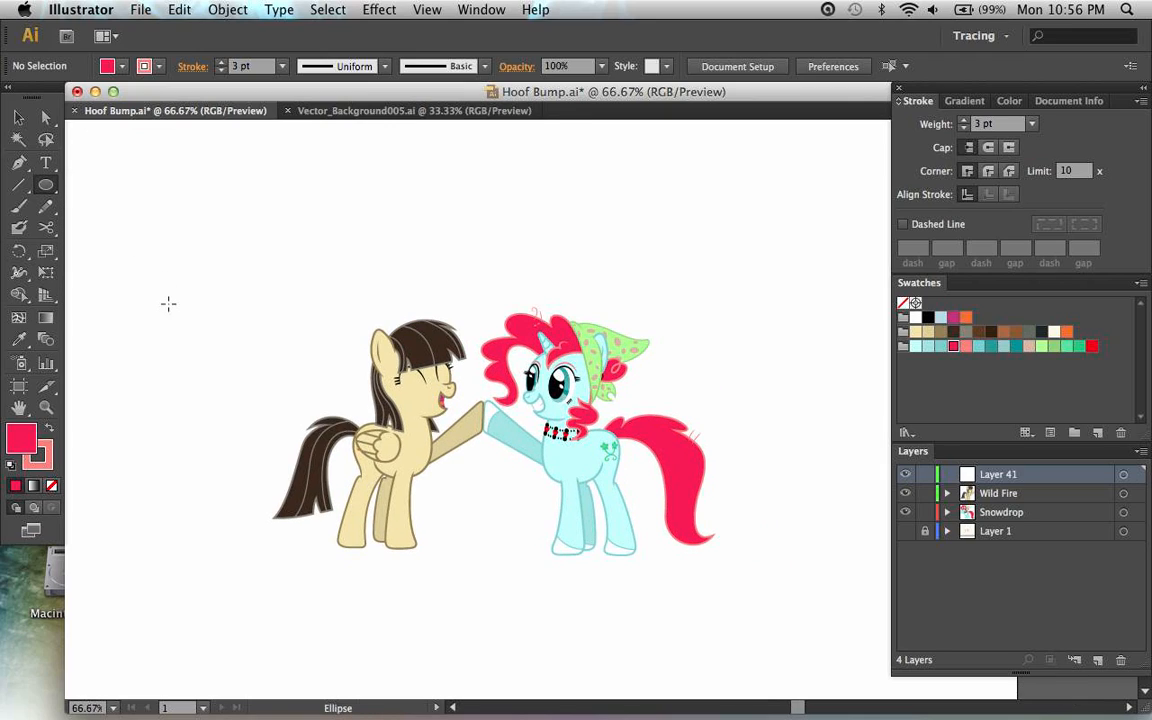
left_click(168, 304)
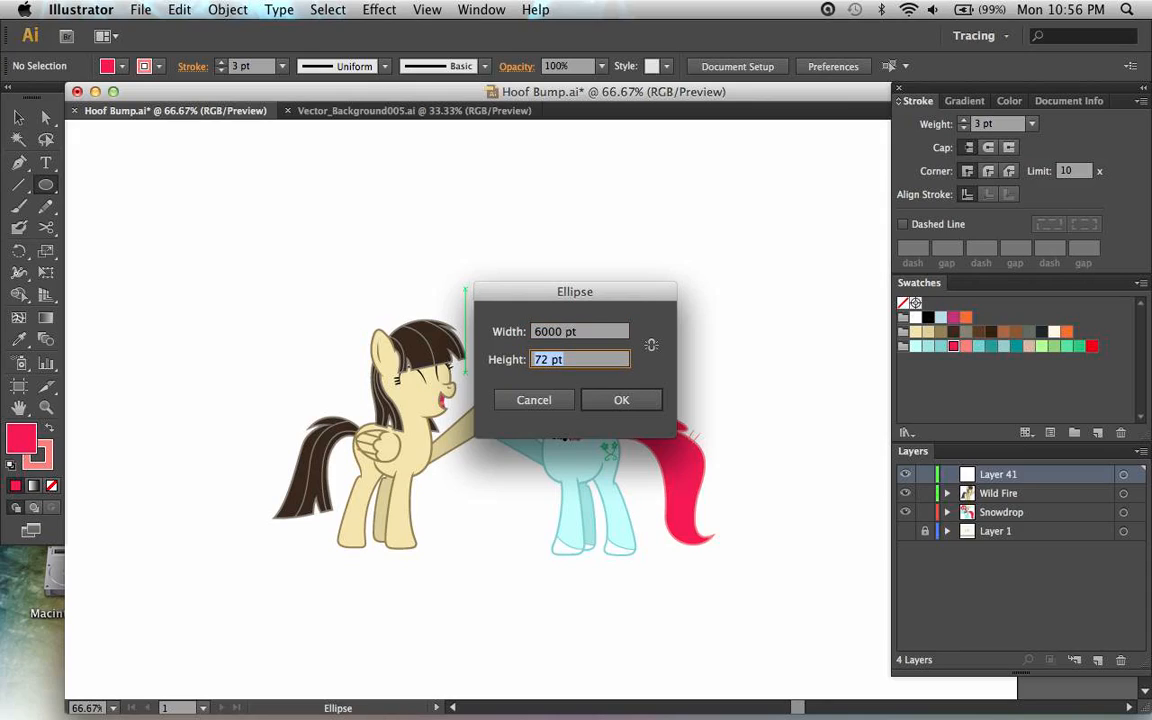
type("6000")
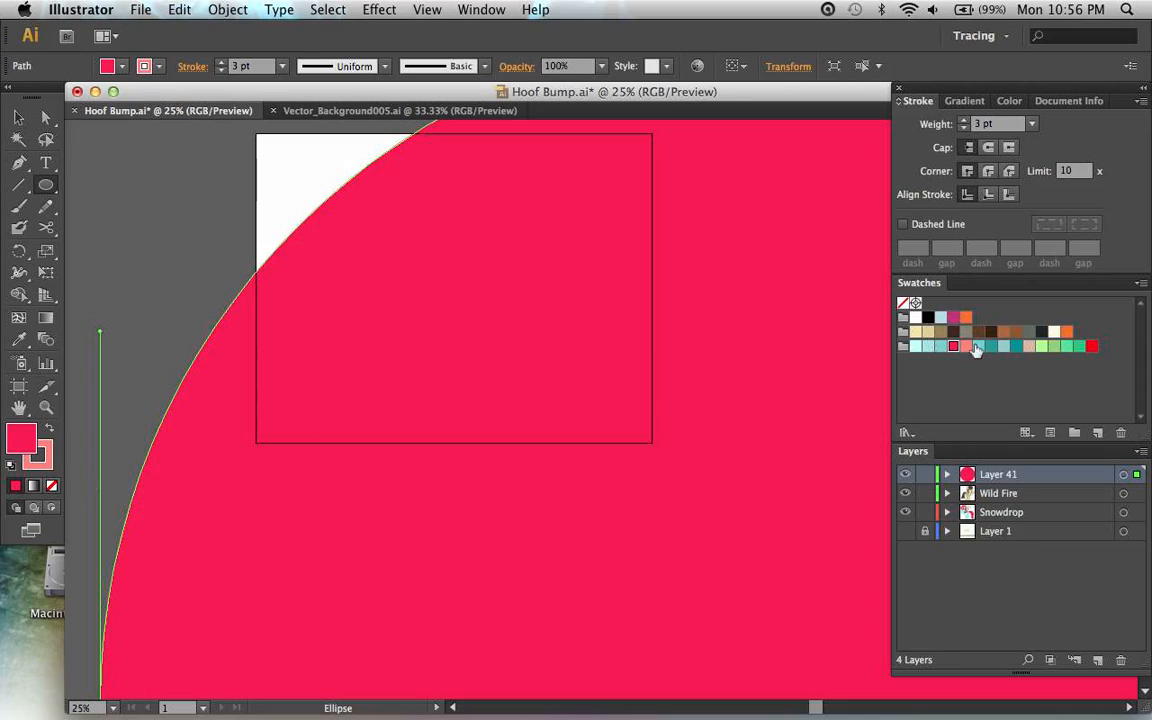
- Recolor the big ellipse's fill light blue and expand Wild Fire's sublayers to place Layer 41 among them
left_click(978, 346)
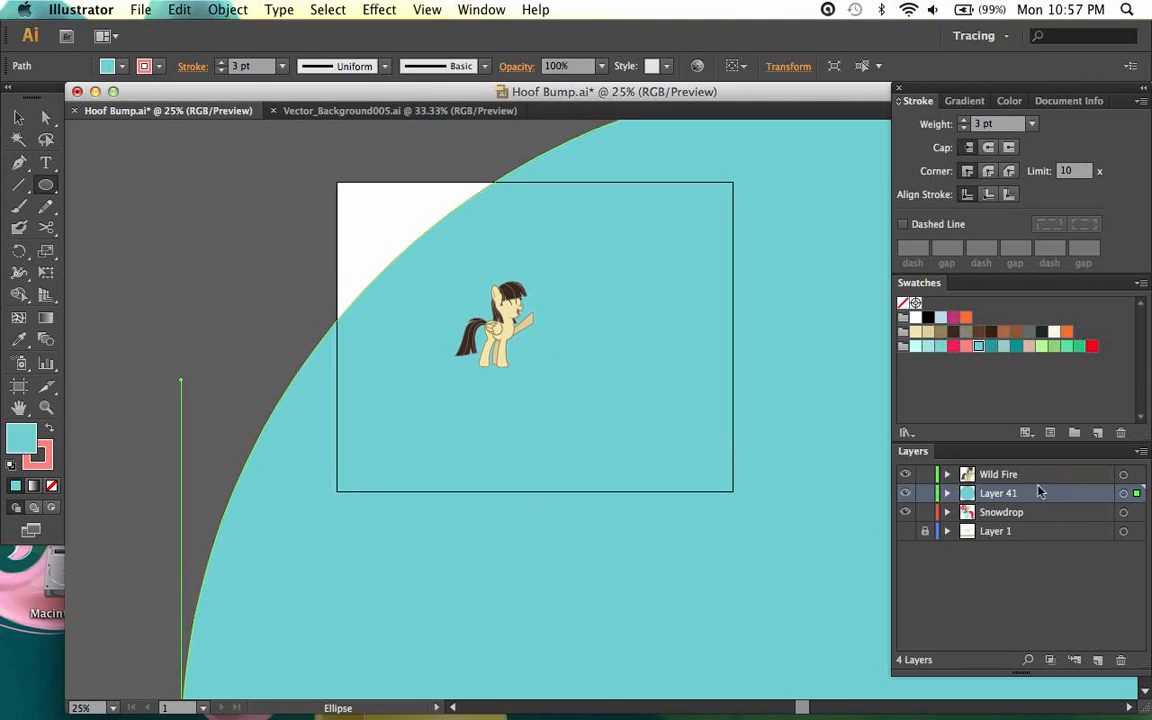
left_click(946, 474)
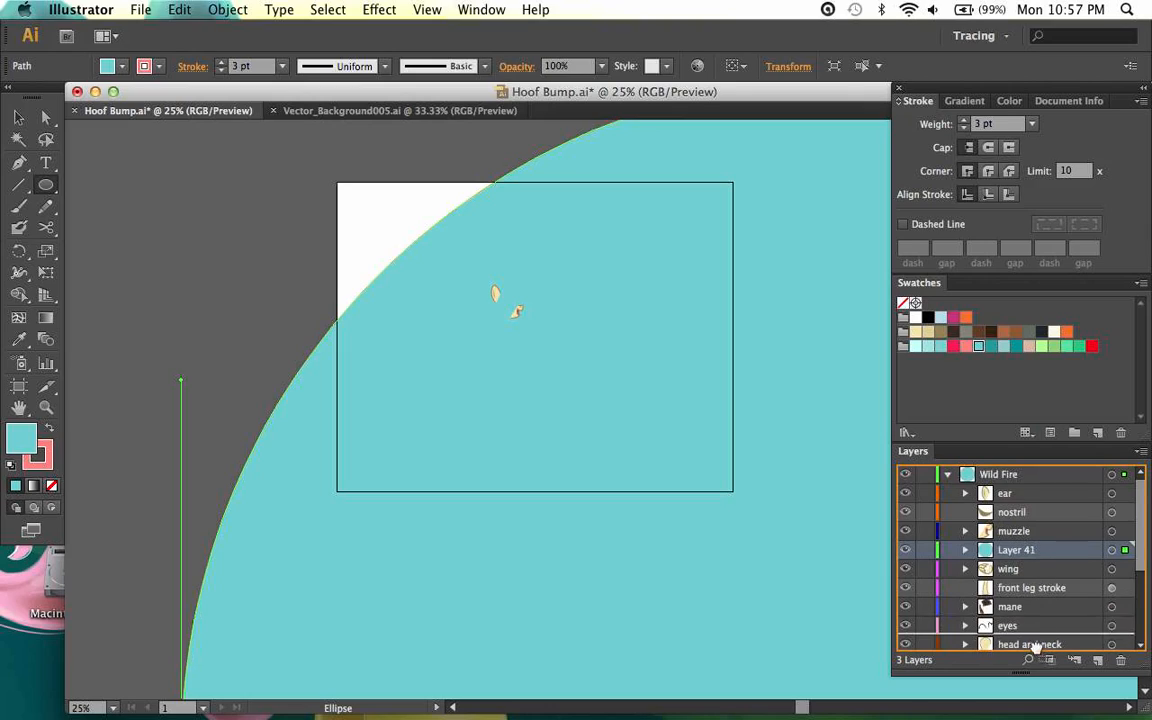
scroll("down", 3)
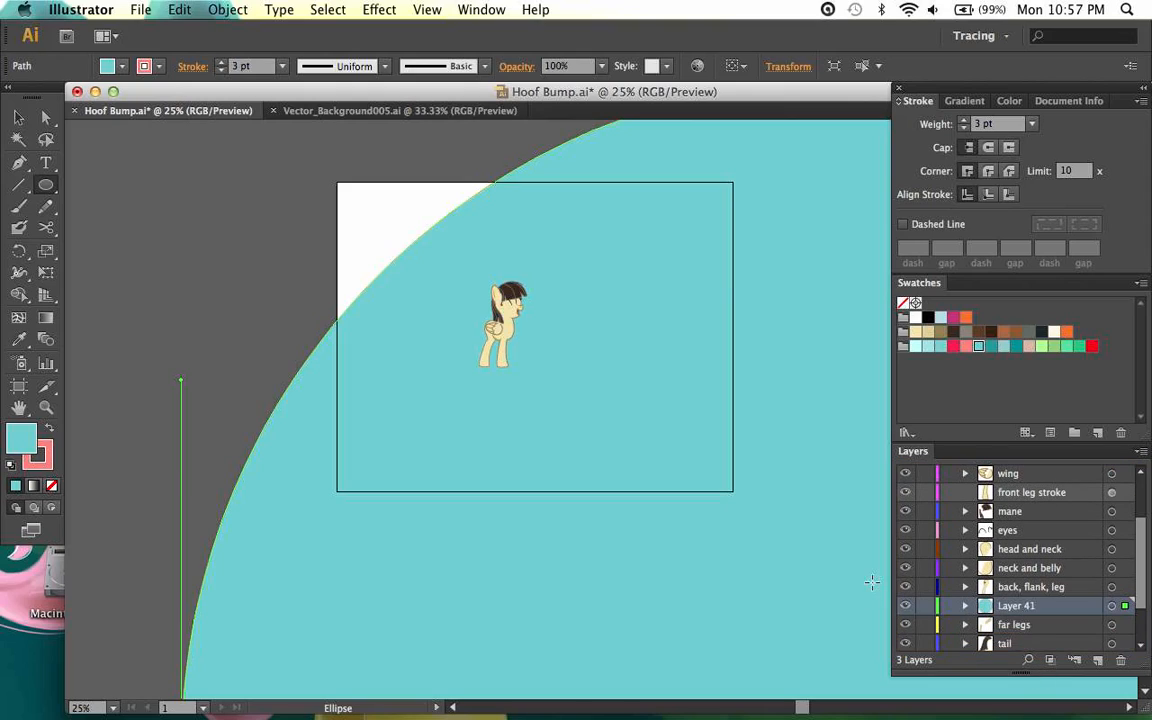
mouse_move(1044, 608)
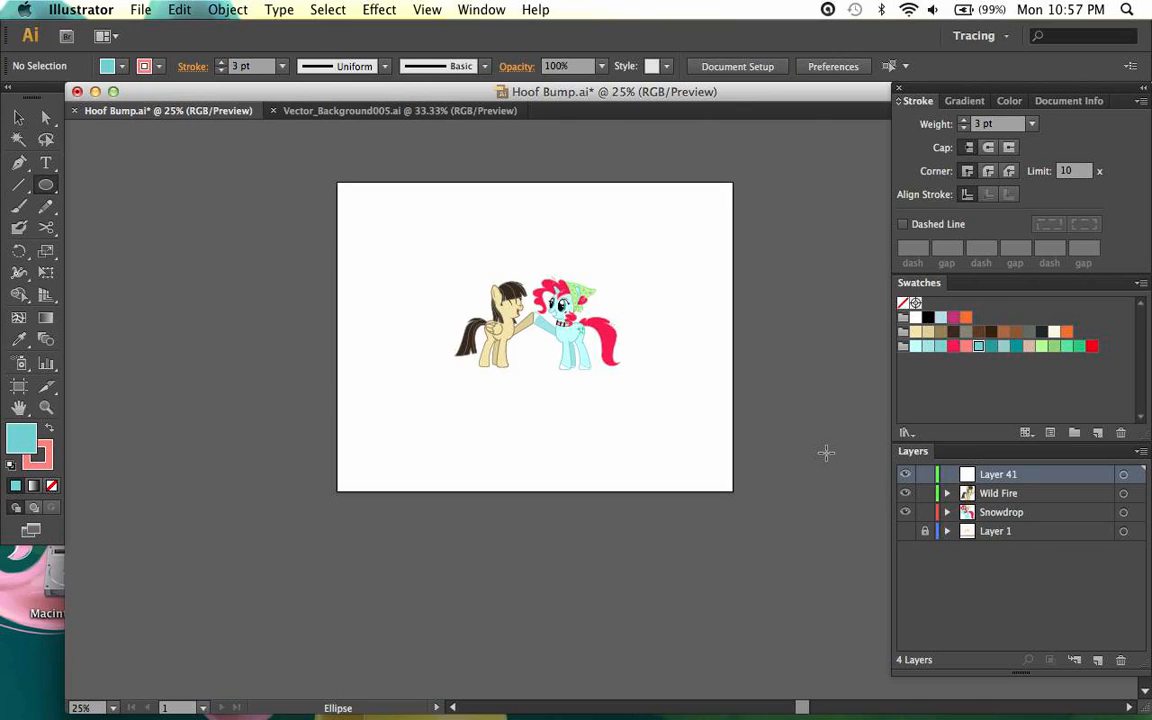
mouse_move(876, 498)
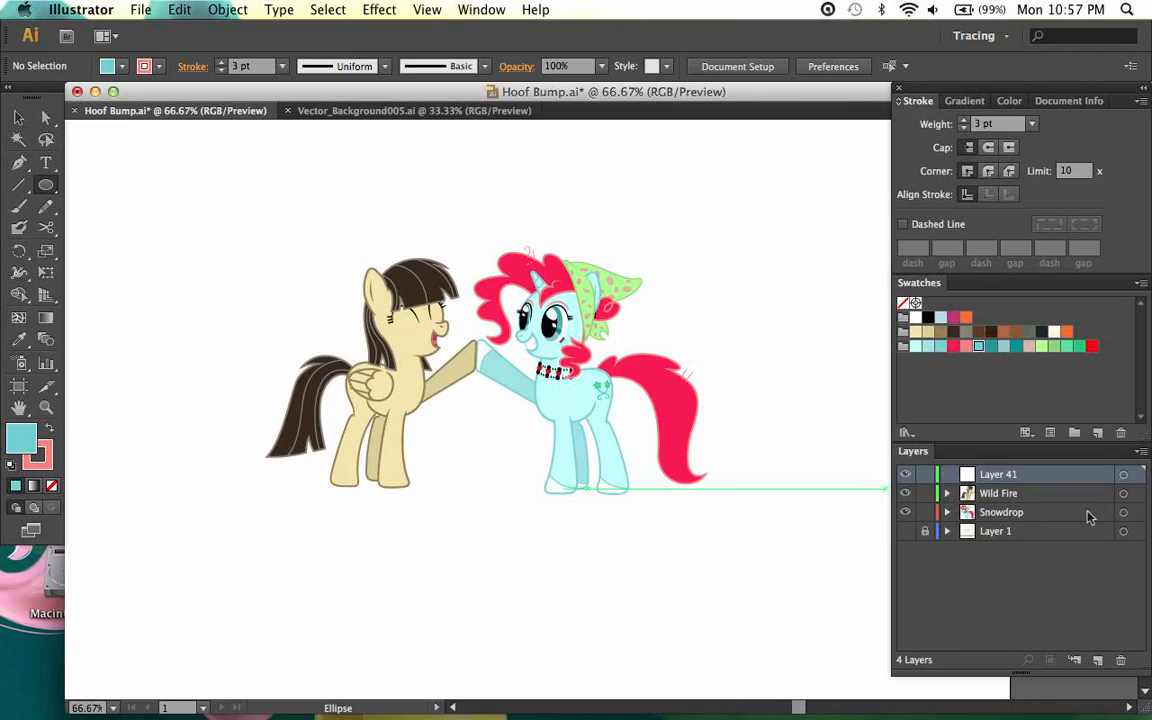
left_click(948, 492)
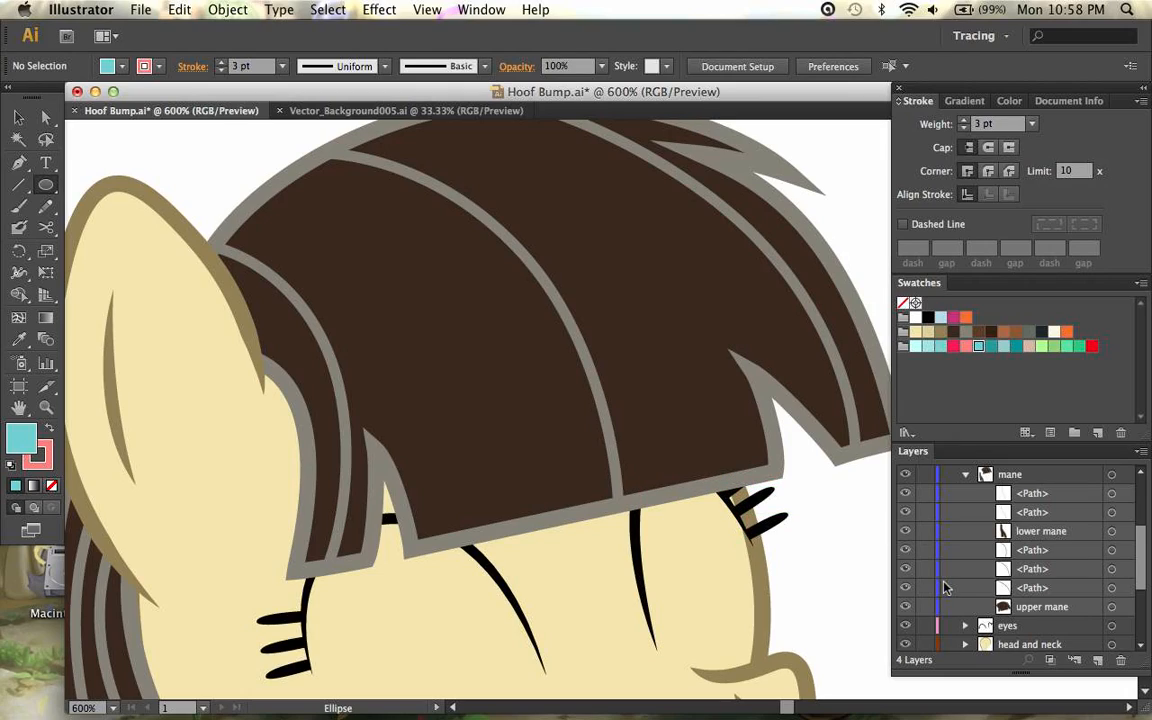
mouse_move(936, 492)
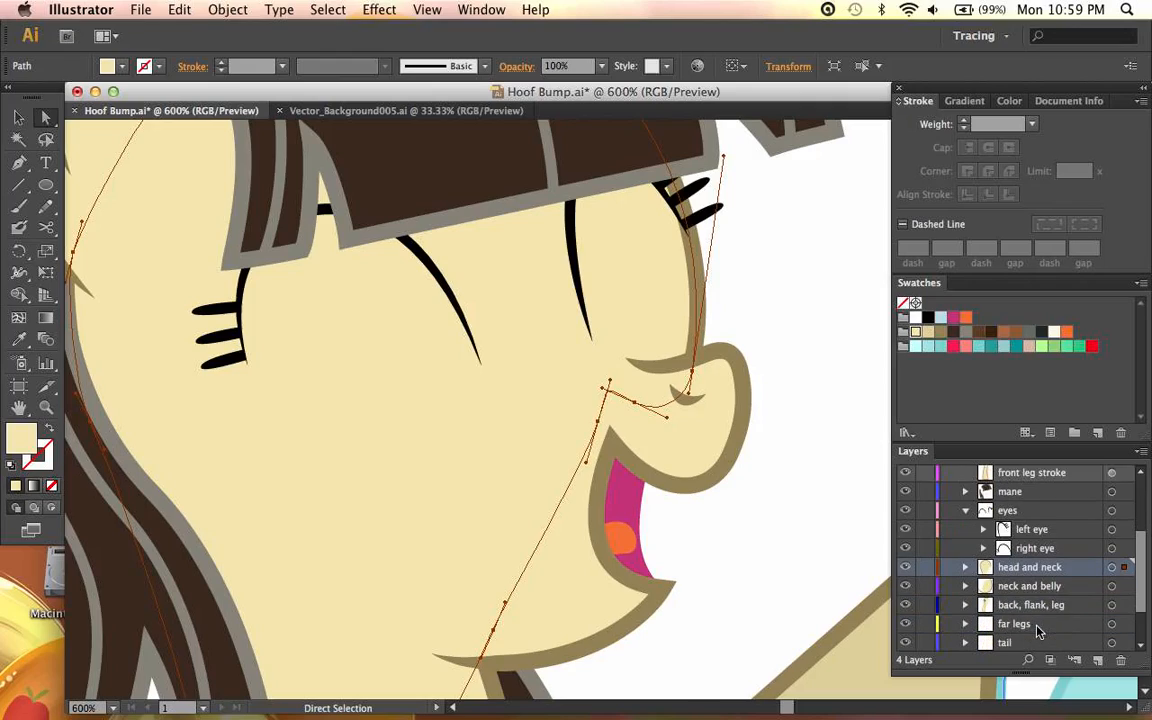
- Expand Wild Fire's head and neck layer to reveal its separate stroke and fill sublayers
left_click(964, 566)
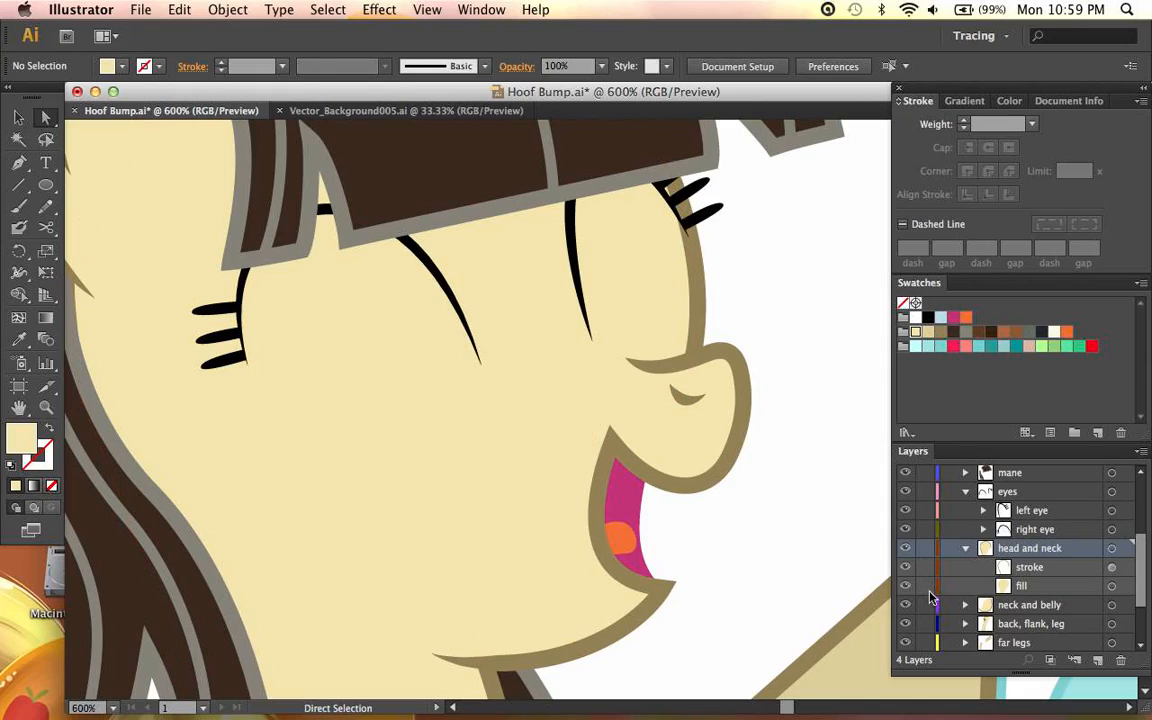
mouse_move(930, 596)
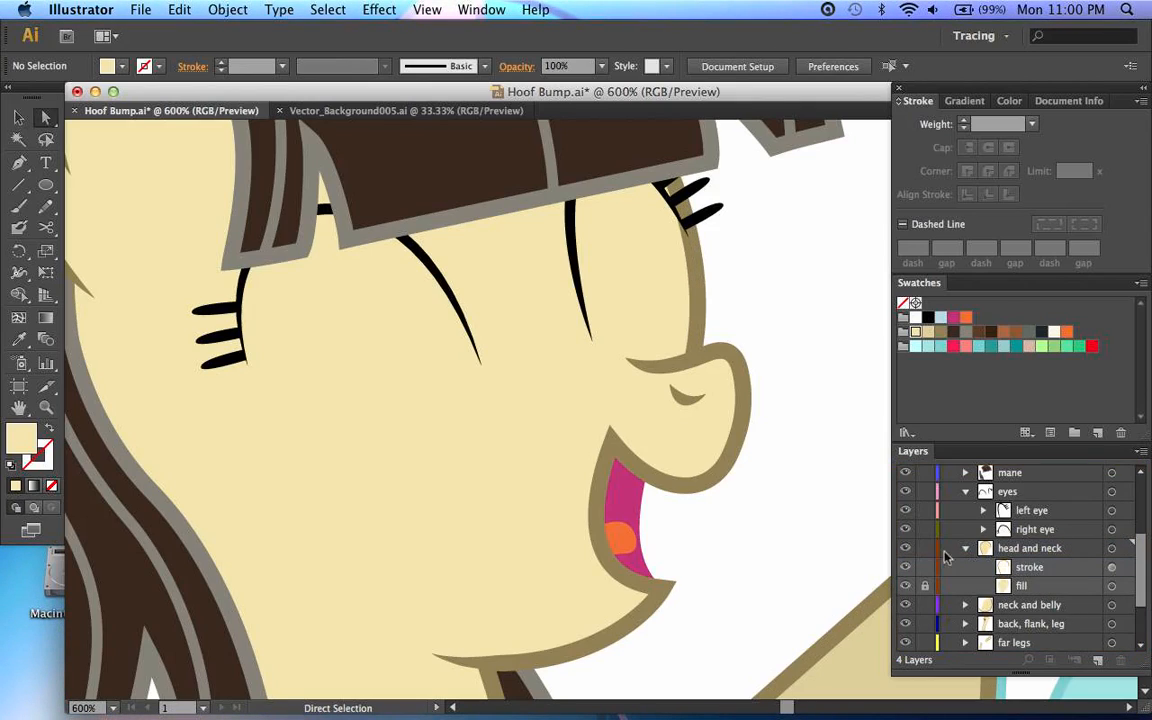
mouse_move(924, 586)
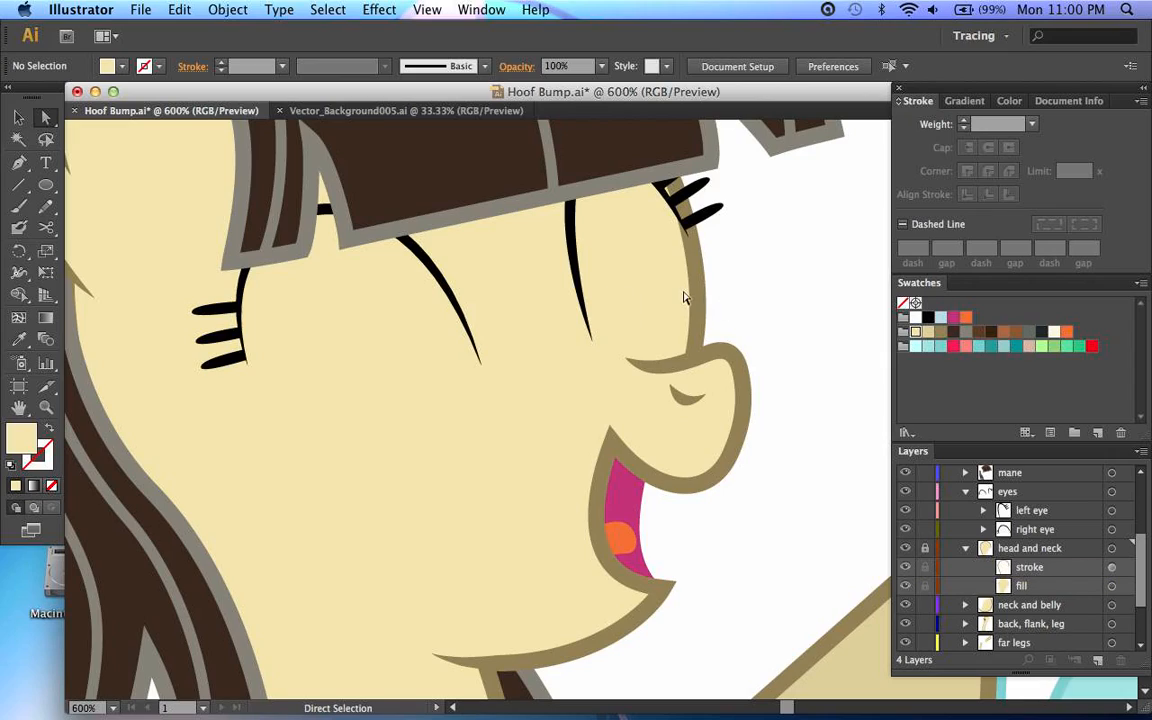
left_click(1028, 548)
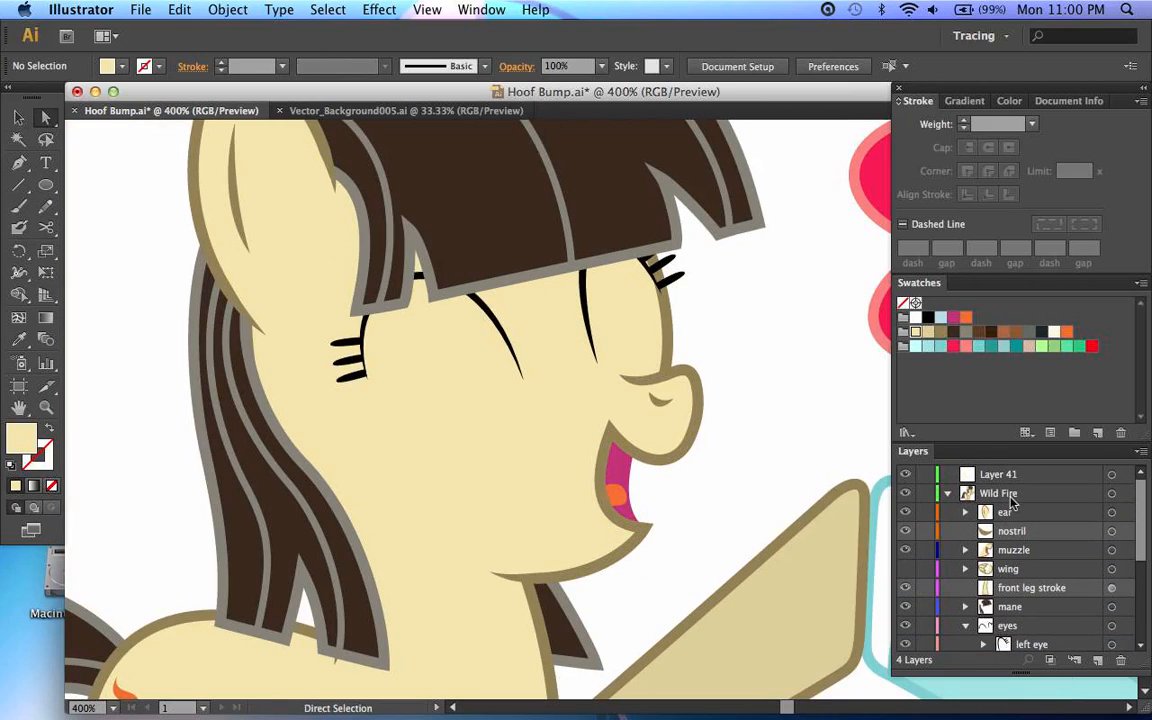
- Add empty sublayers inside Wild Fire and its ear layer, checking Layer 44's options before removing them
left_click(998, 492)
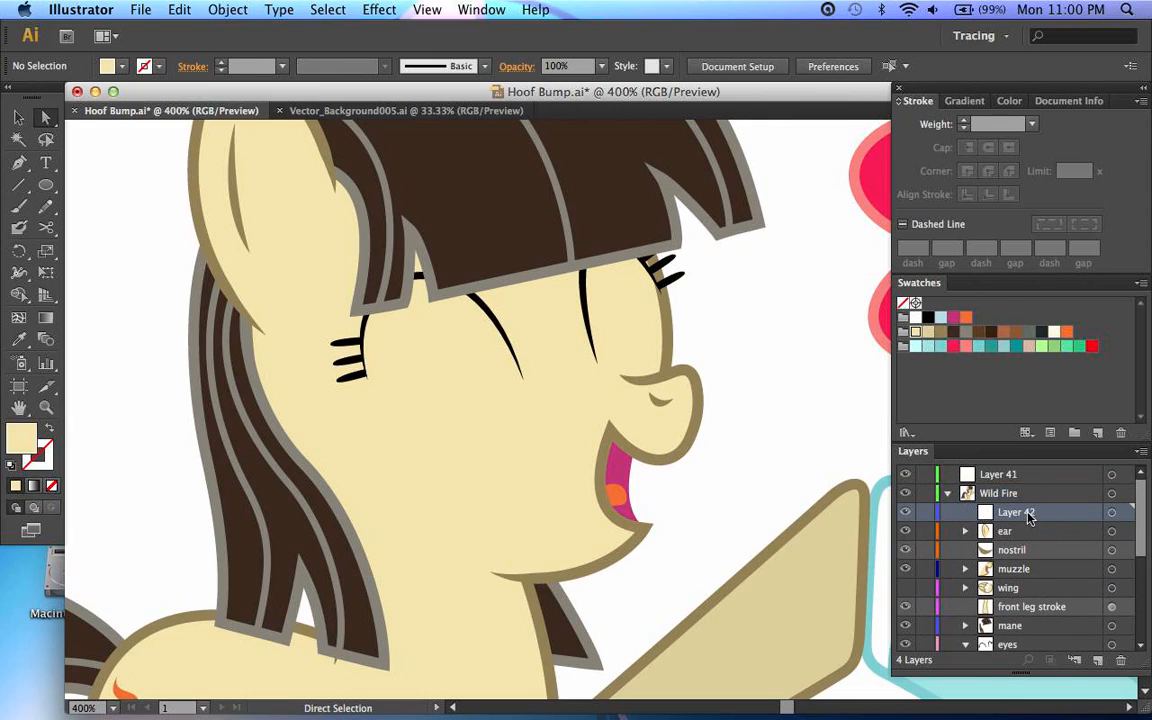
mouse_move(1124, 640)
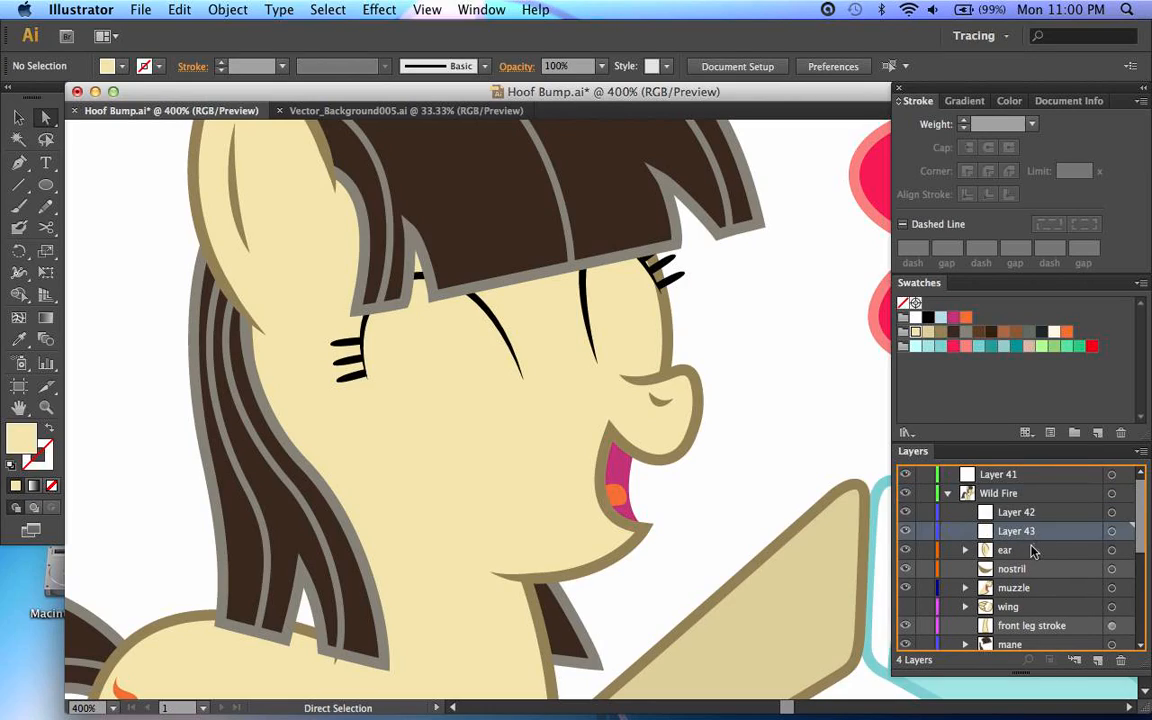
left_click(964, 550)
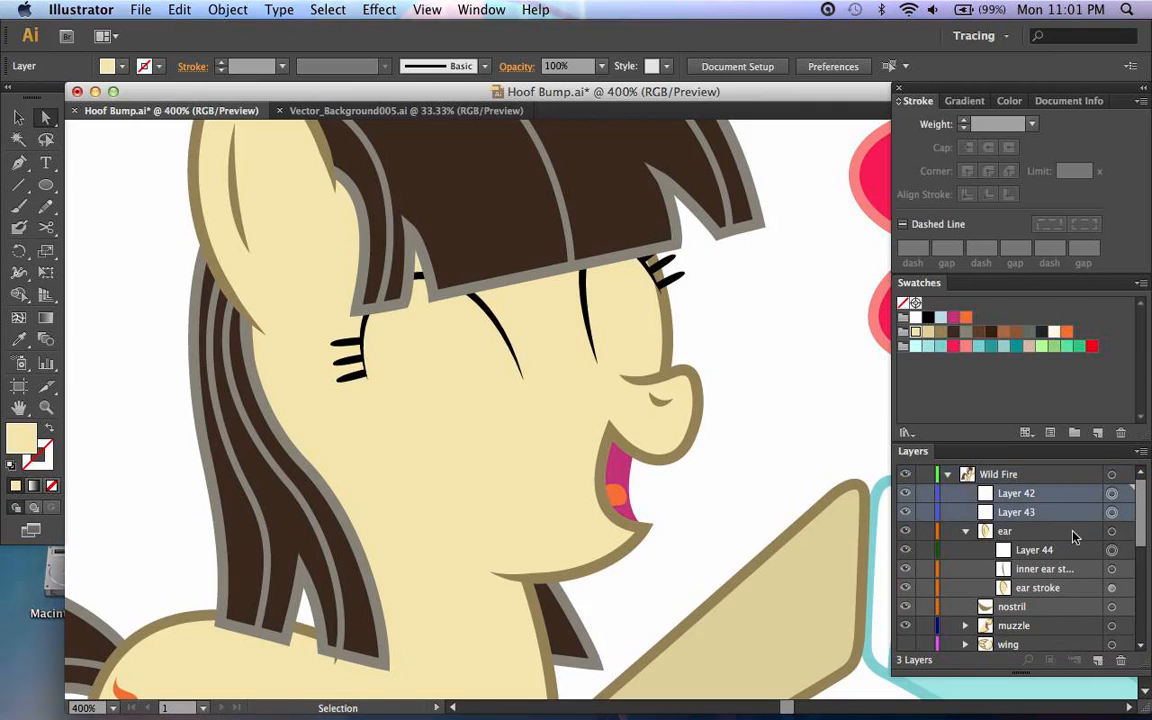
left_click(1016, 512)
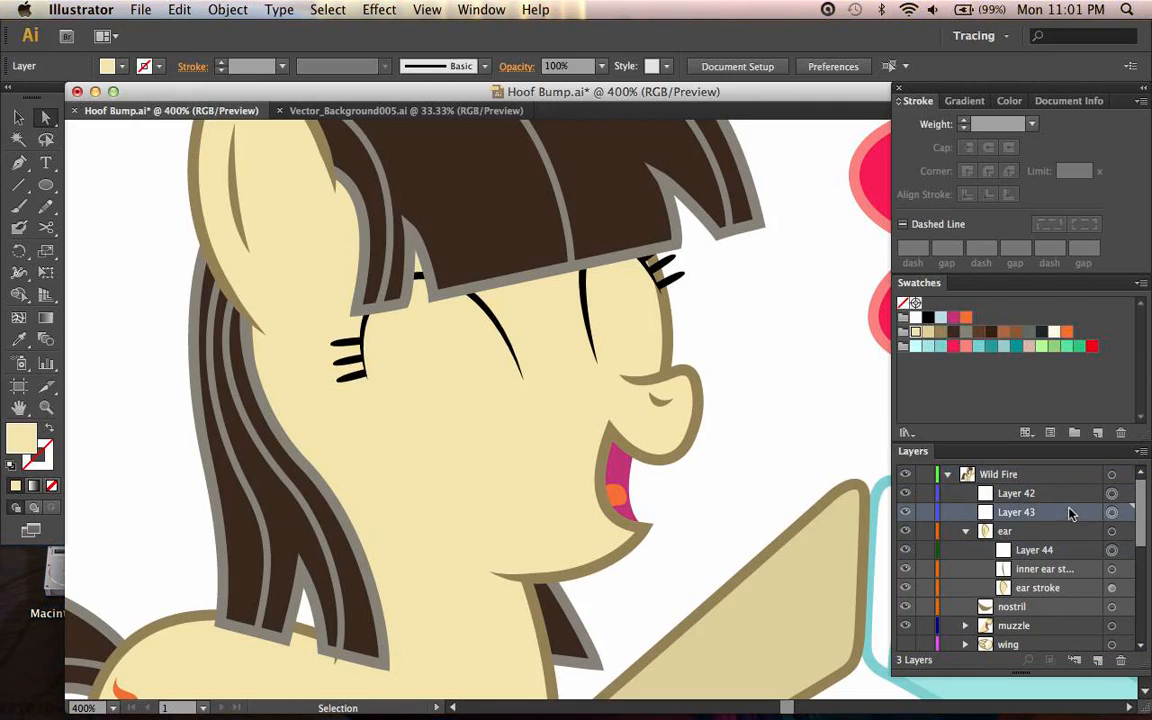
double_click(1024, 550)
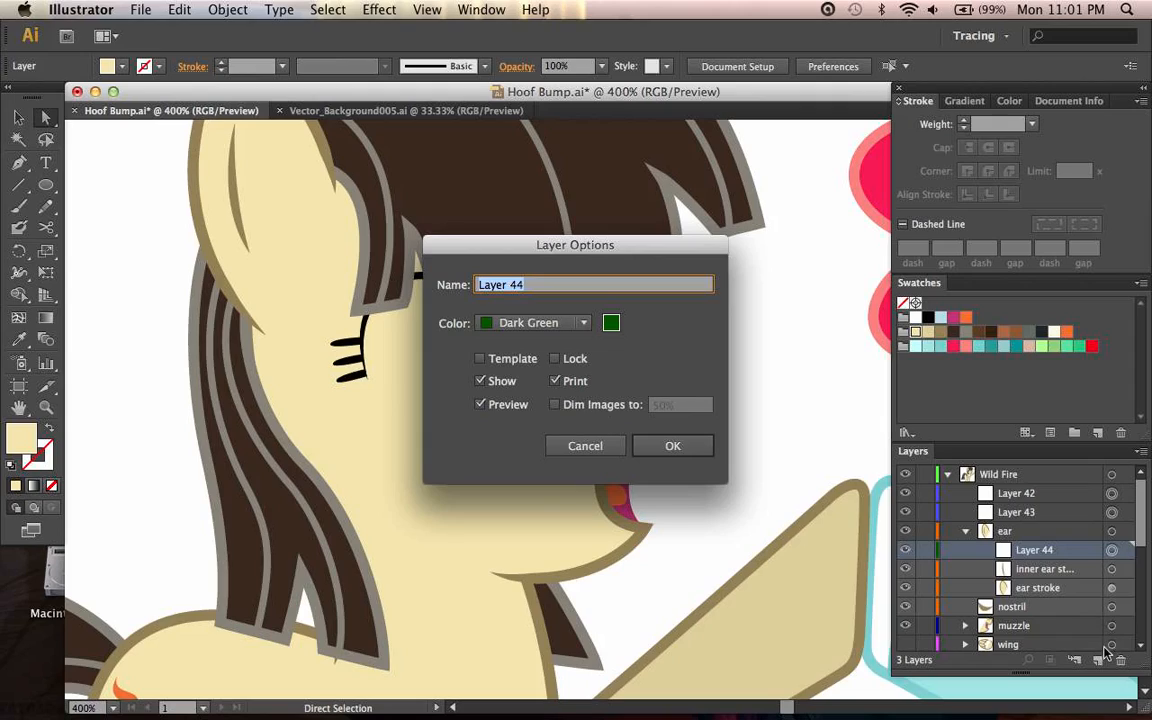
left_click(672, 444)
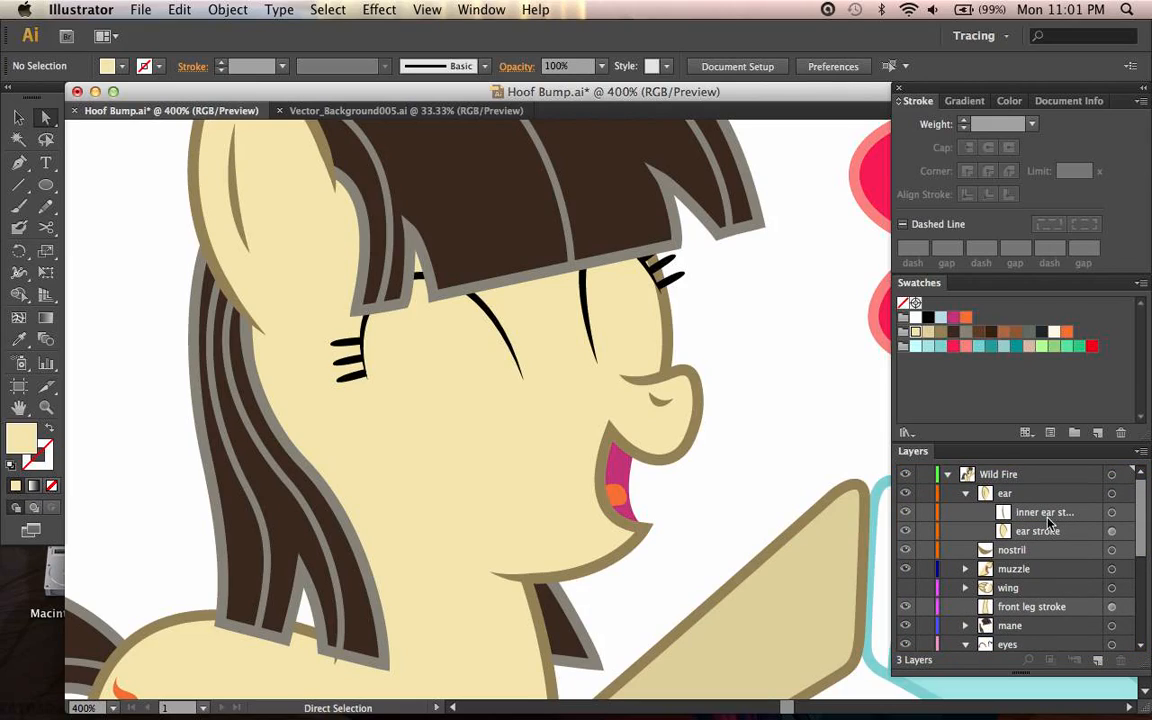
mouse_move(1048, 494)
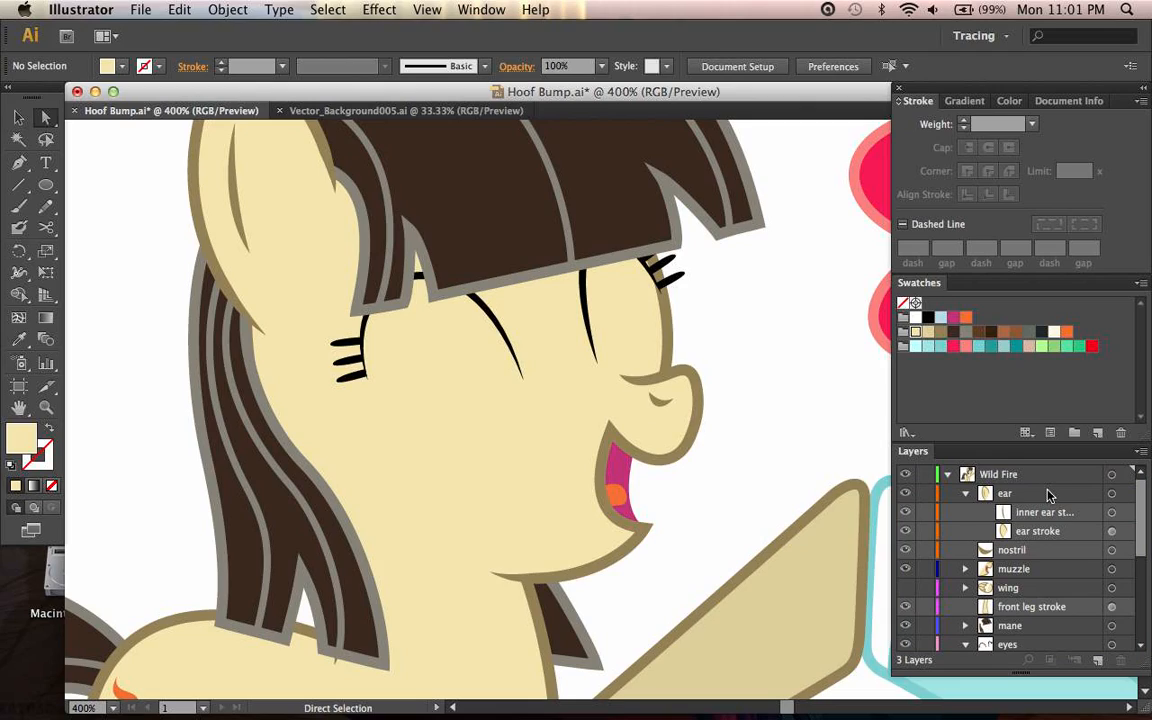
mouse_move(1124, 468)
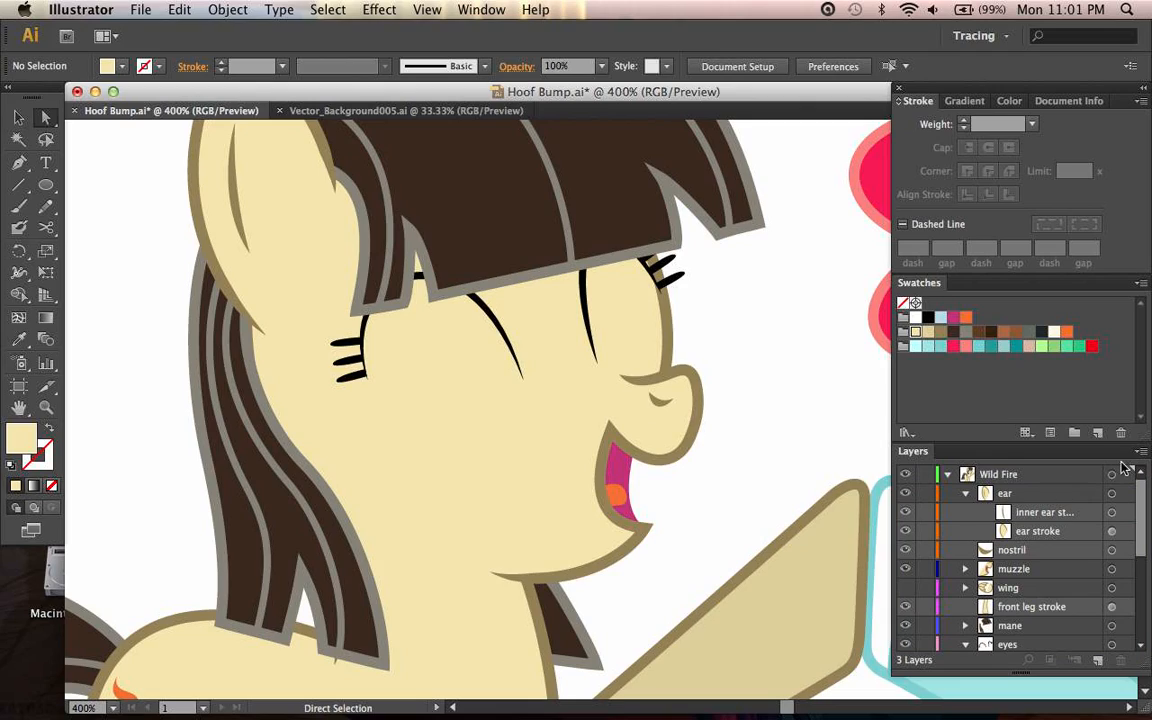
mouse_move(1142, 464)
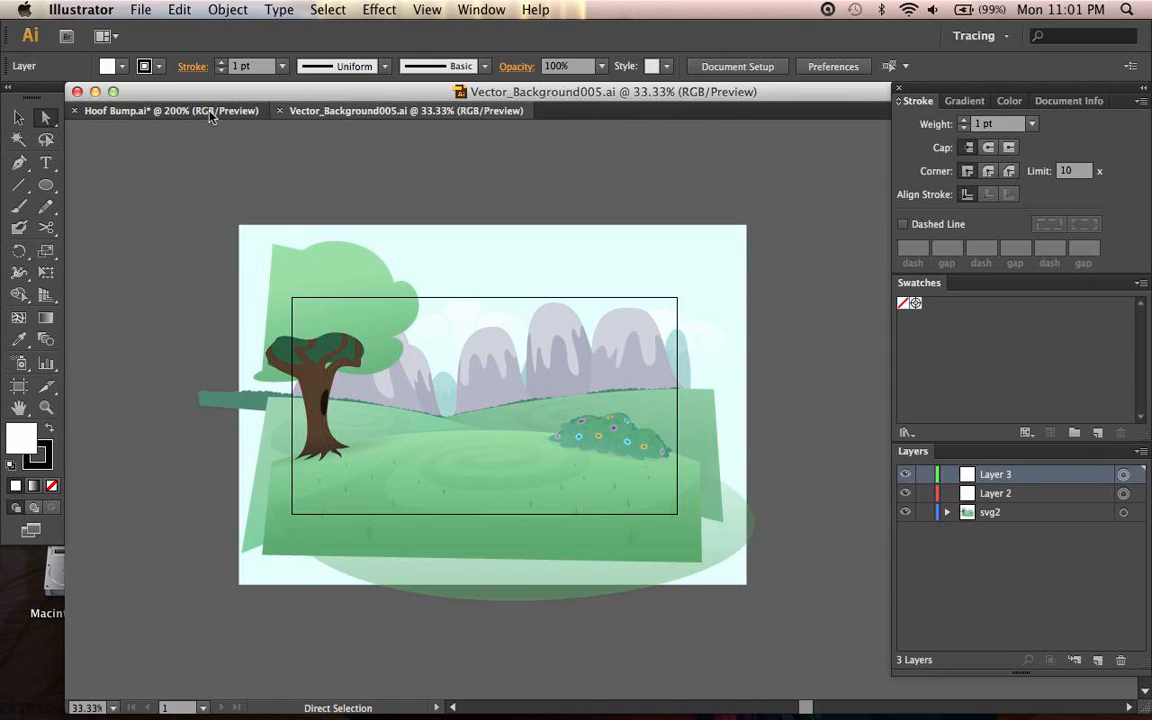
- Return to the Hoof Bump document, select the whole Snowdrop pony layer and copy it
left_click(150, 112)
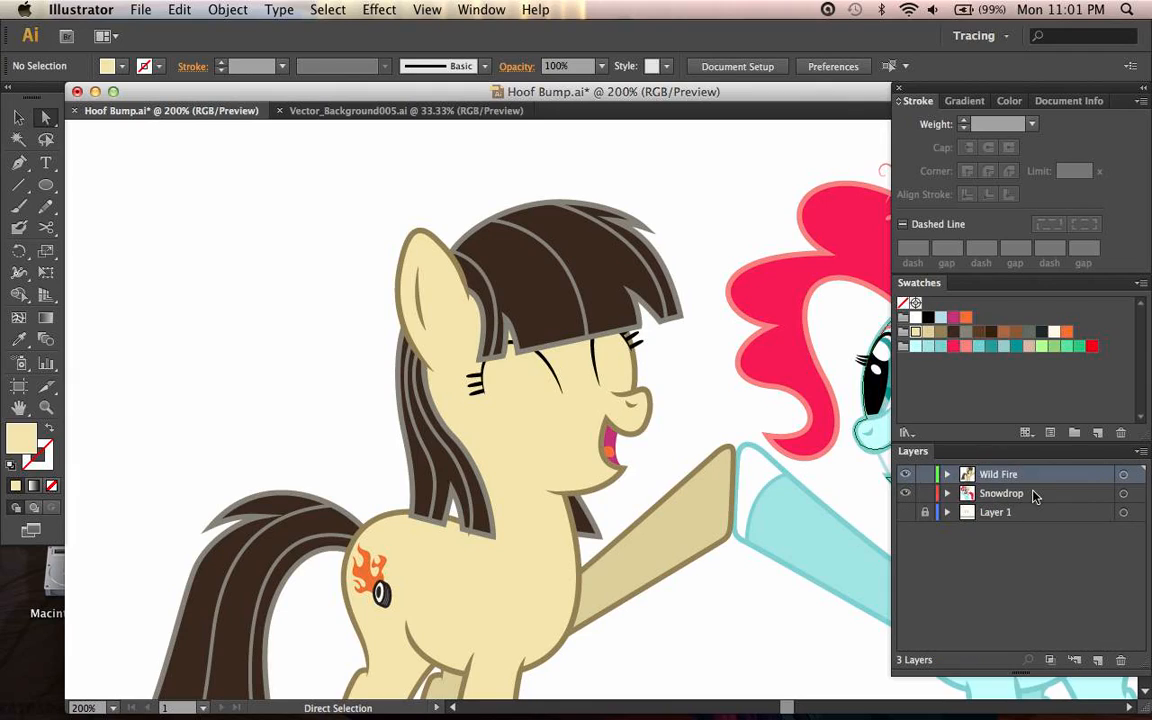
left_click(1000, 492)
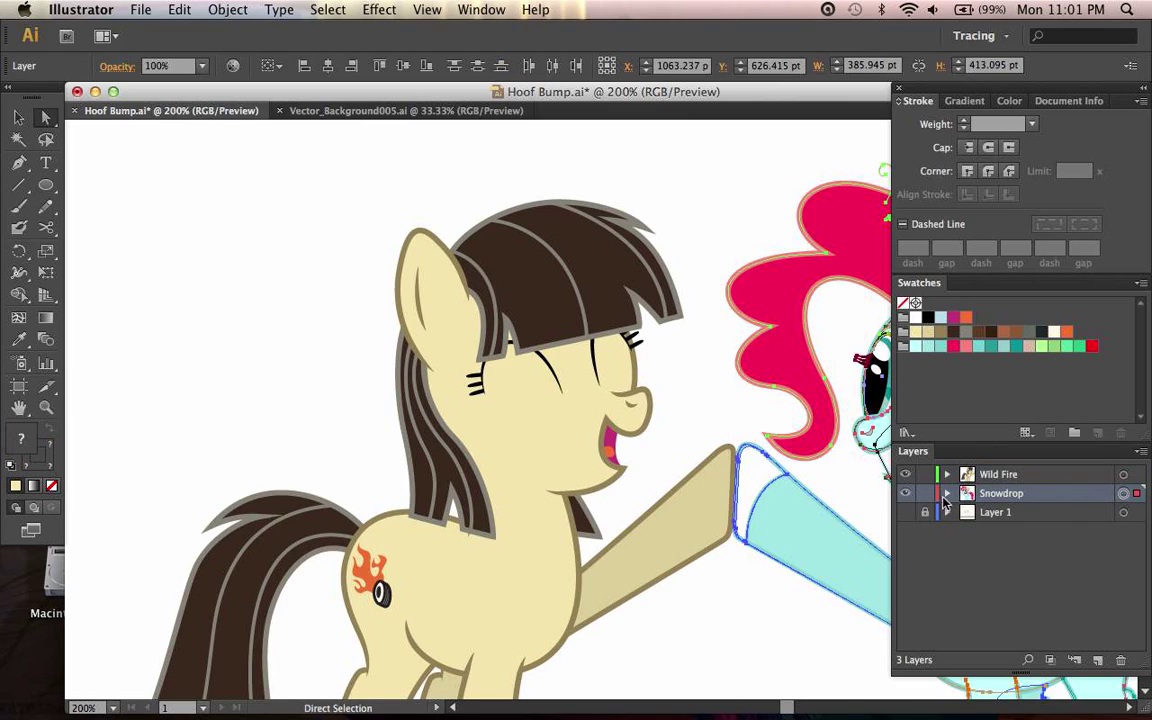
left_click(964, 492)
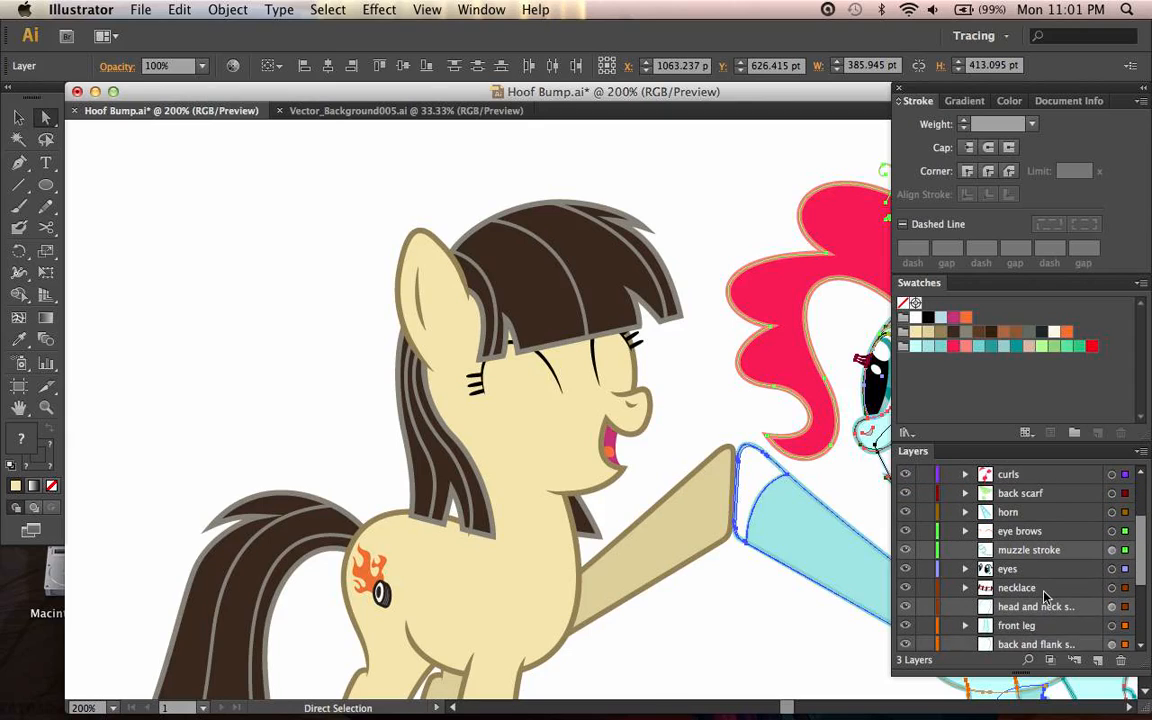
scroll("down", 3)
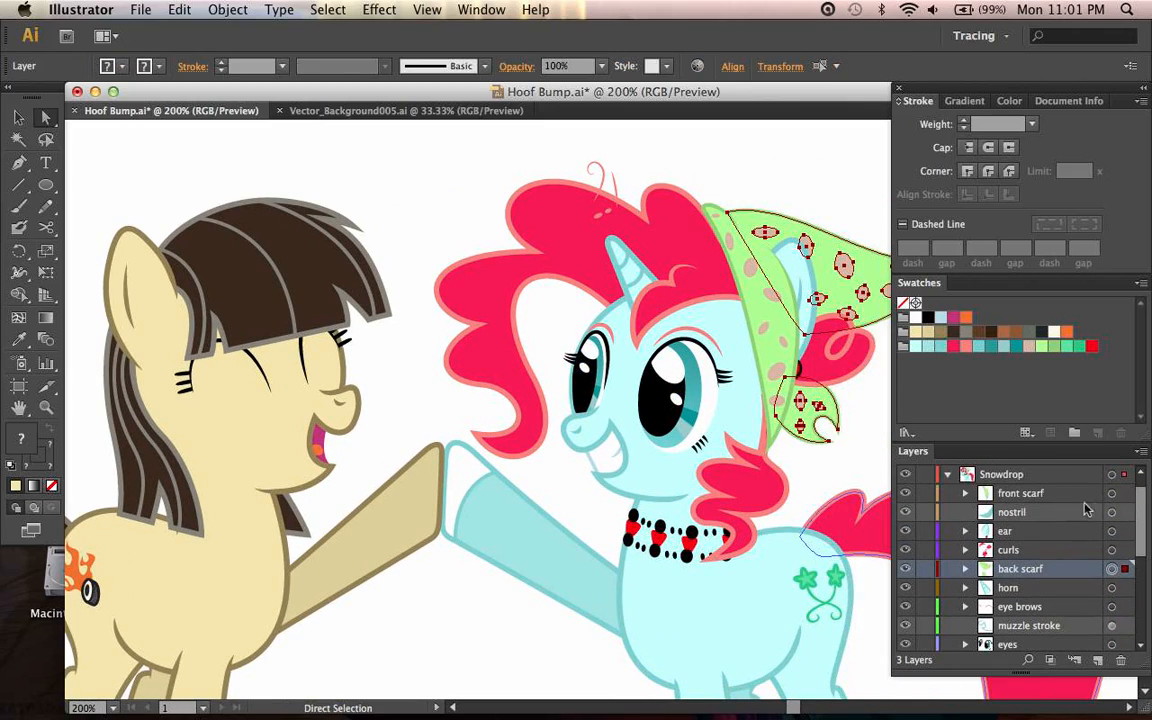
key("cmd+a")
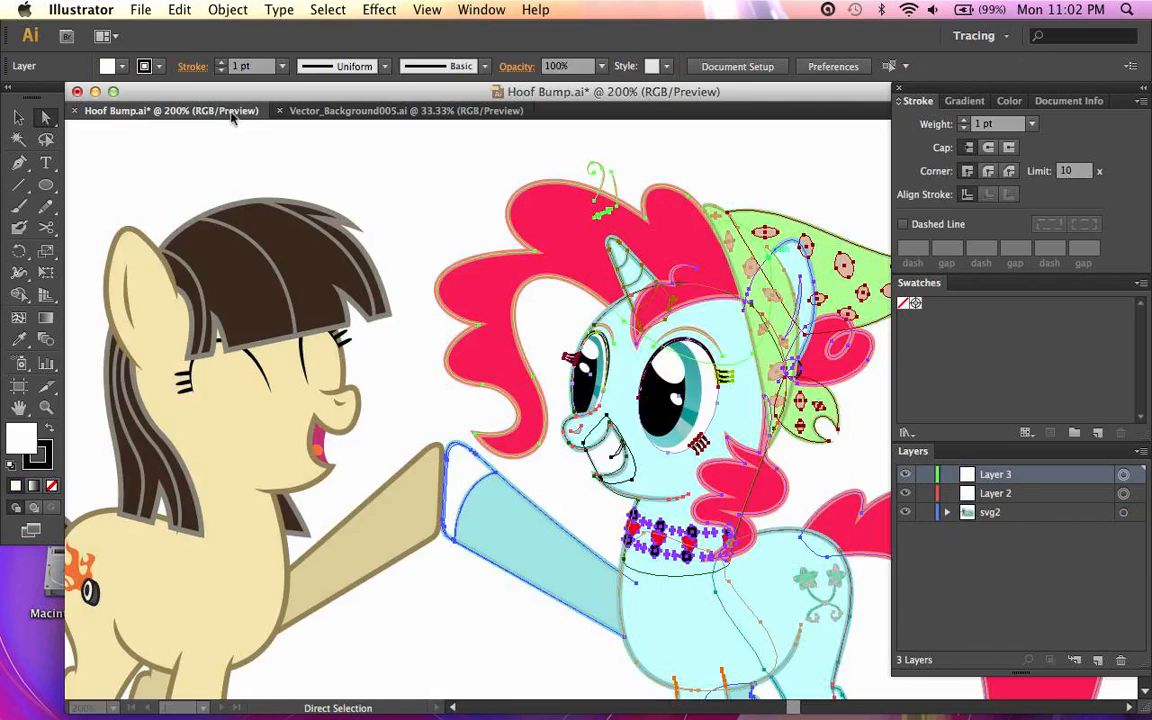
- Switch to the Vector_Background005 meadow document with its three layers
left_click(140, 8)
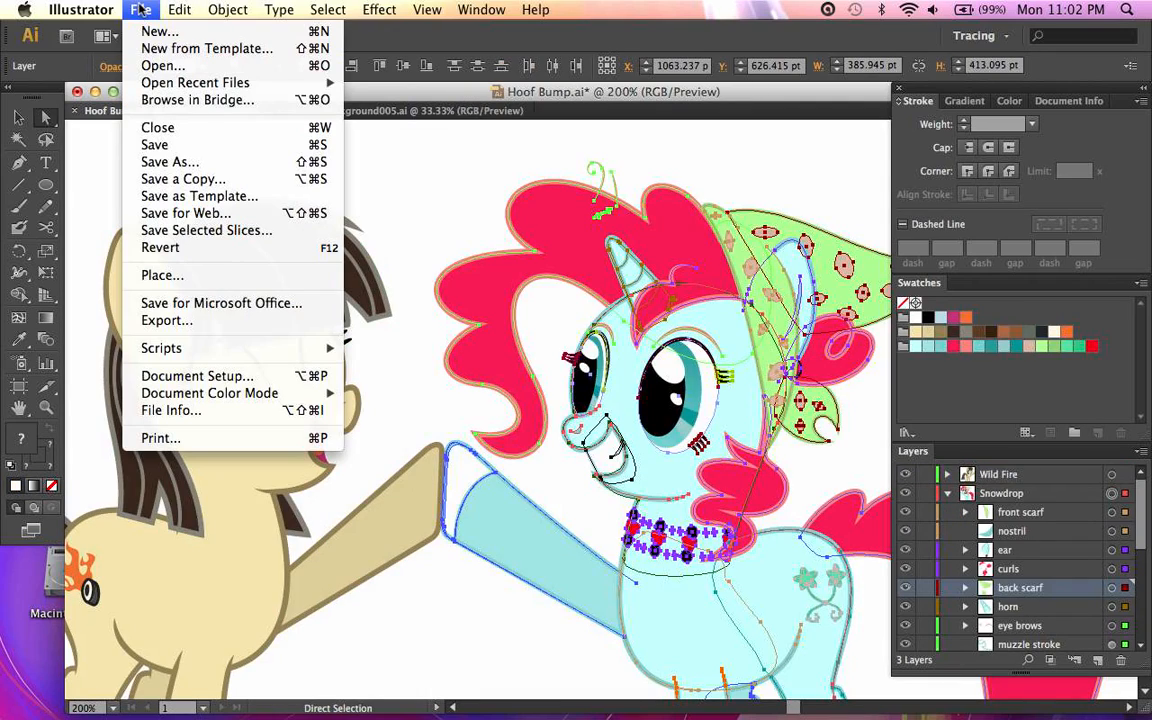
left_click(186, 8)
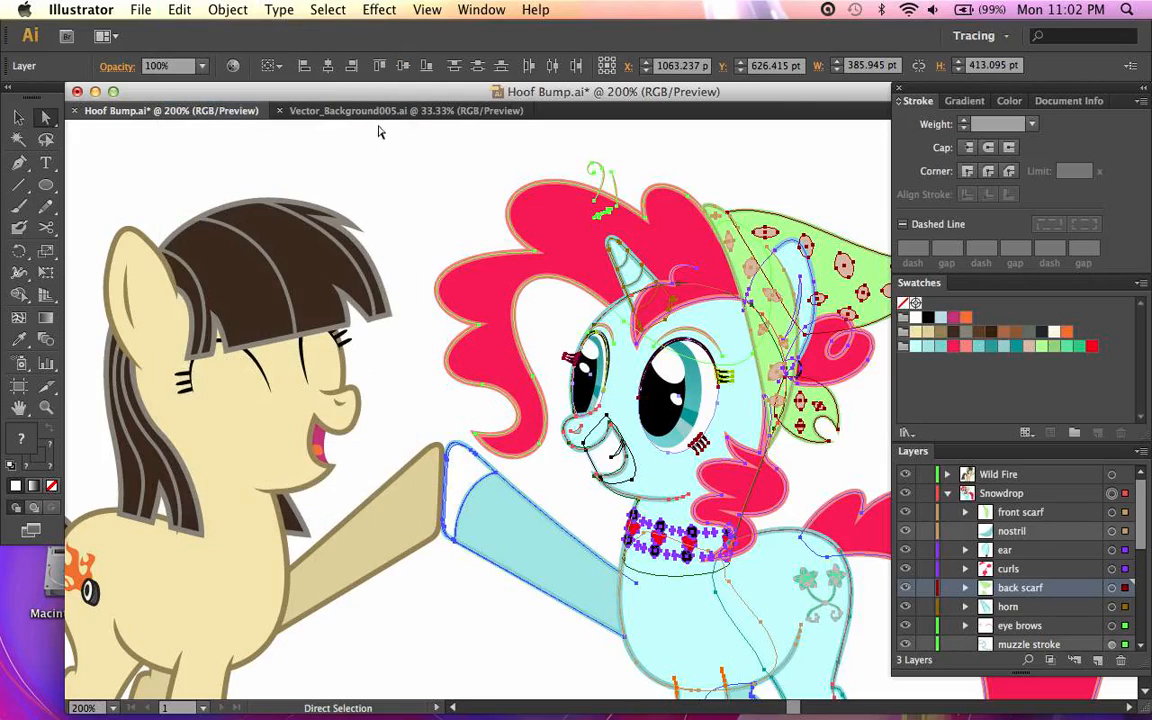
left_click(400, 110)
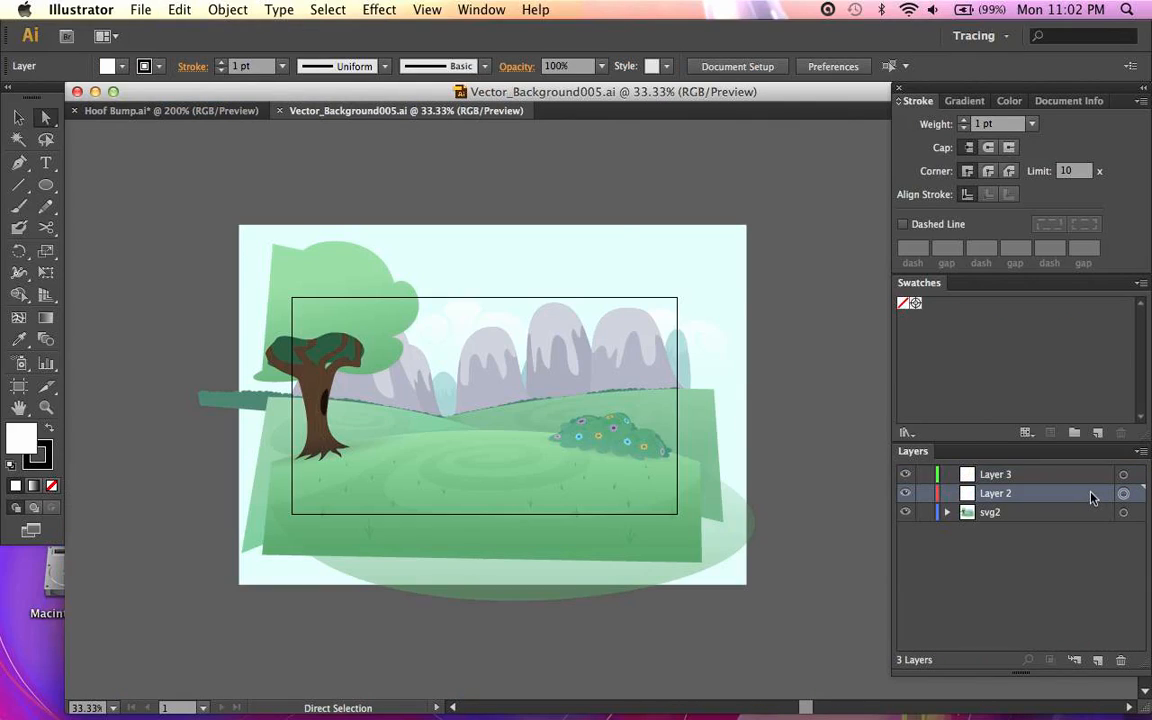
- Paste the Snowdrop pony into the meadow scene so it lands inside Layer 3
left_click(188, 8)
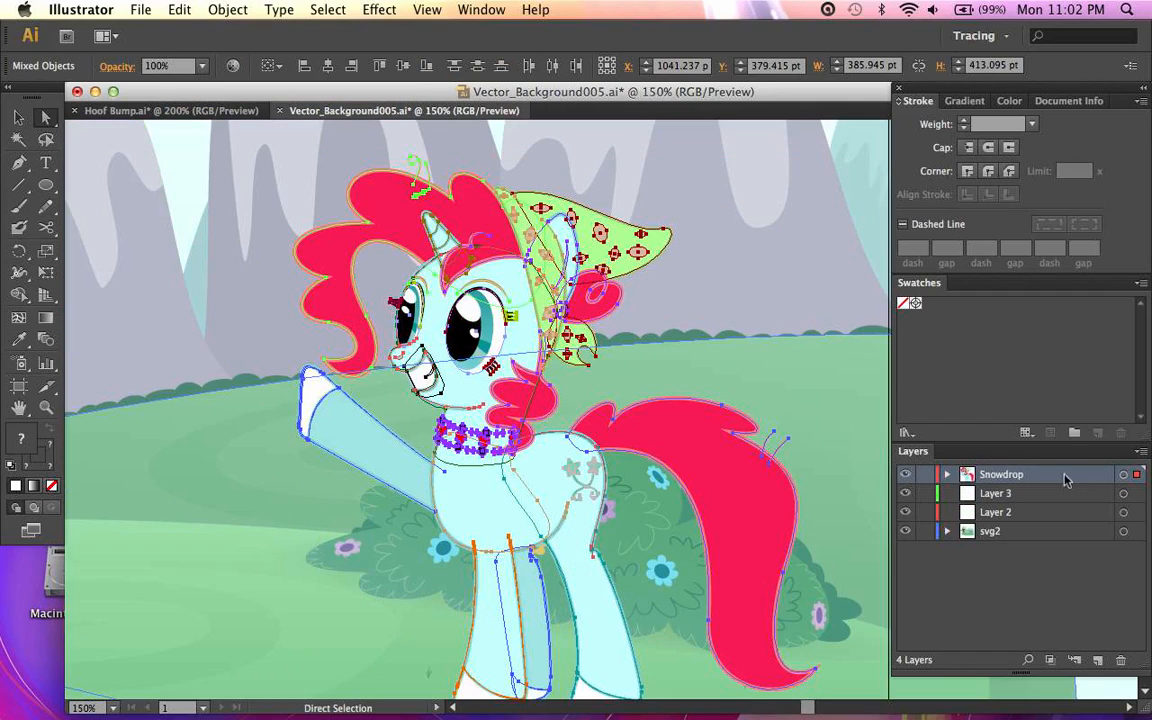
left_click(946, 472)
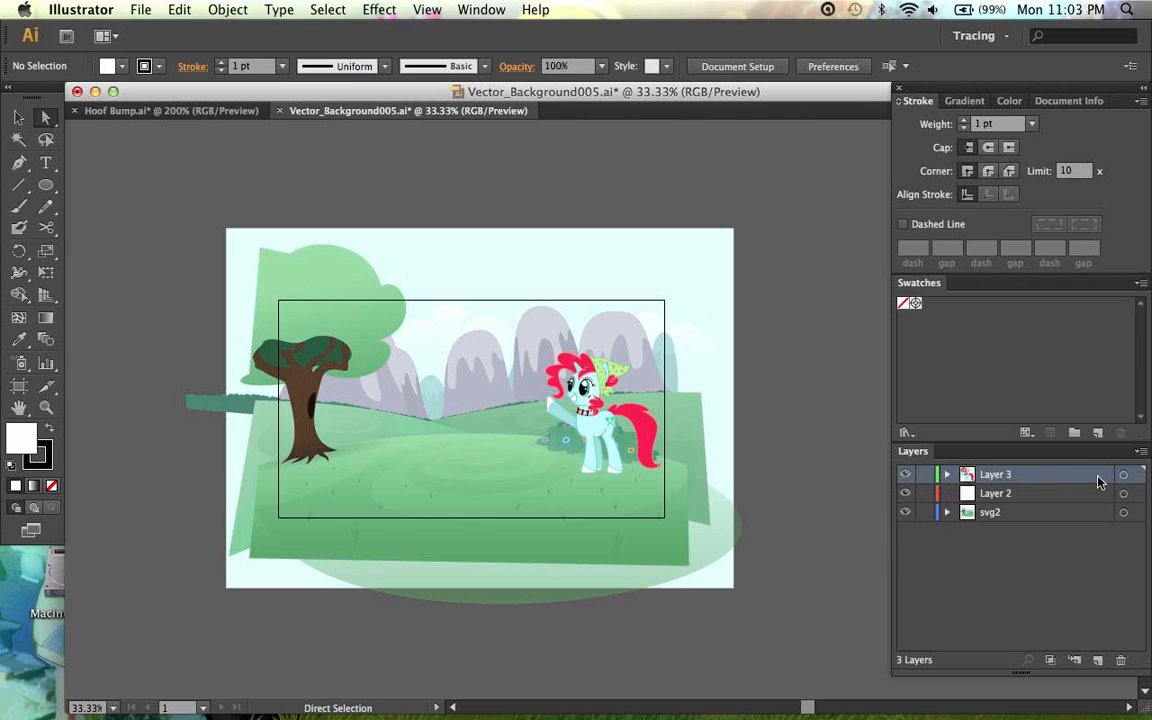
- Expand Layer 3 and scroll through the pony's parts now listed as loose items inside it
left_click(944, 474)
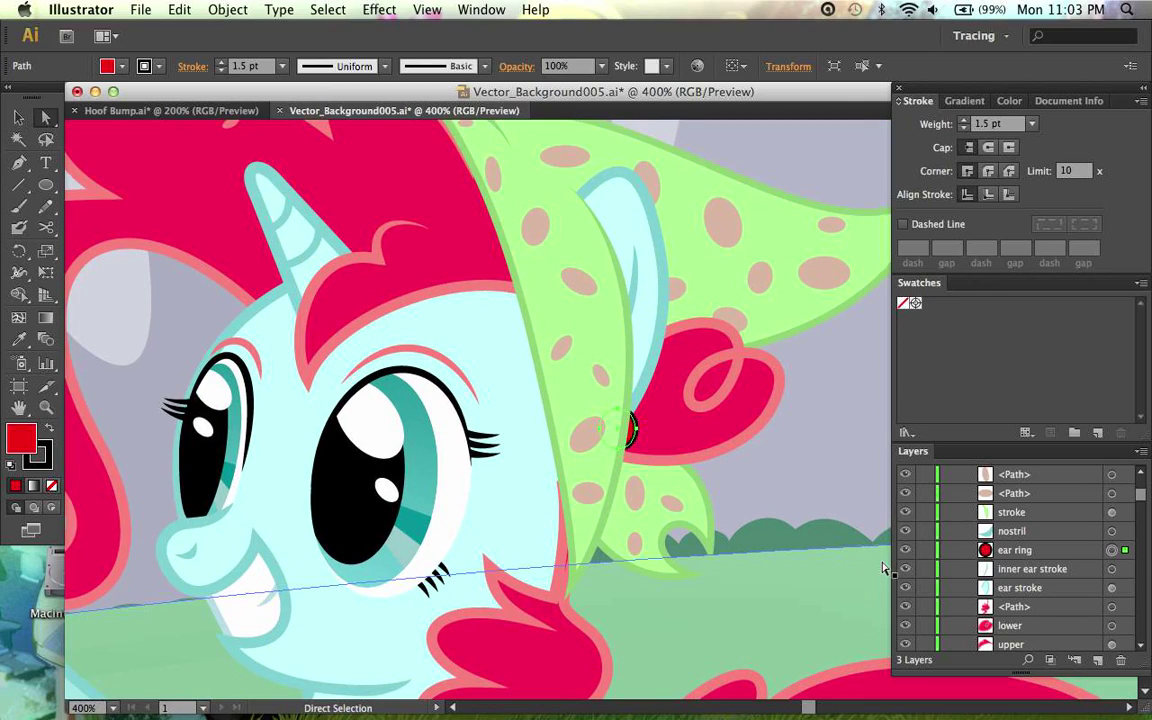
scroll("down", 3)
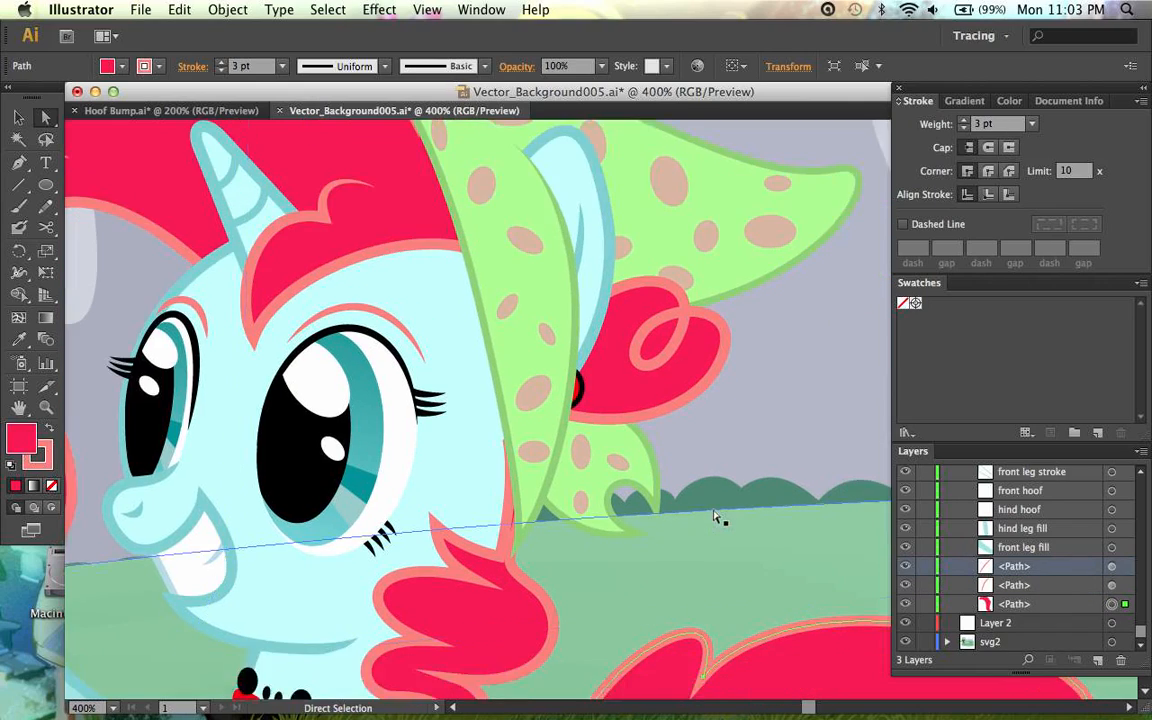
scroll("down", 3)
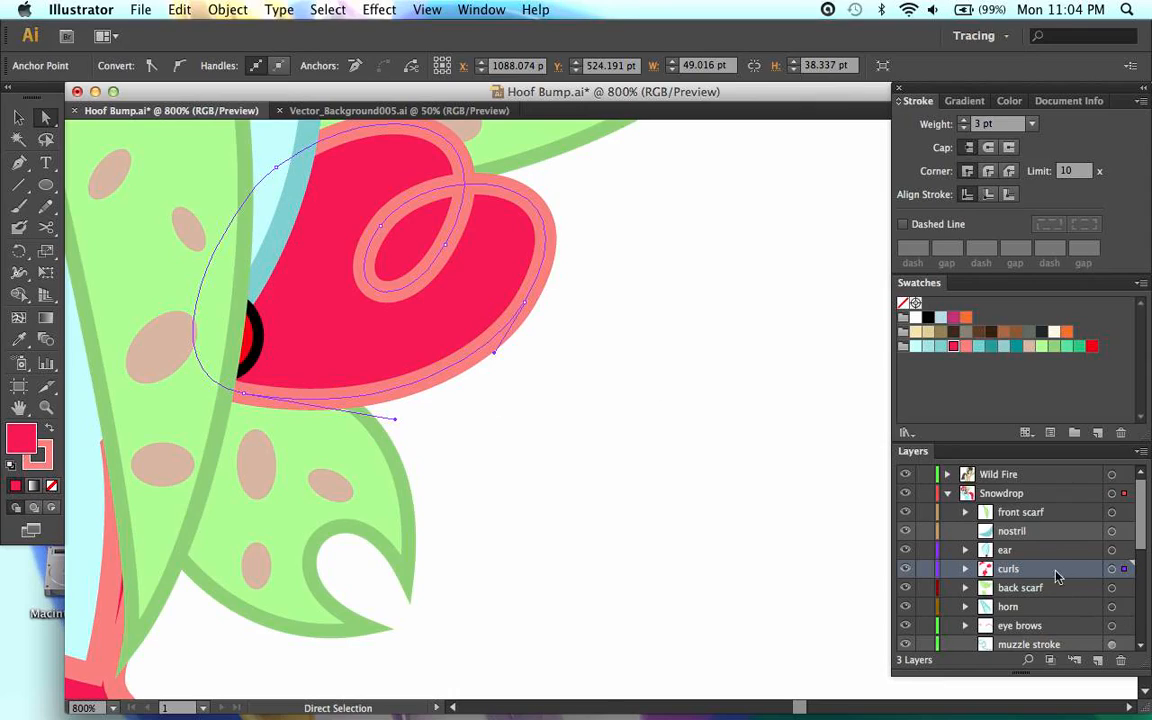
- Give the curls sublayer the Burgundy layer colour via Layer Options
double_click(1008, 568)
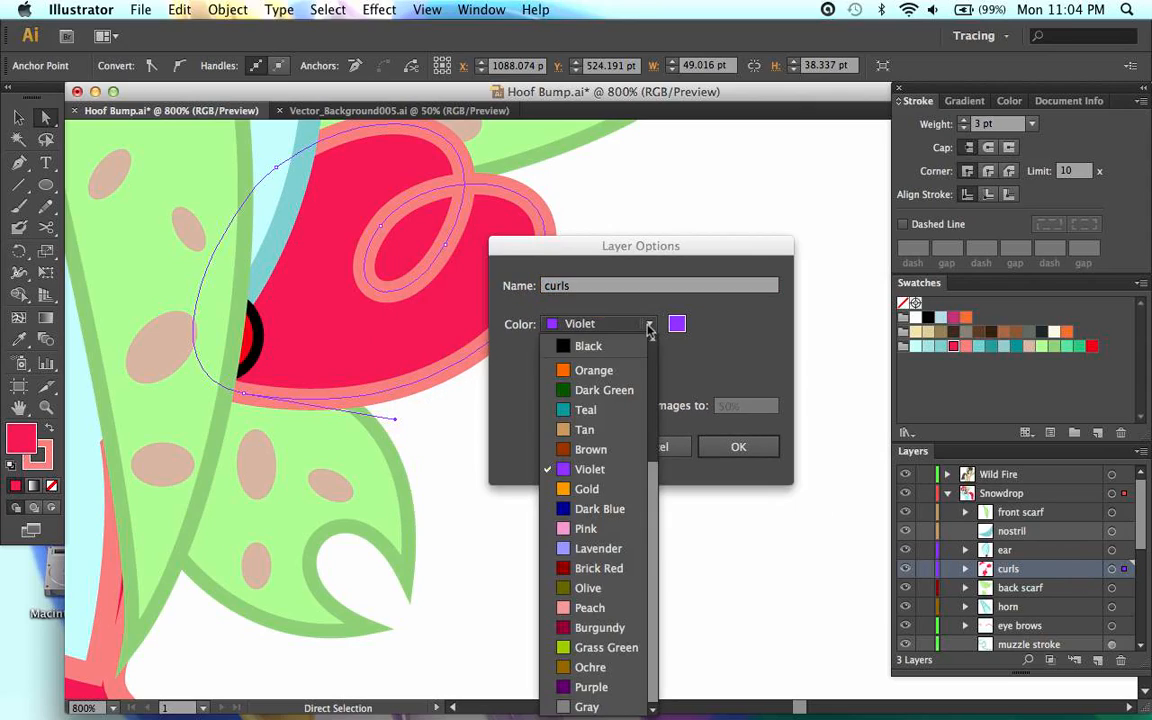
mouse_move(600, 628)
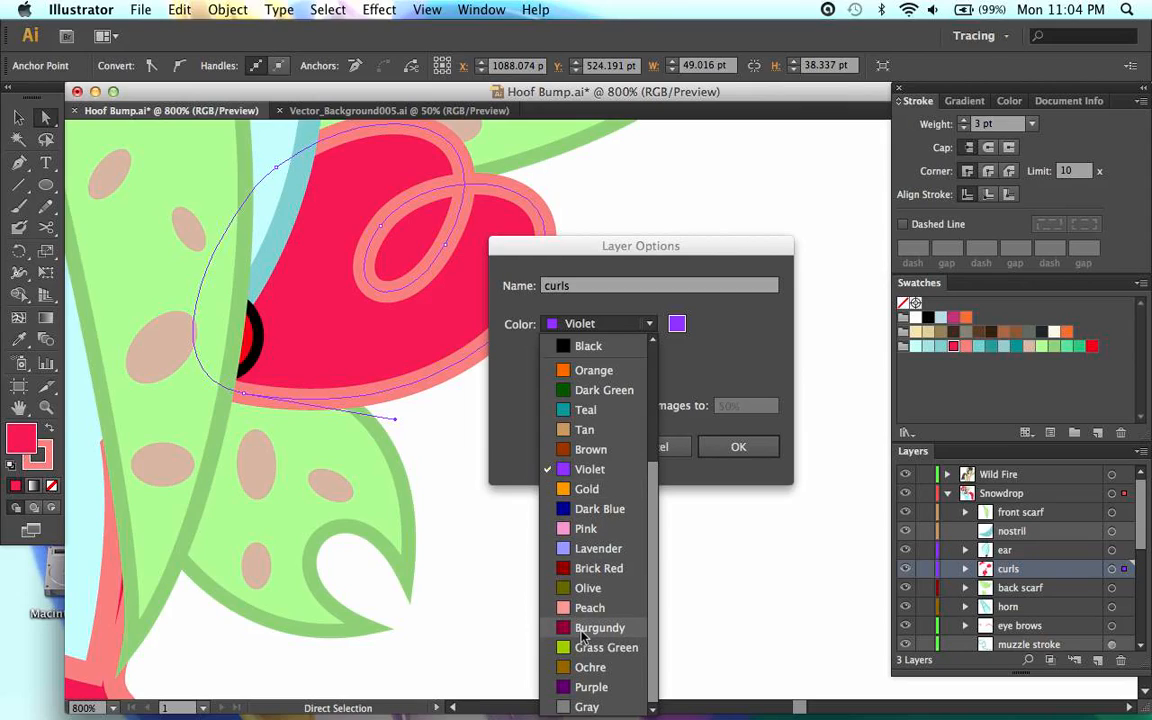
left_click(598, 628)
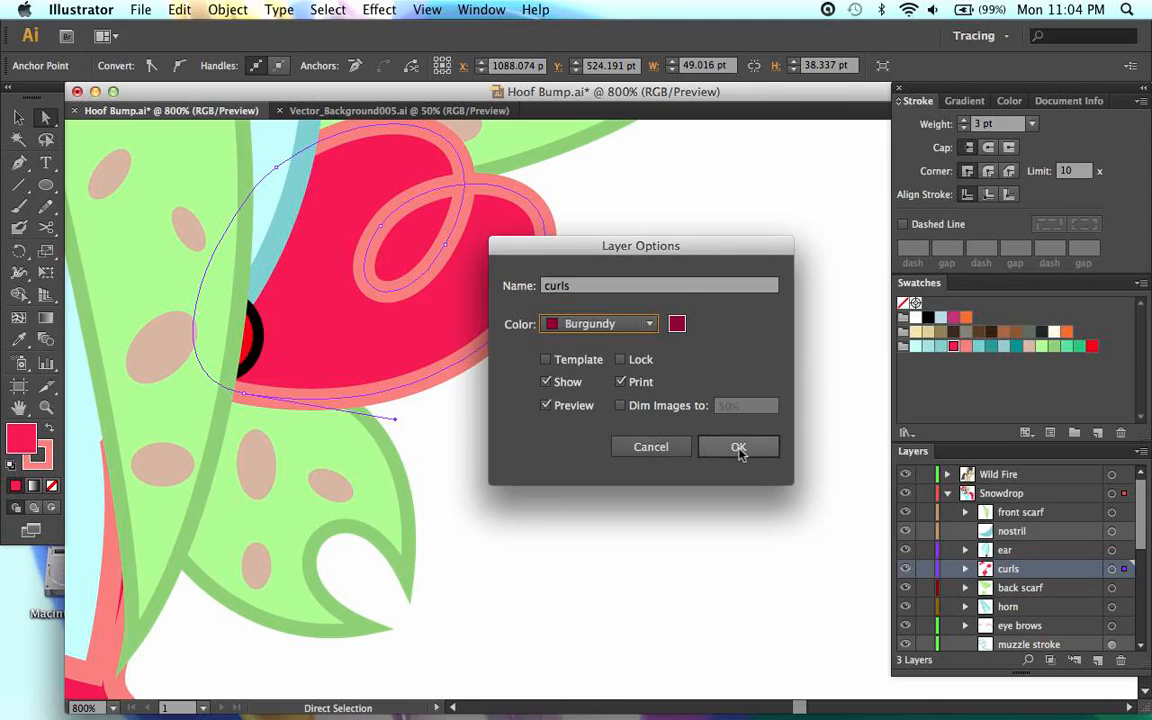
left_click(738, 448)
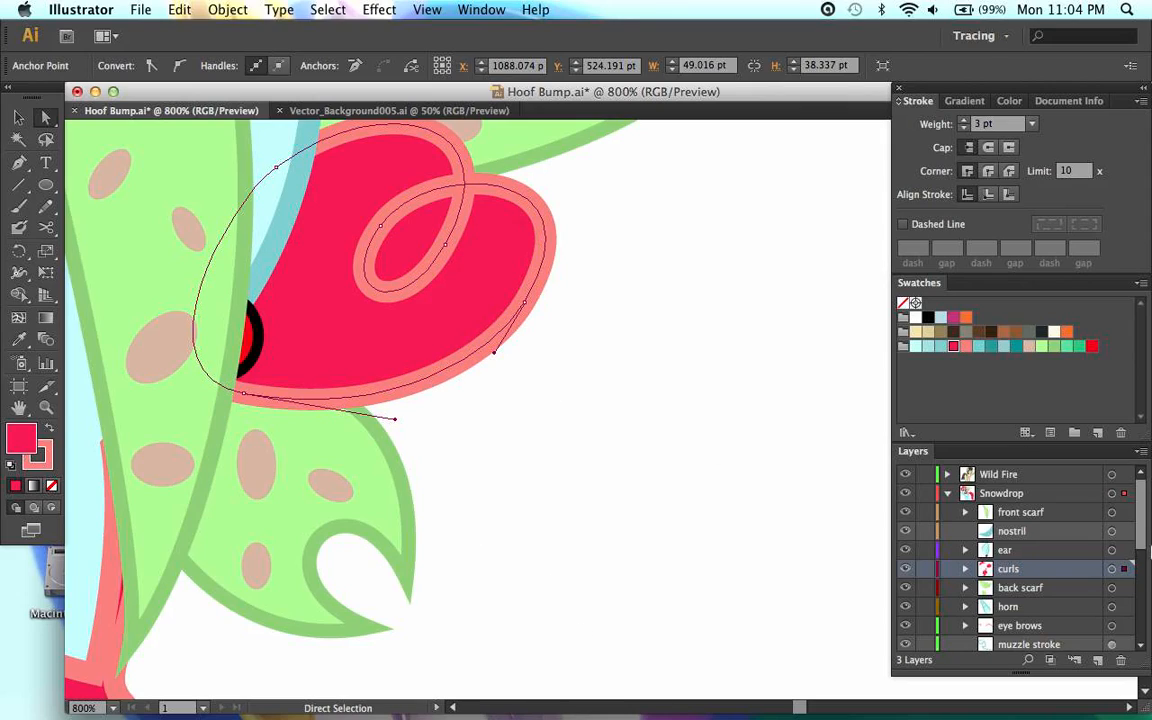
- Reopen the curls sublayer's Layer Options to review and adjust its settings
double_click(1004, 568)
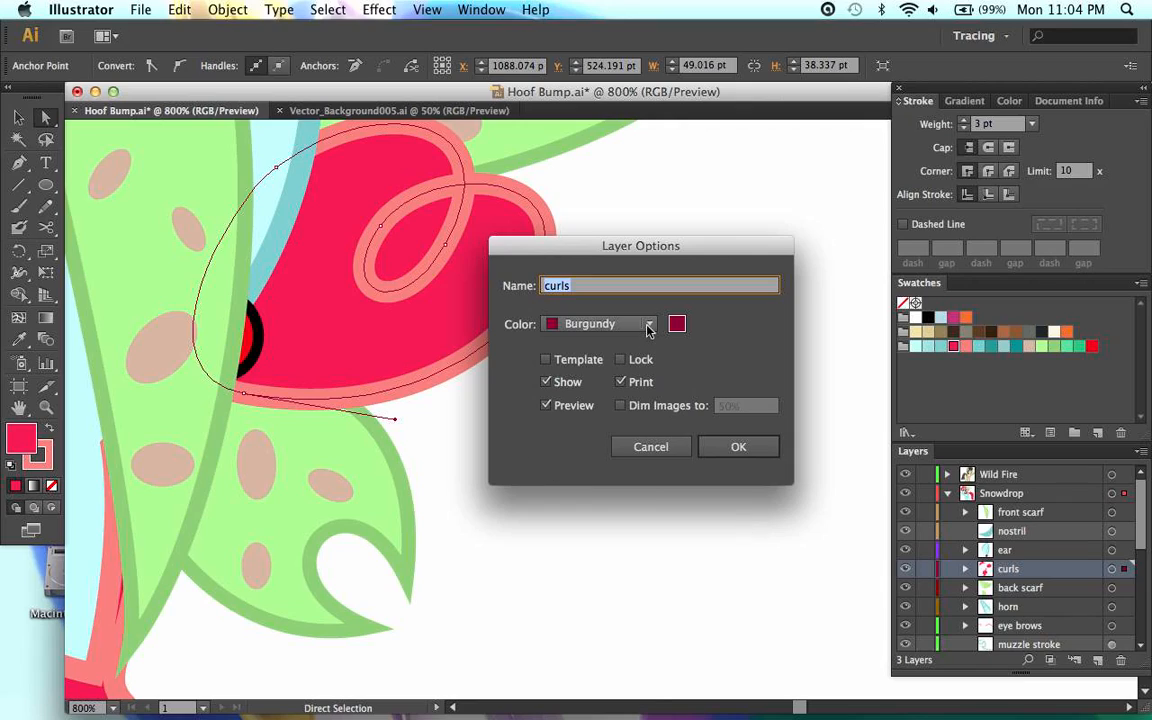
left_click(648, 324)
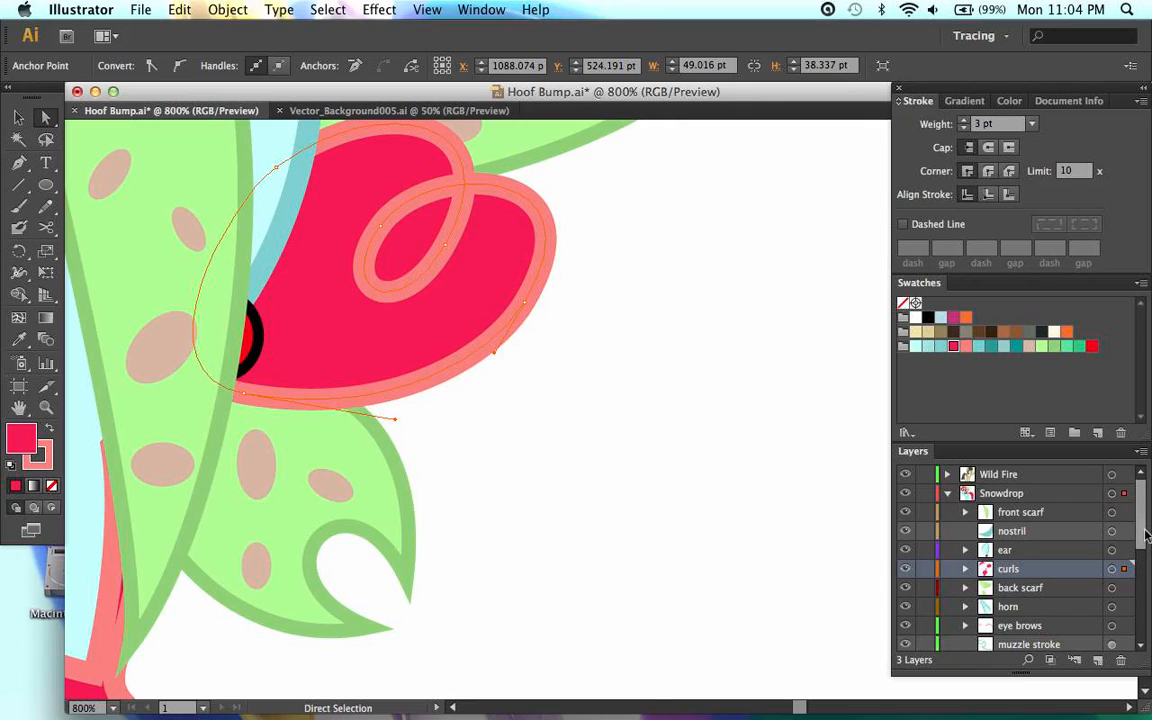
double_click(1008, 568)
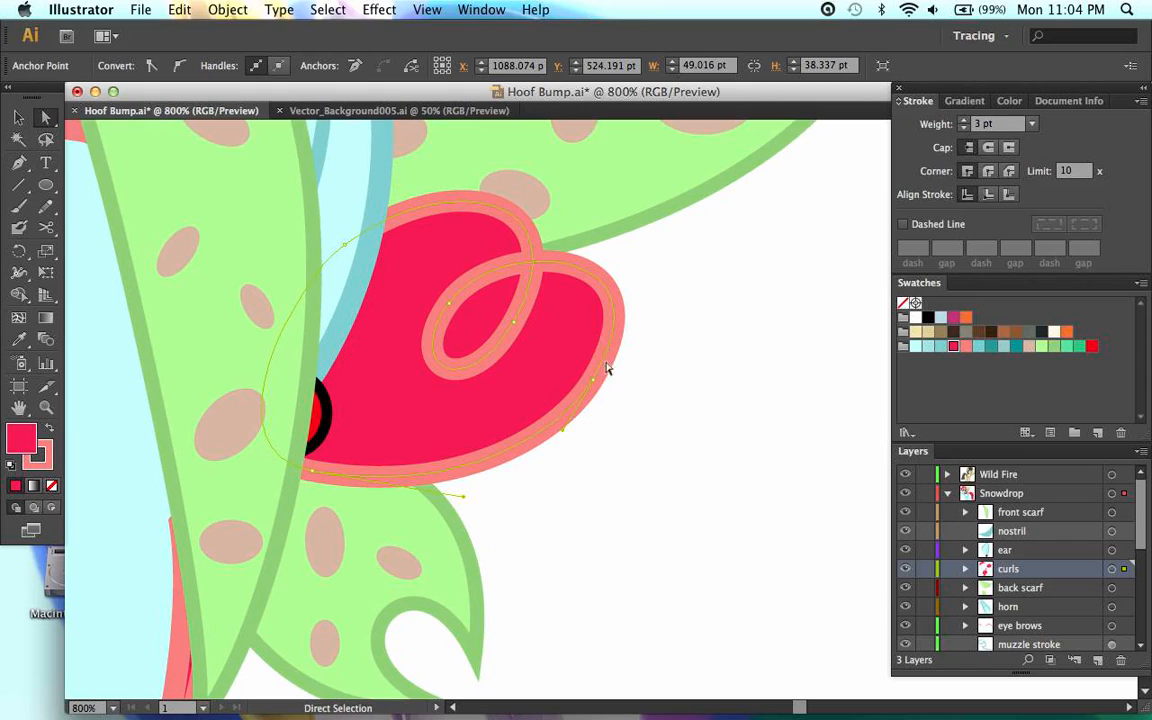
left_click(636, 360)
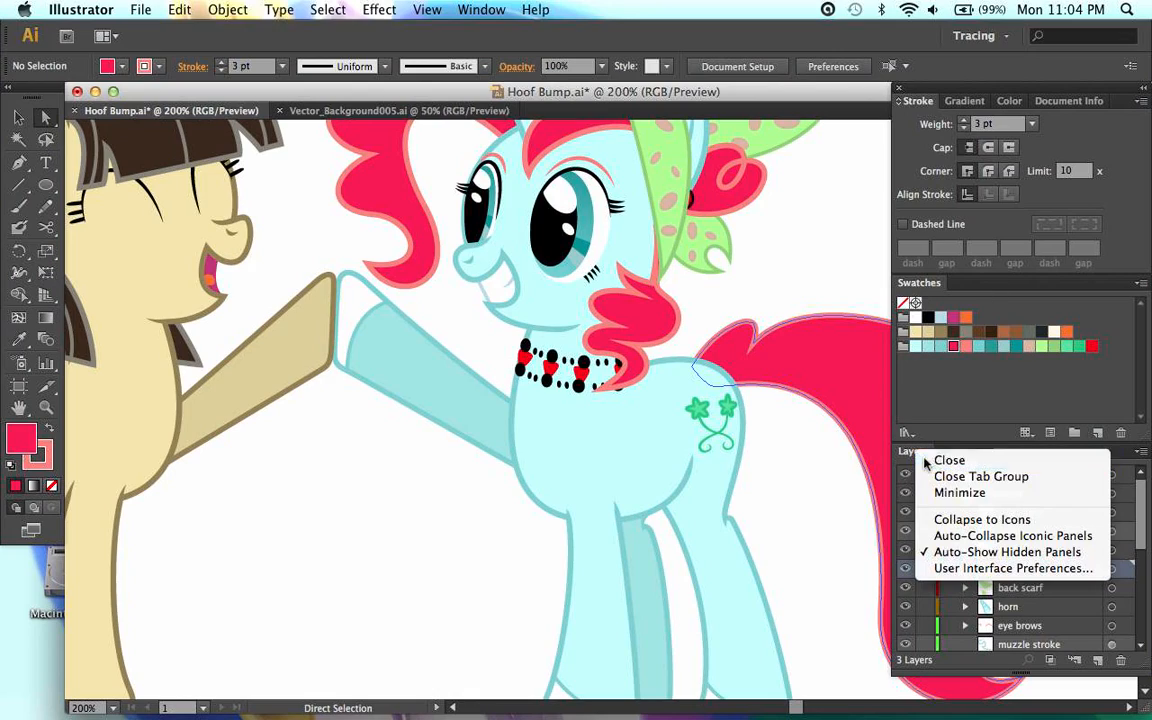
left_click(948, 460)
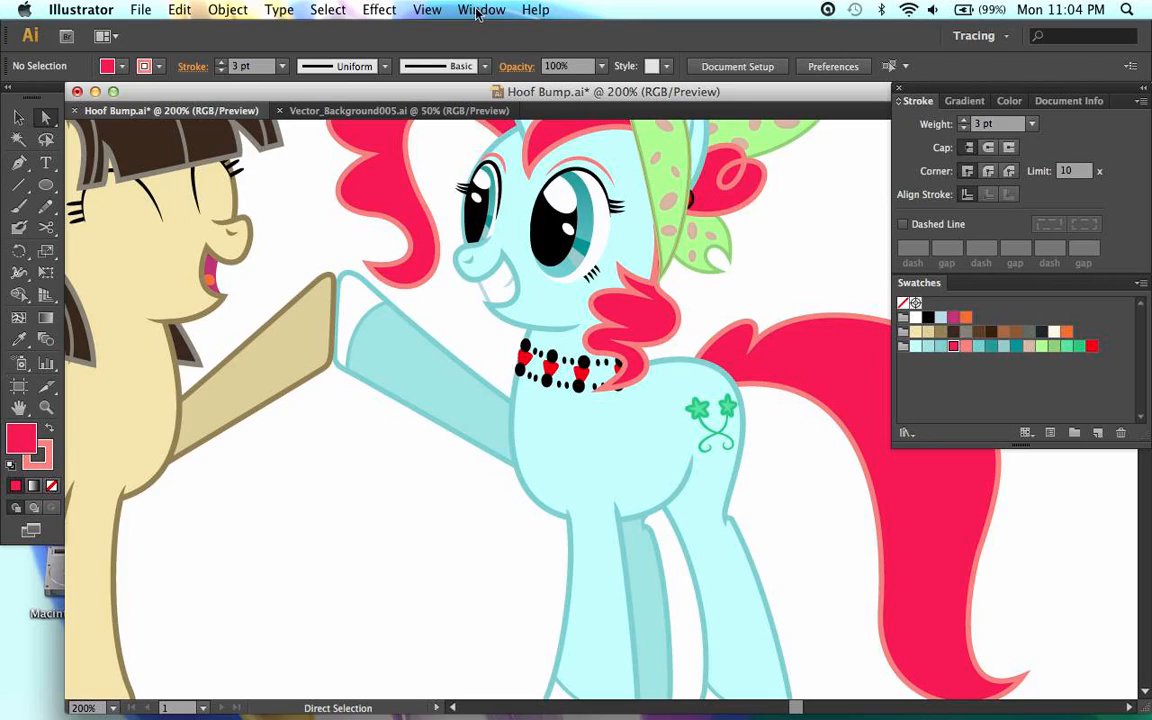
left_click(496, 8)
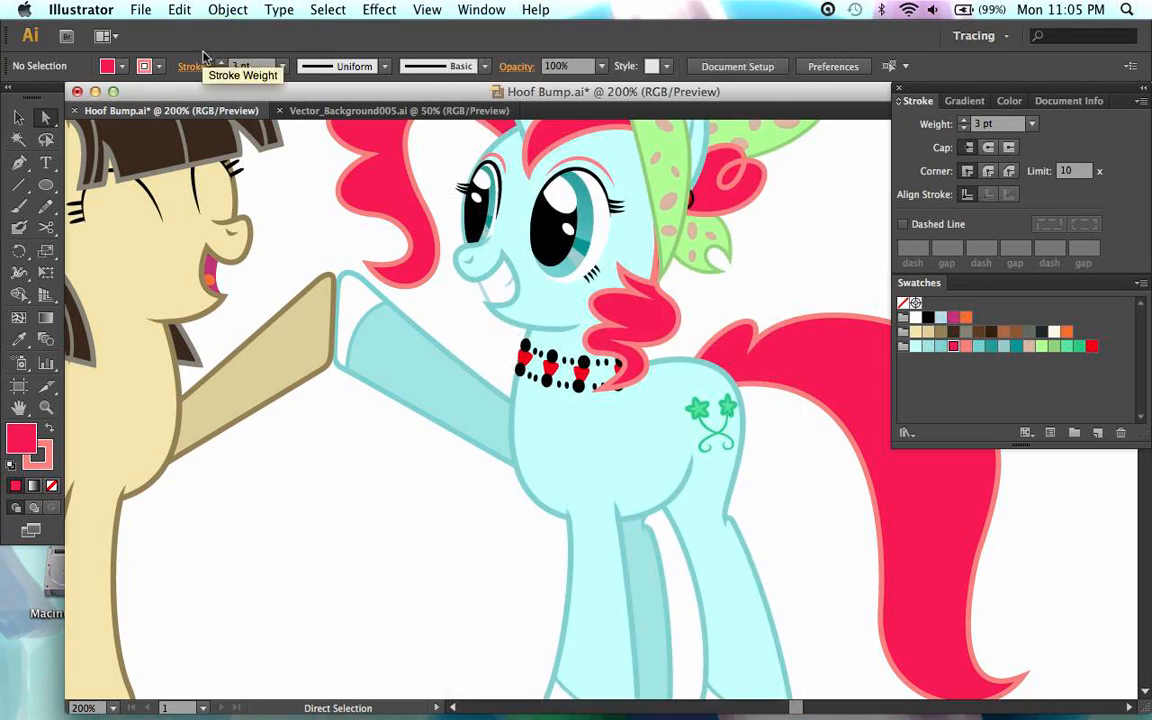
mouse_move(472, 12)
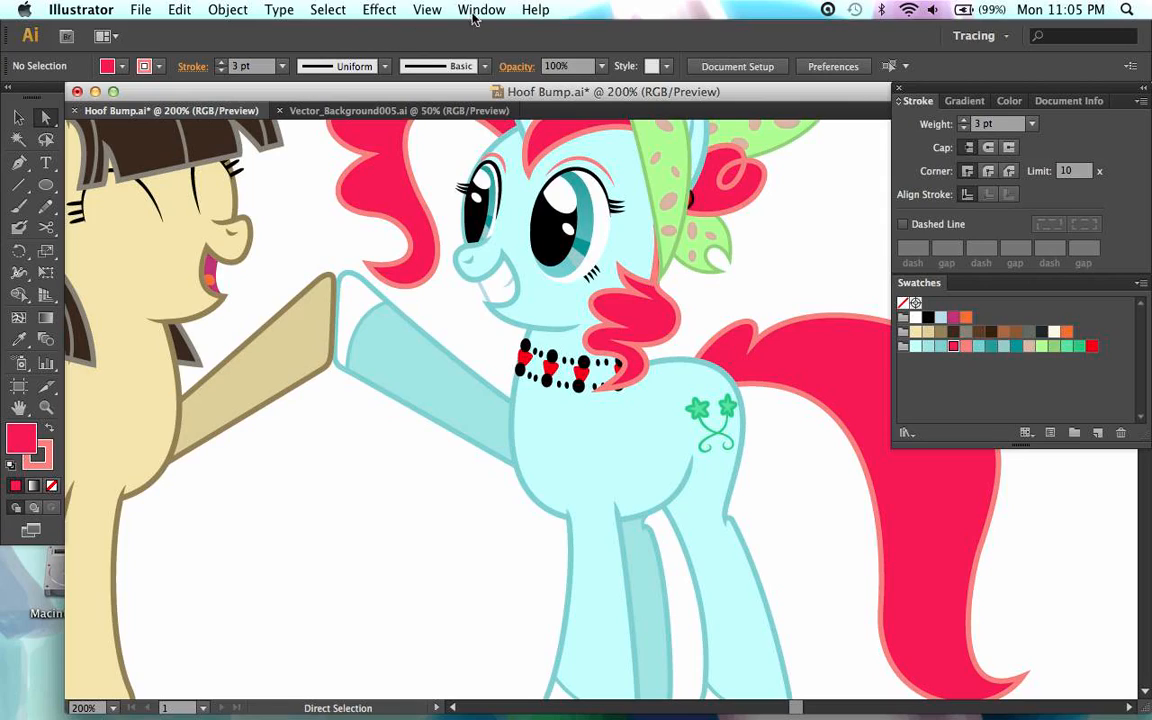
left_click(496, 8)
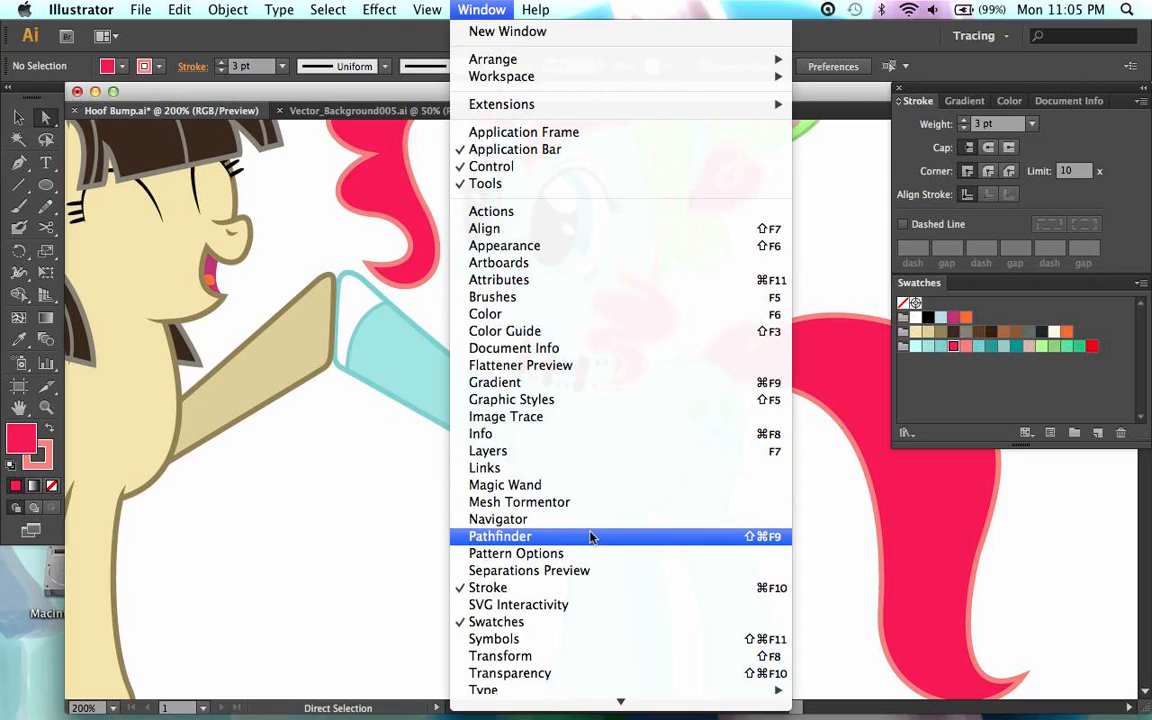
mouse_move(572, 452)
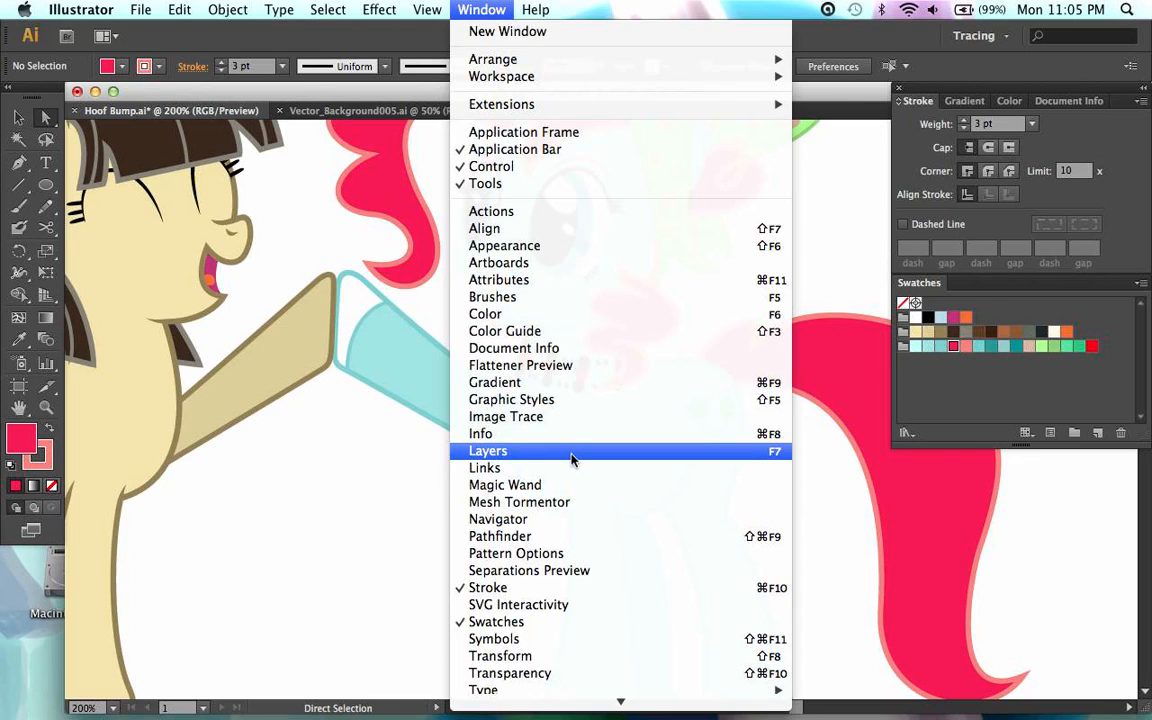
left_click(488, 452)
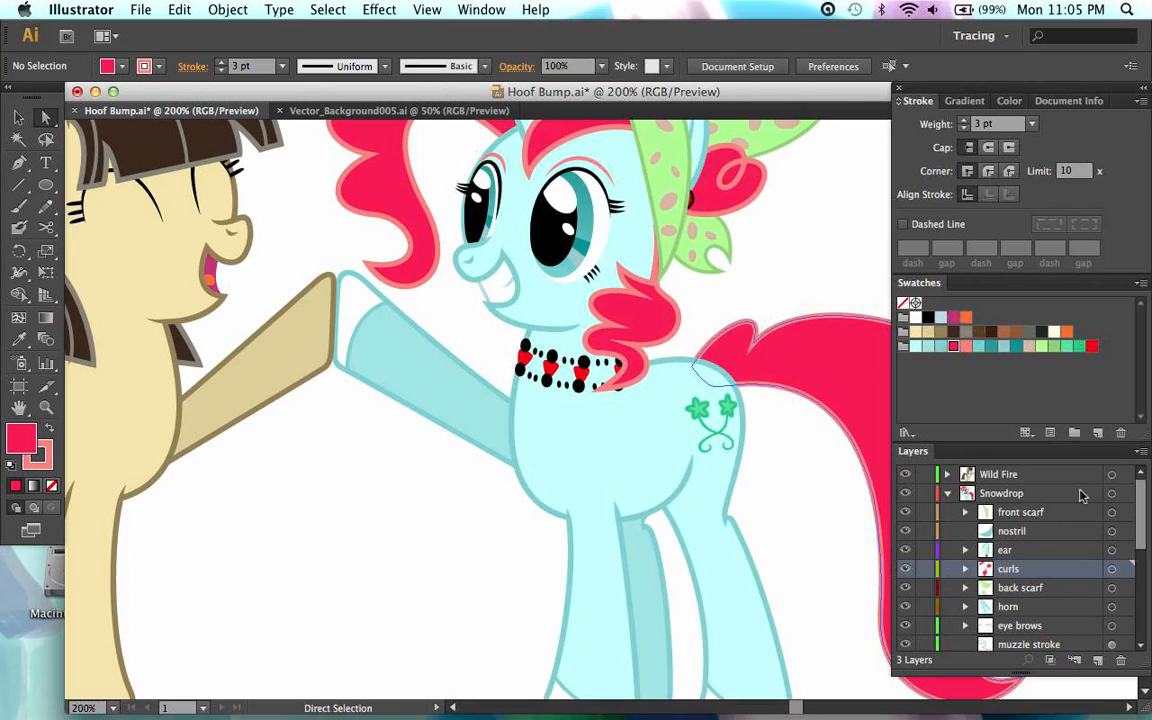